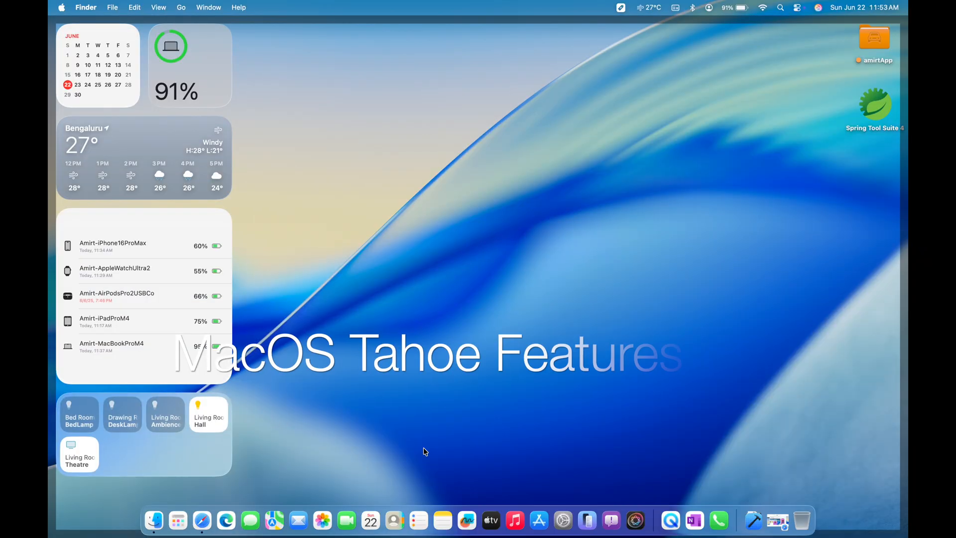
{"action": "mouse_move", "coordinate": [562, 516]}
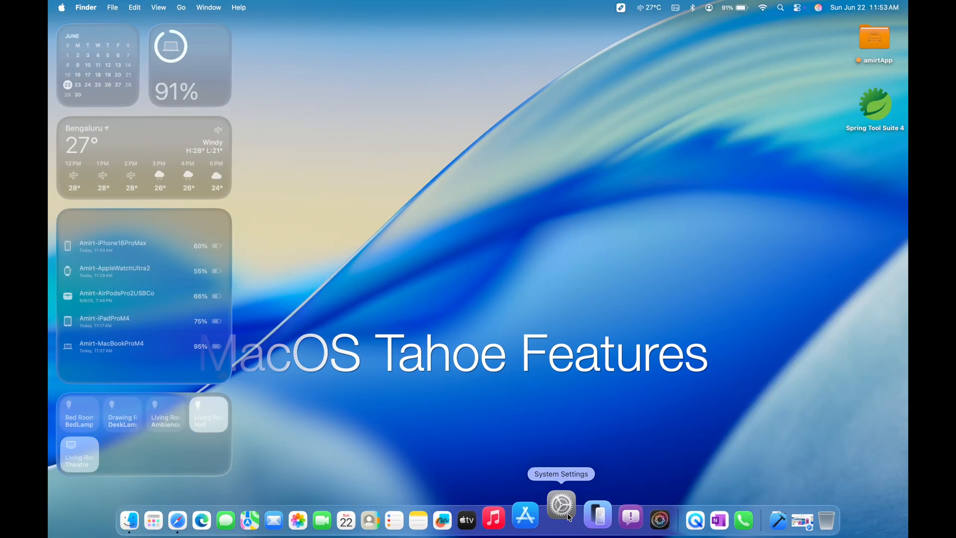
- Check the software update status and beta enrollment details in System Settings
{"action": "left_click", "coordinate": [559, 505]}
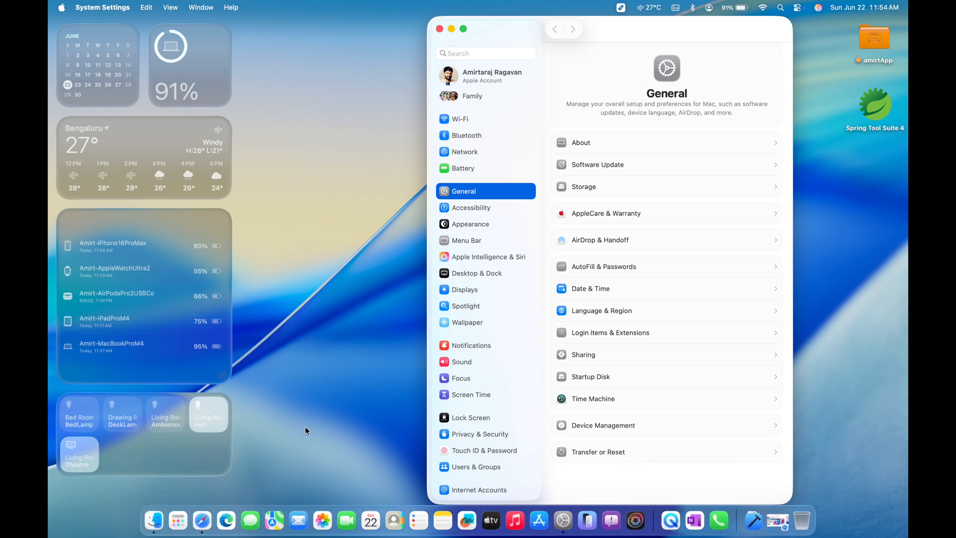
{"action": "mouse_move", "coordinate": [643, 165]}
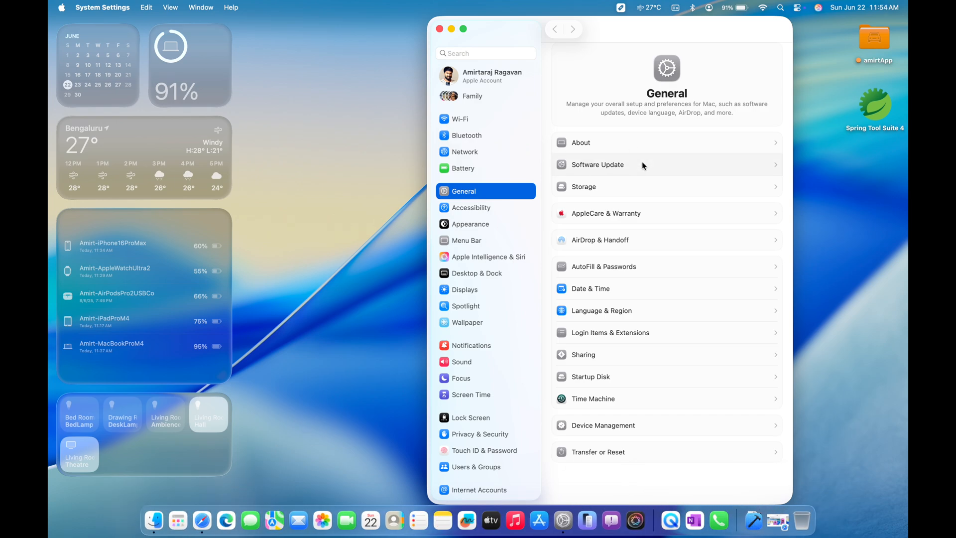
{"action": "left_click", "coordinate": [598, 164]}
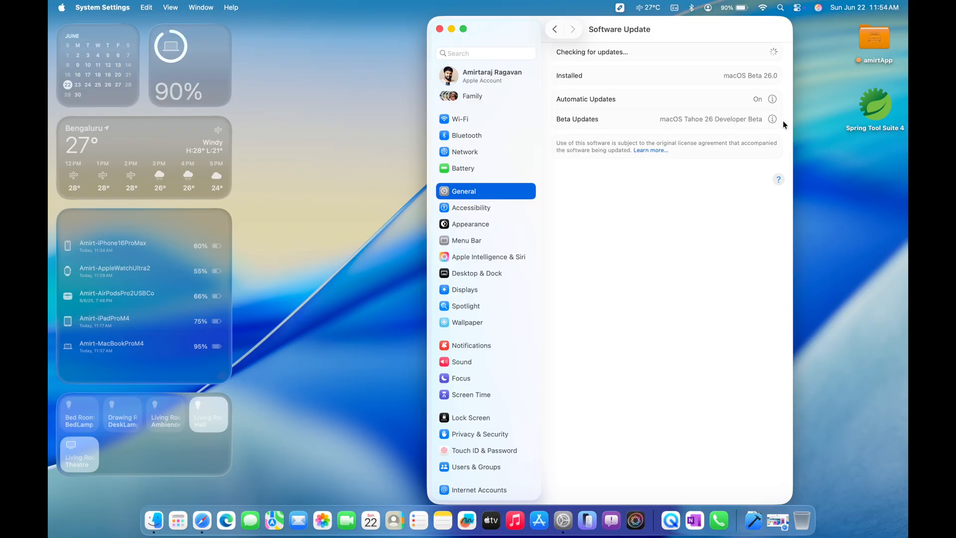
{"action": "left_click", "coordinate": [771, 120]}
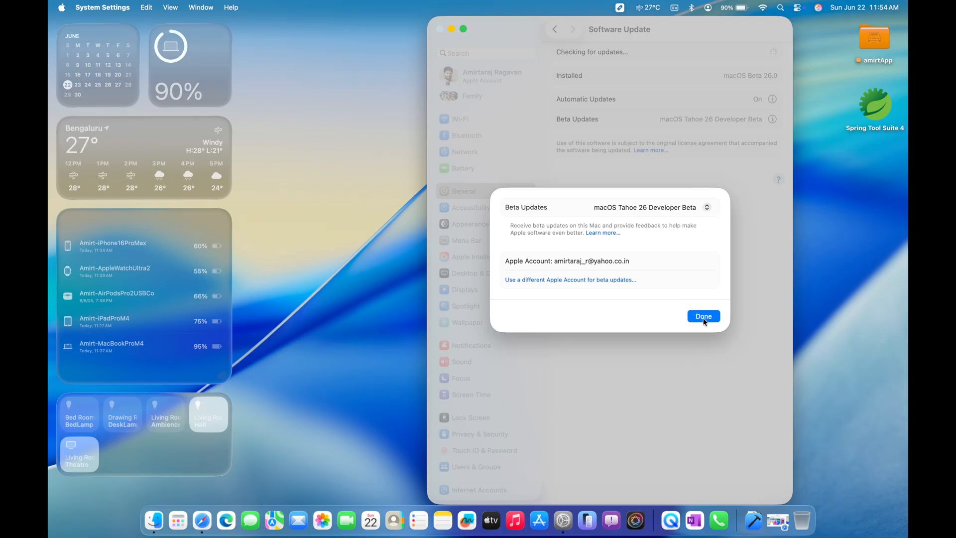
- Dismiss the beta enrollment details and close the settings window
{"action": "left_click", "coordinate": [703, 317]}
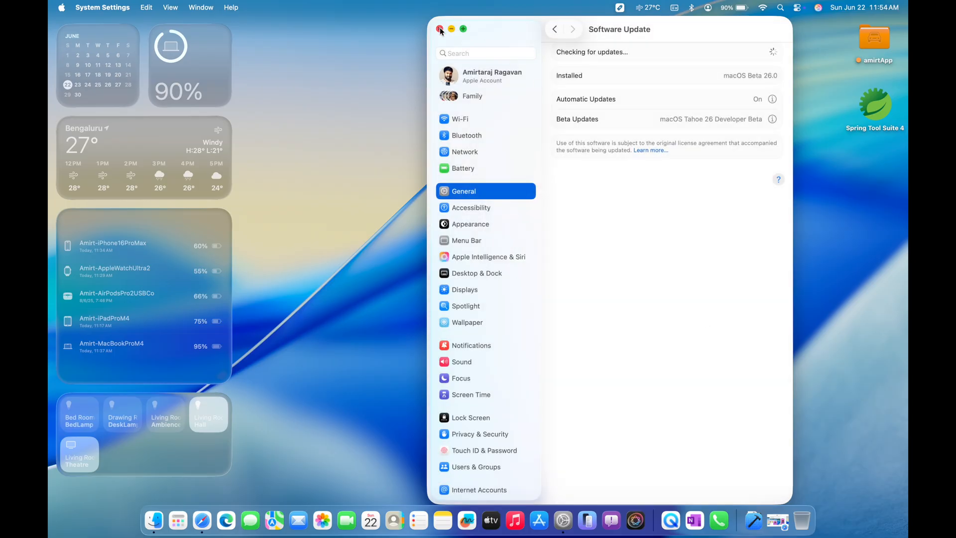
{"action": "left_click", "coordinate": [439, 29]}
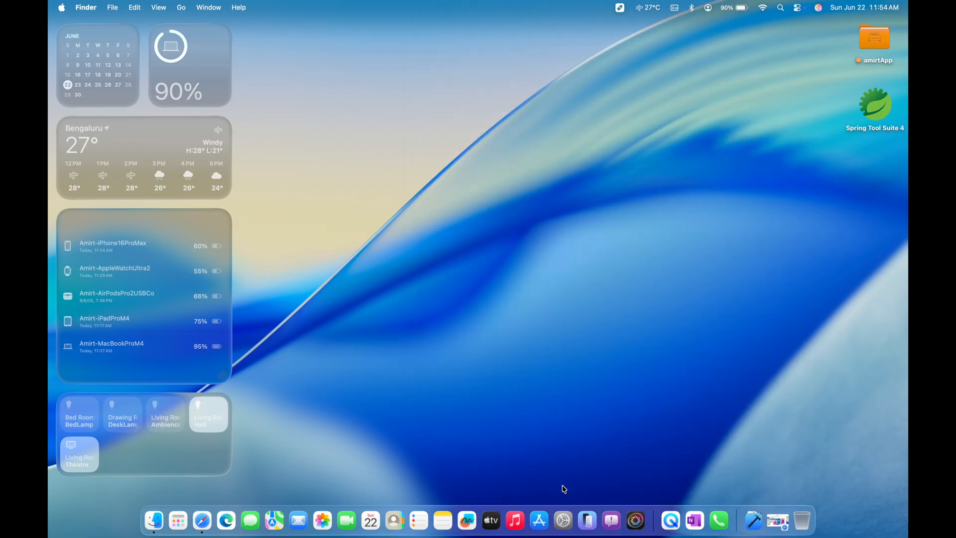
{"action": "mouse_move", "coordinate": [591, 486]}
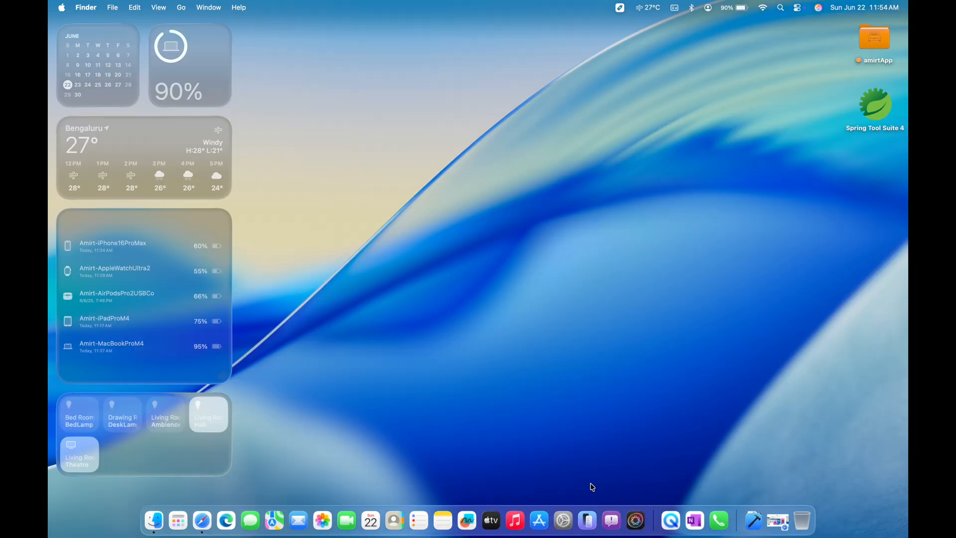
{"action": "mouse_move", "coordinate": [299, 437]}
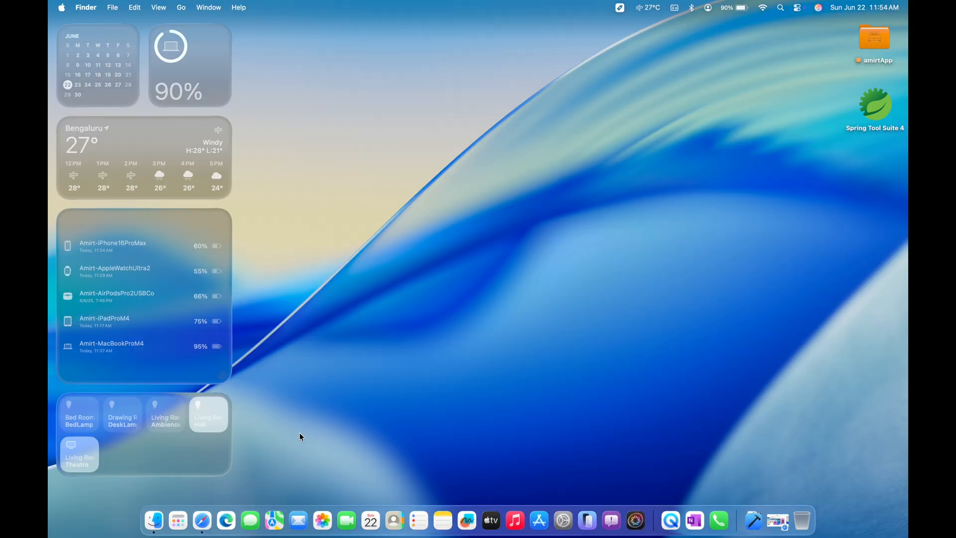
{"action": "mouse_move", "coordinate": [796, 11]}
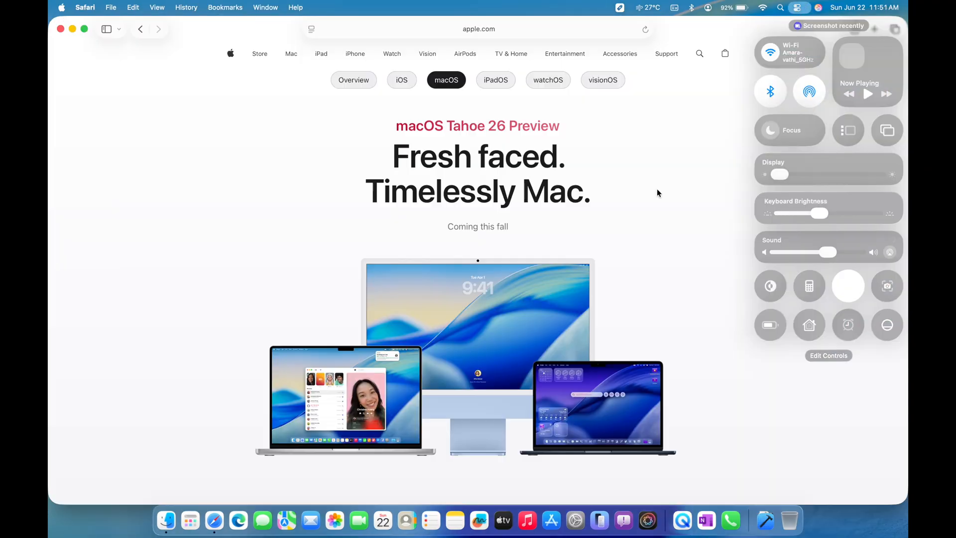
- Dismiss Control Center and scroll down through the macOS Tahoe 26 Preview page
{"action": "left_click", "coordinate": [848, 285]}
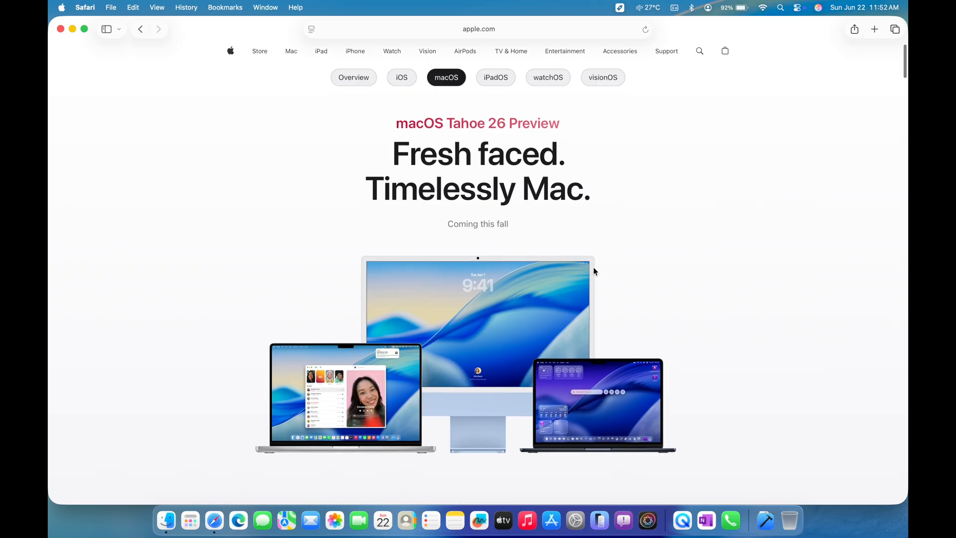
{"action": "scroll", "scroll_direction": "down", "scroll_amount": 3}
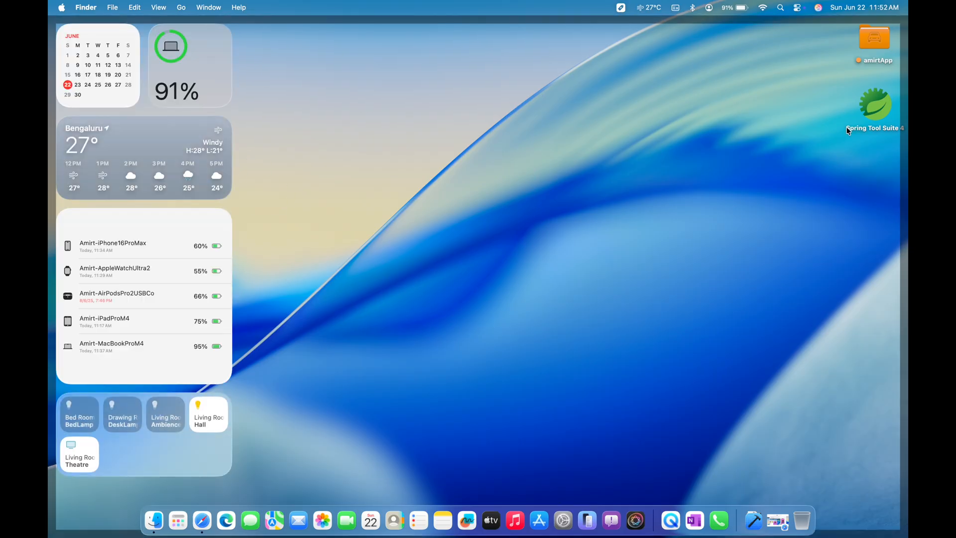
{"action": "left_click", "coordinate": [873, 37]}
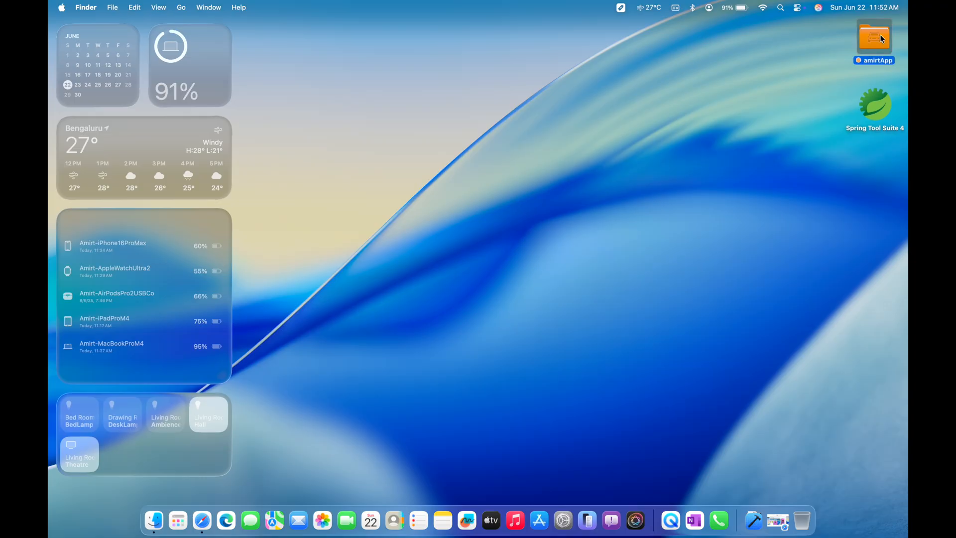
{"action": "mouse_move", "coordinate": [629, 62]}
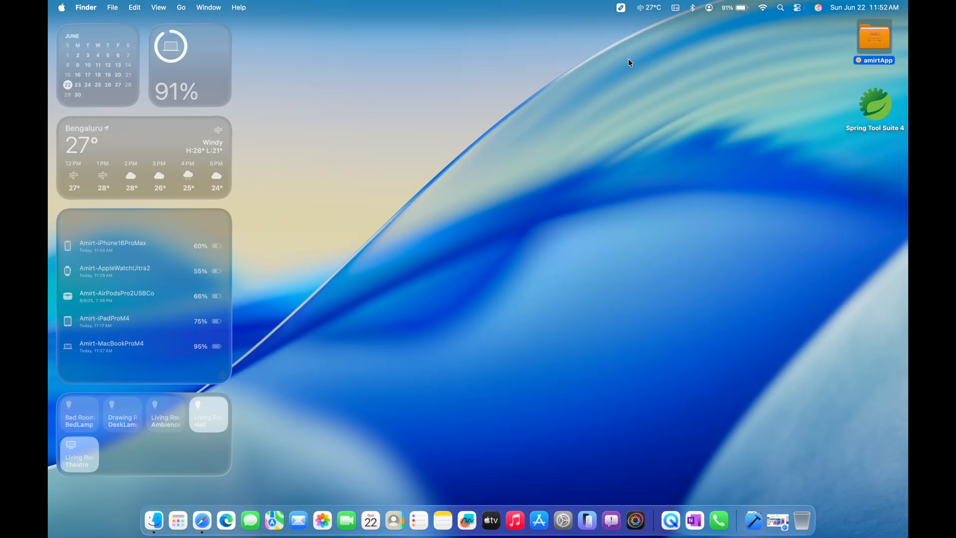
{"action": "mouse_move", "coordinate": [607, 5]}
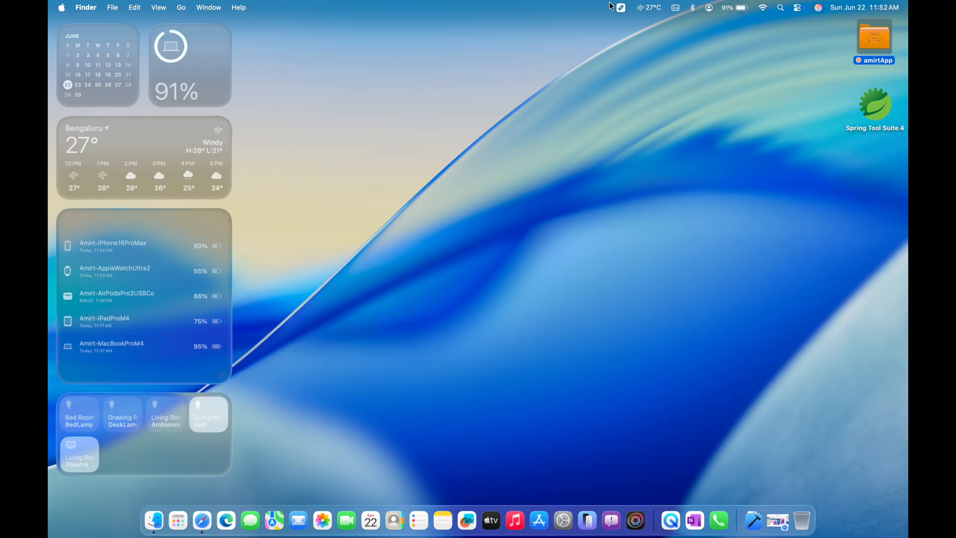
{"action": "mouse_move", "coordinate": [466, 24]}
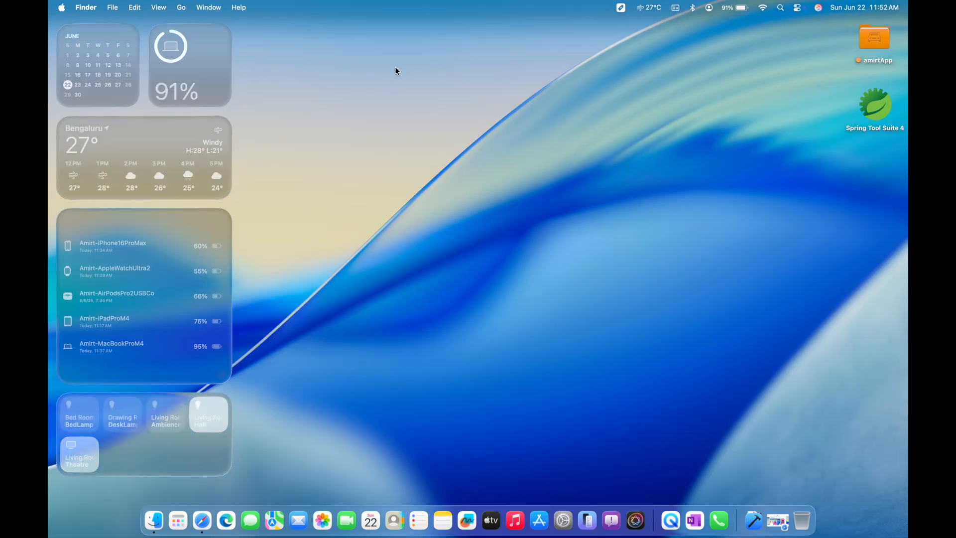
{"action": "mouse_move", "coordinate": [523, 18]}
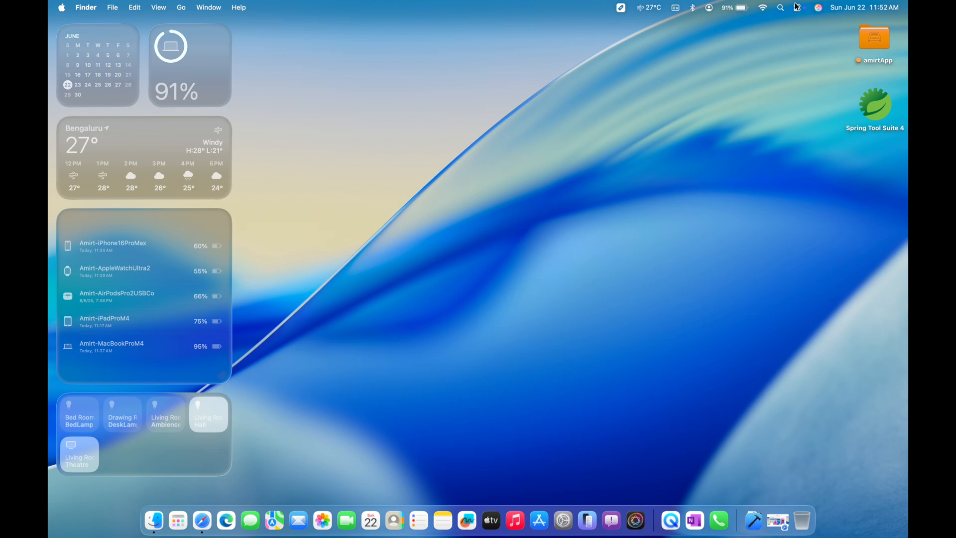
- Start editing Control Center's controls from the menu bar, showing the controls gallery
{"action": "left_click", "coordinate": [799, 8]}
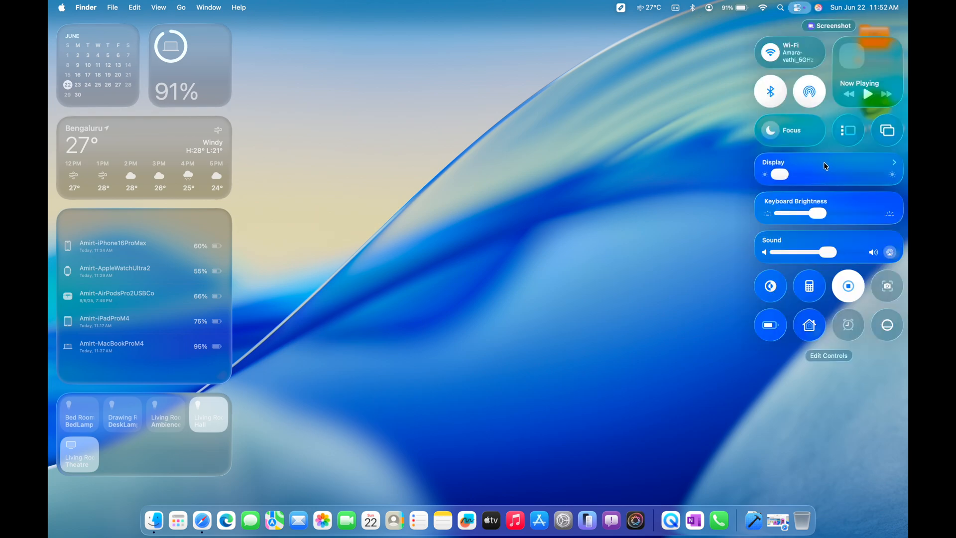
{"action": "mouse_move", "coordinate": [728, 28]}
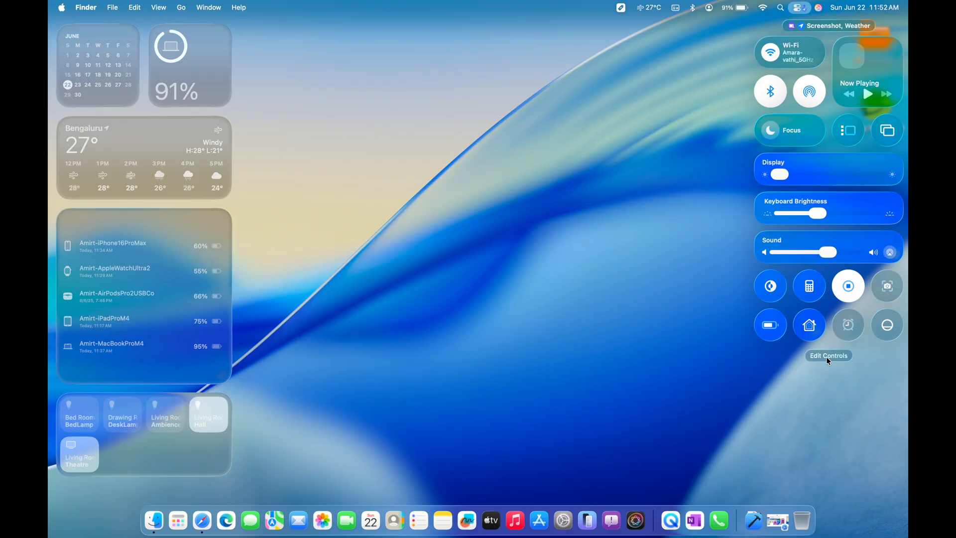
{"action": "left_click", "coordinate": [828, 355]}
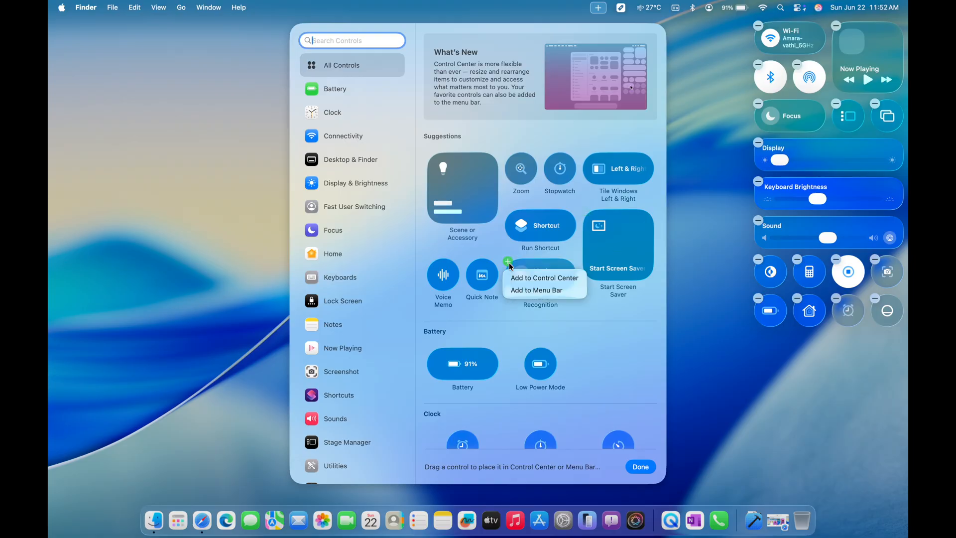
{"action": "mouse_move", "coordinate": [530, 278]}
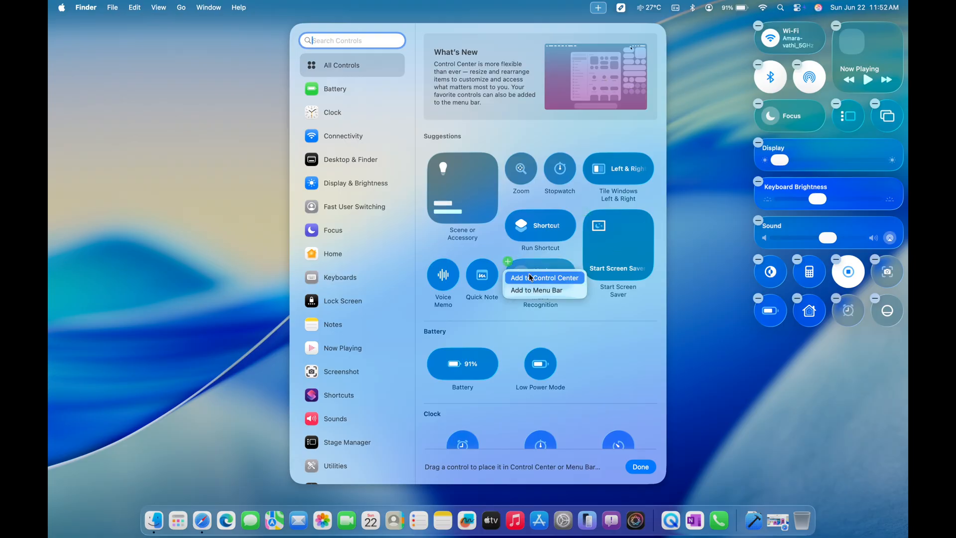
{"action": "mouse_move", "coordinate": [534, 283]}
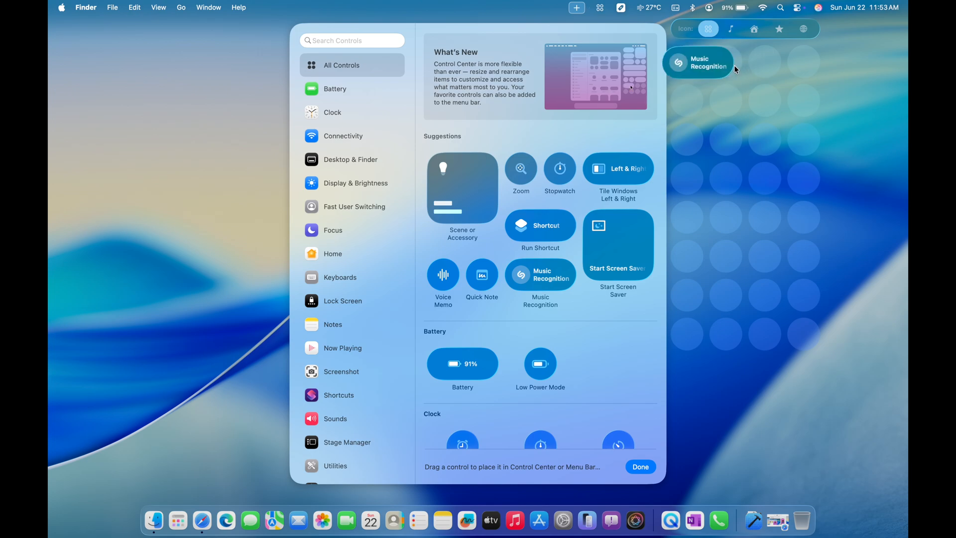
- Drag the Music Recognition control into place in the Control Center layout
{"action": "left_click_drag", "start_coordinate": [698, 62], "coordinate": [745, 138]}
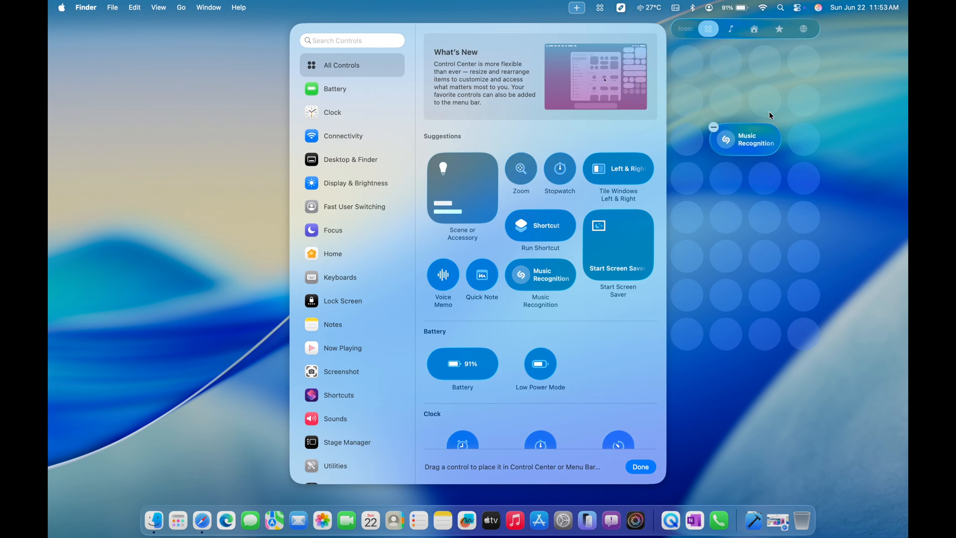
{"action": "mouse_move", "coordinate": [690, 215]}
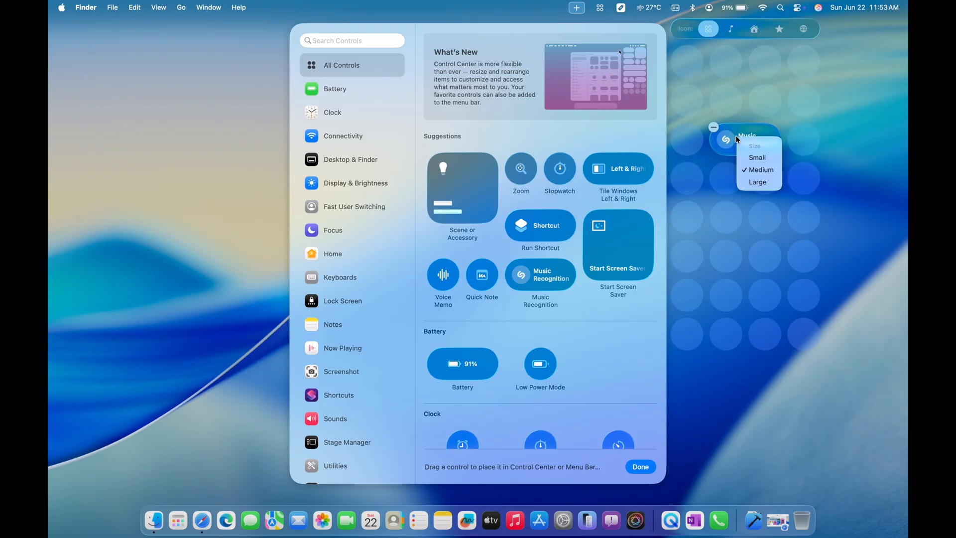
{"action": "mouse_move", "coordinate": [756, 181]}
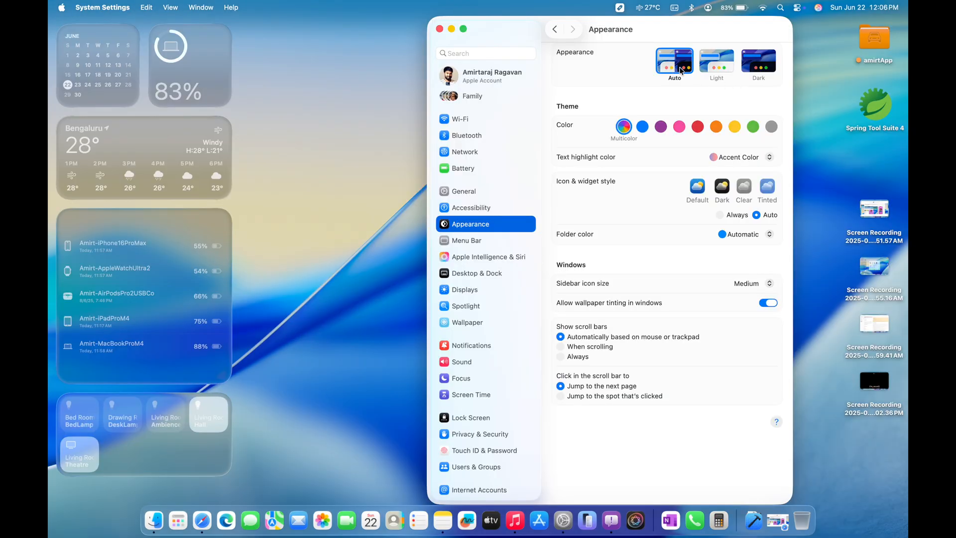
- Switch to Dark appearance, return to the desktop, and go to the Appearance settings
{"action": "left_click", "coordinate": [717, 59]}
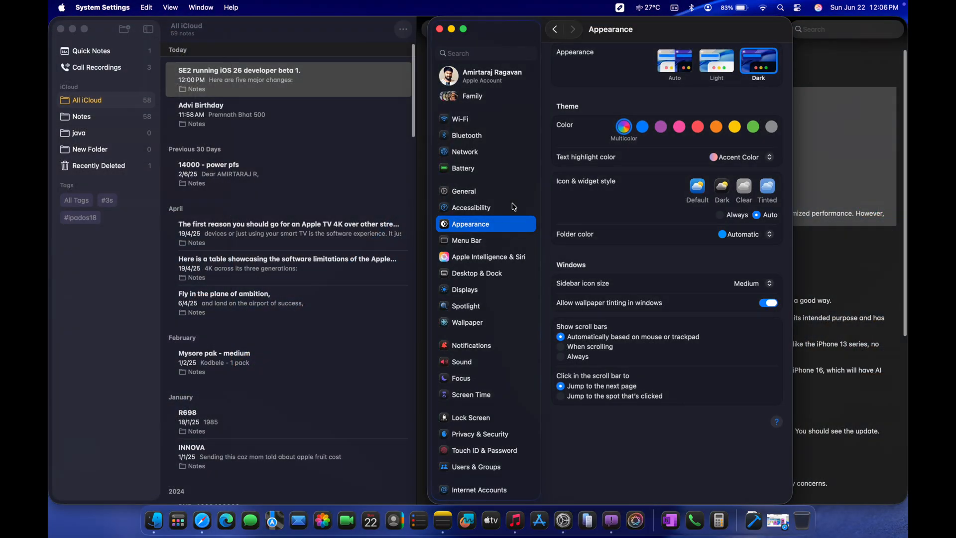
{"action": "mouse_move", "coordinate": [368, 520]}
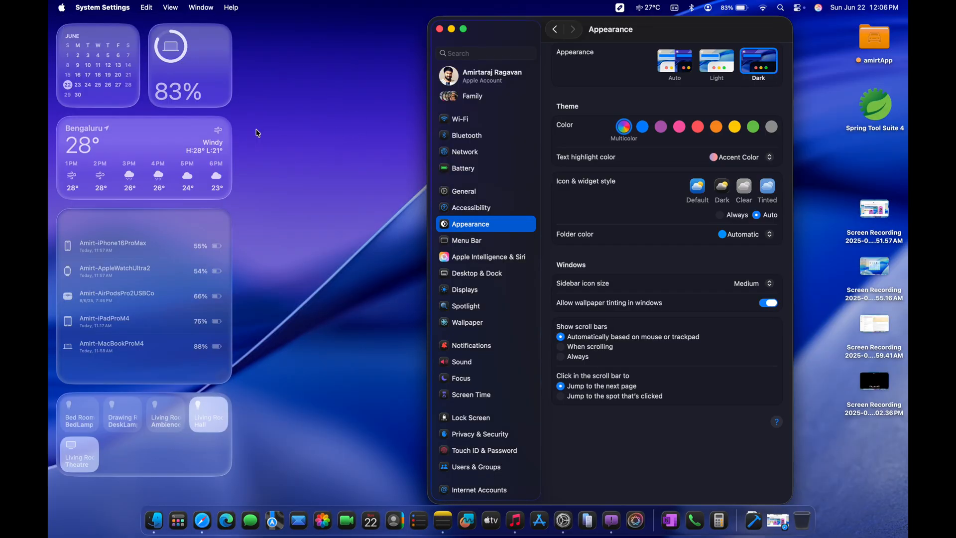
{"action": "mouse_move", "coordinate": [398, 340]}
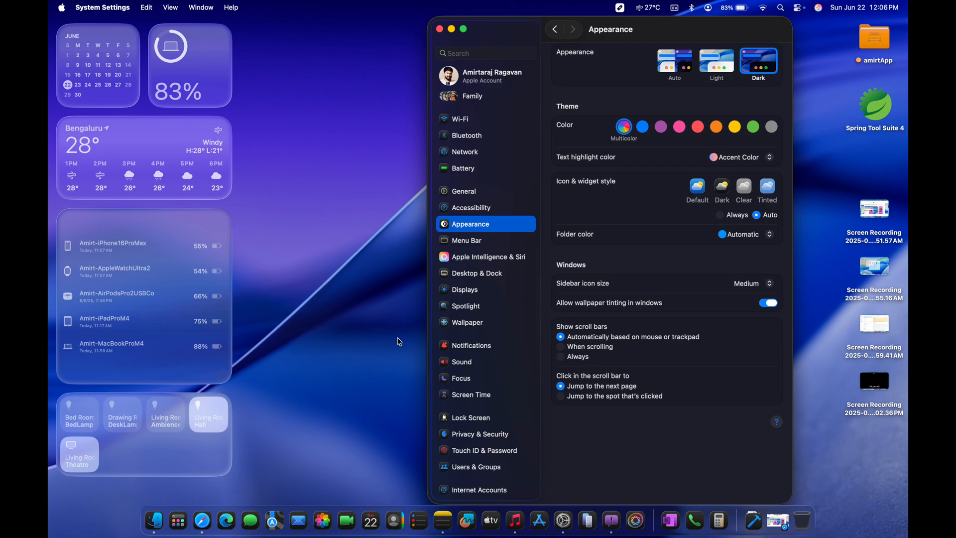
{"action": "mouse_move", "coordinate": [375, 353]}
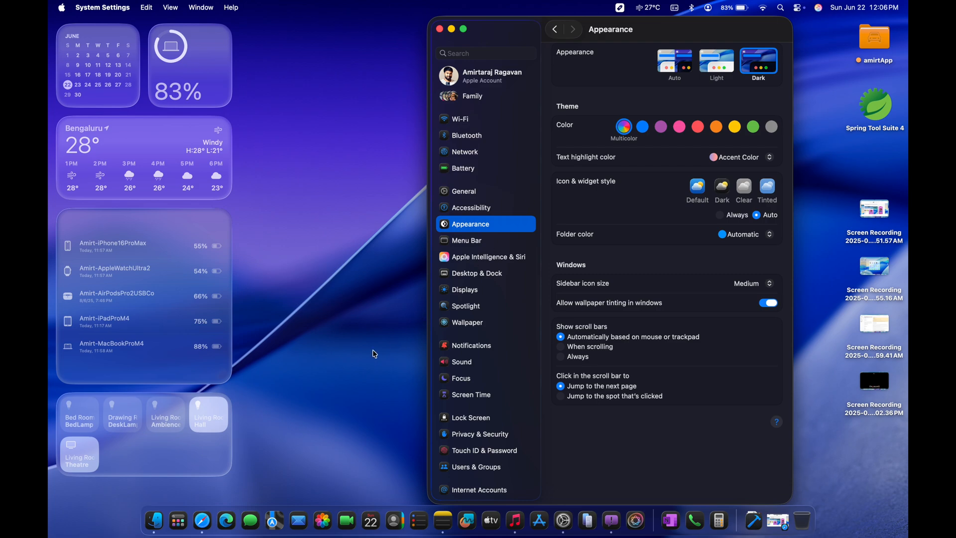
{"action": "mouse_move", "coordinate": [297, 123]}
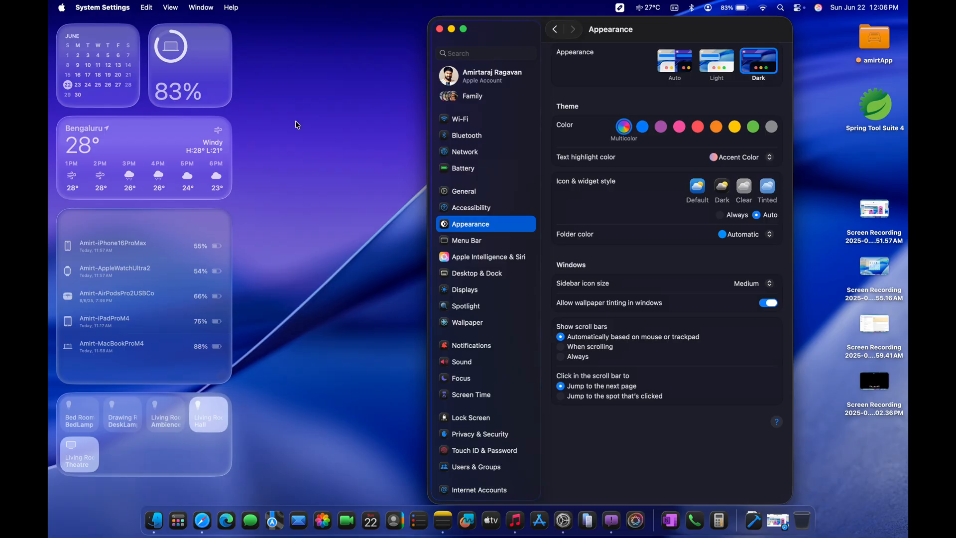
{"action": "left_click", "coordinate": [444, 29]}
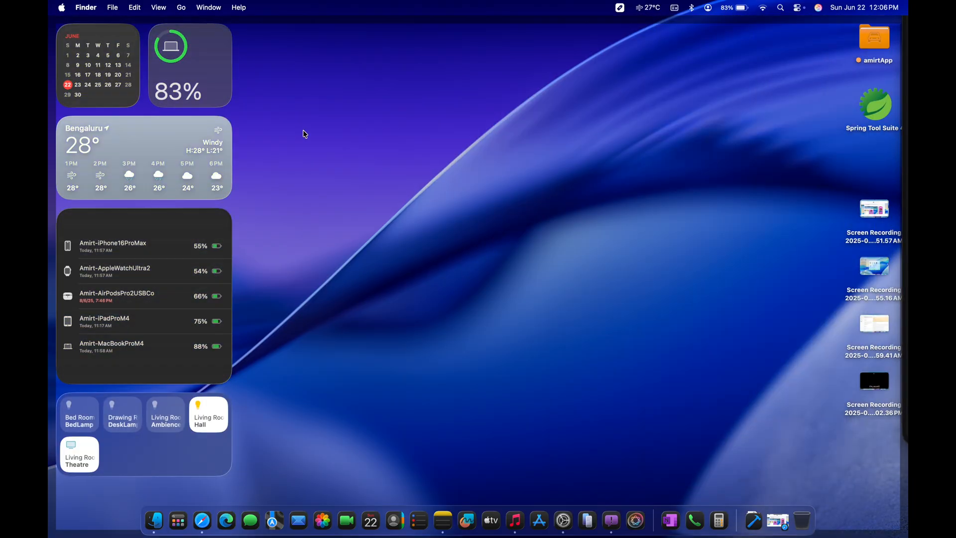
{"action": "mouse_move", "coordinate": [233, 33]}
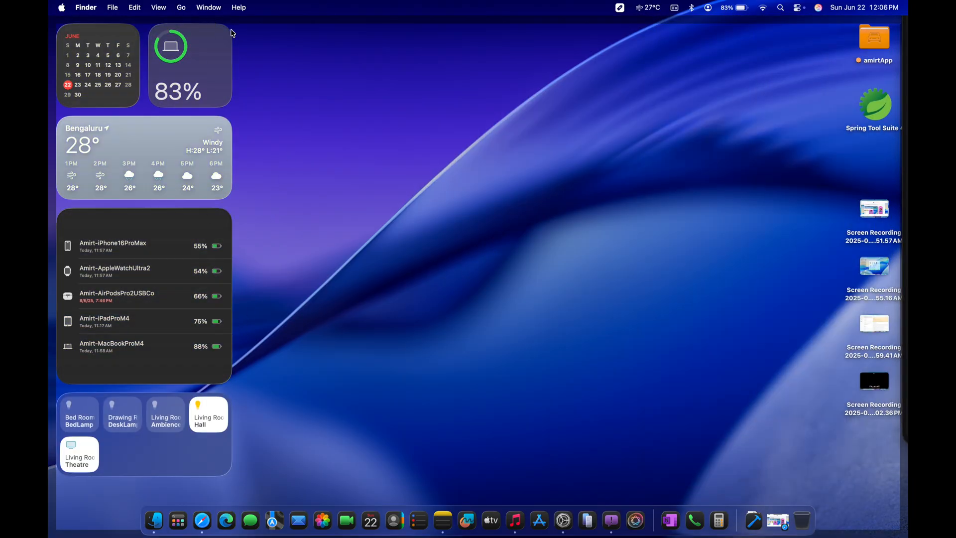
{"action": "left_click", "coordinate": [562, 520]}
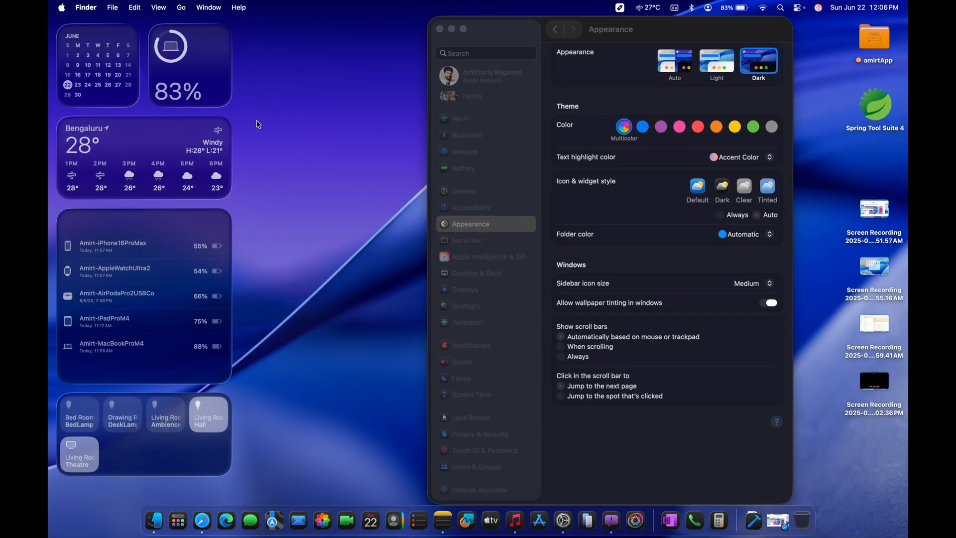
{"action": "mouse_move", "coordinate": [539, 213]}
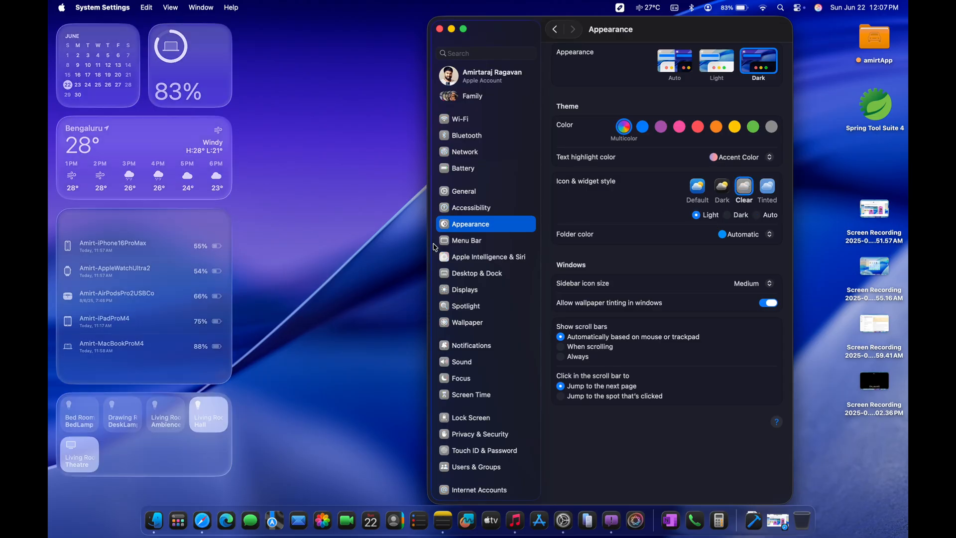
{"action": "mouse_move", "coordinate": [629, 243]}
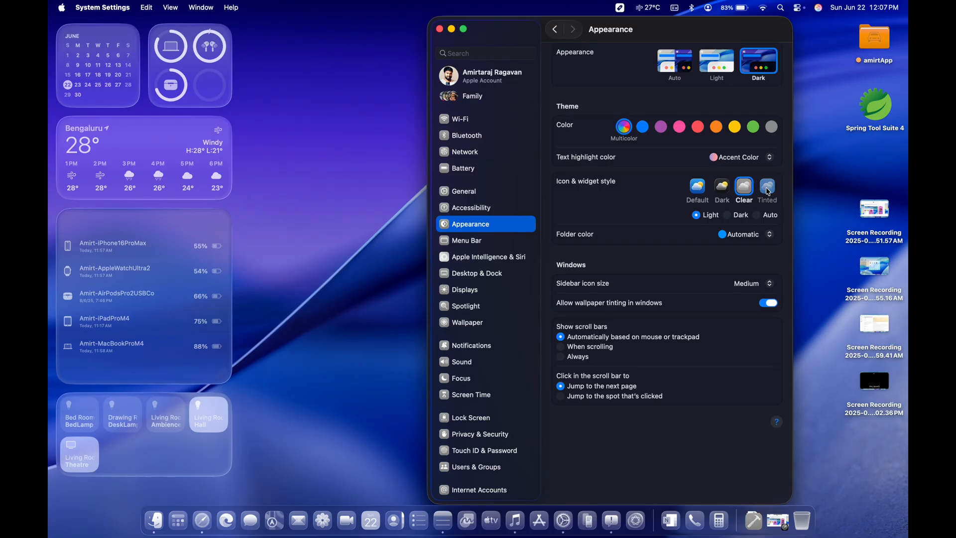
- Set icon and widget style to Tinted with the Red colour
{"action": "left_click", "coordinate": [767, 187]}
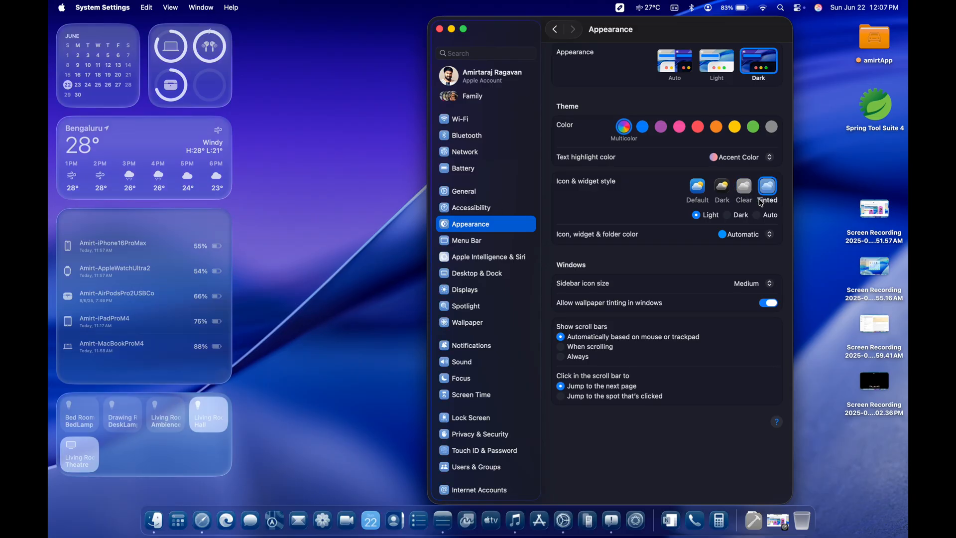
{"action": "mouse_move", "coordinate": [758, 195]}
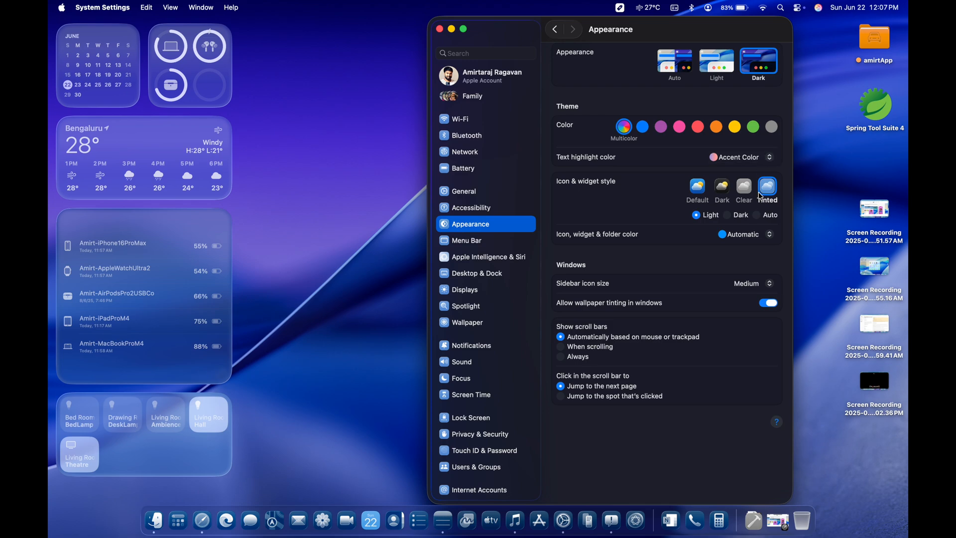
{"action": "mouse_move", "coordinate": [742, 256]}
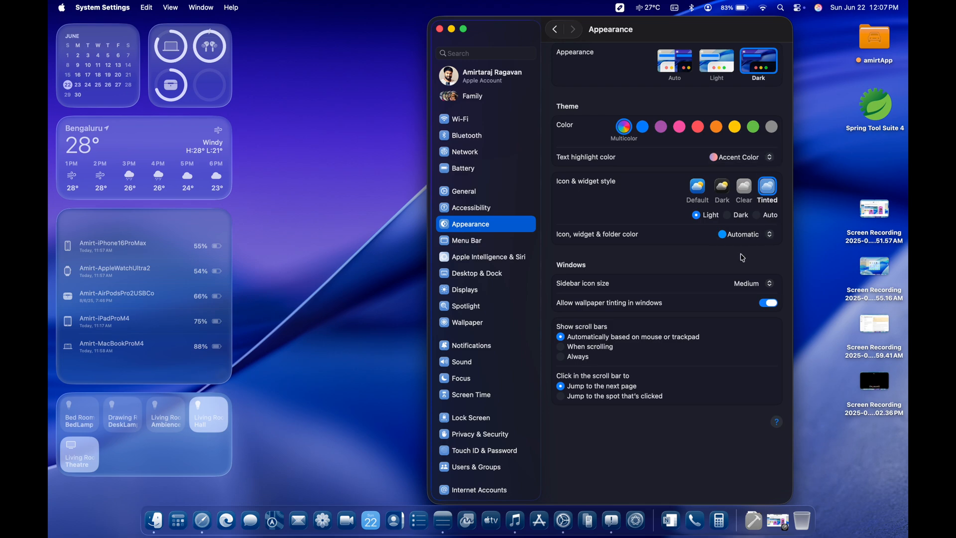
{"action": "left_click", "coordinate": [745, 234]}
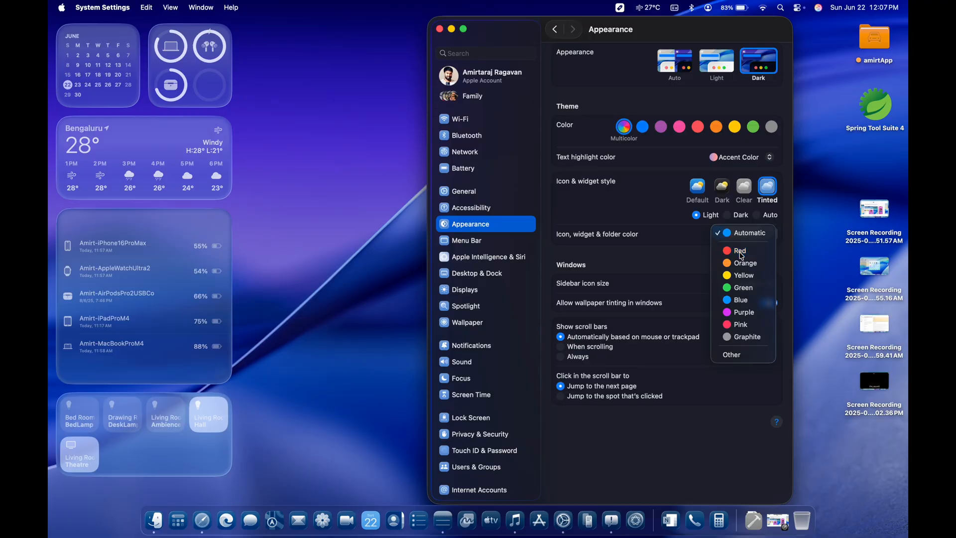
{"action": "left_click", "coordinate": [739, 251]}
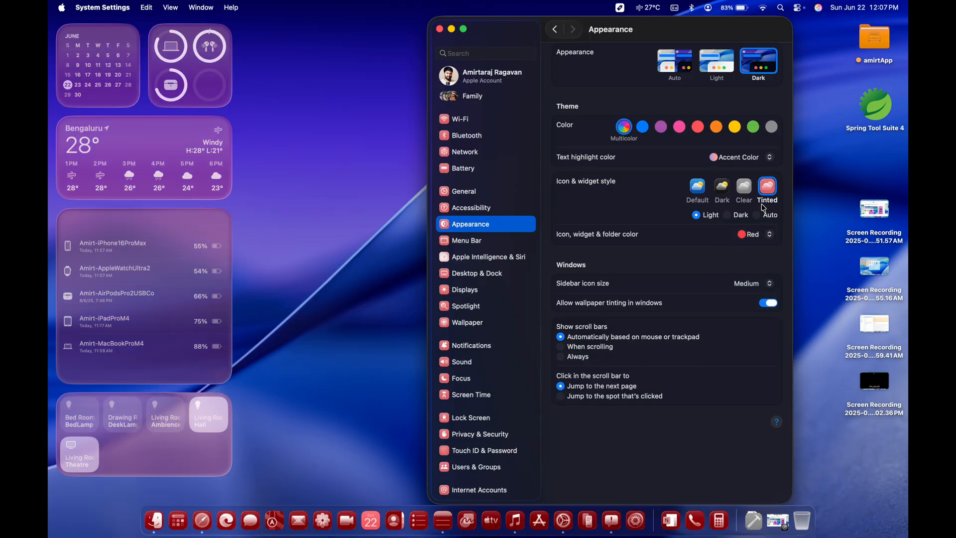
{"action": "mouse_move", "coordinate": [732, 209]}
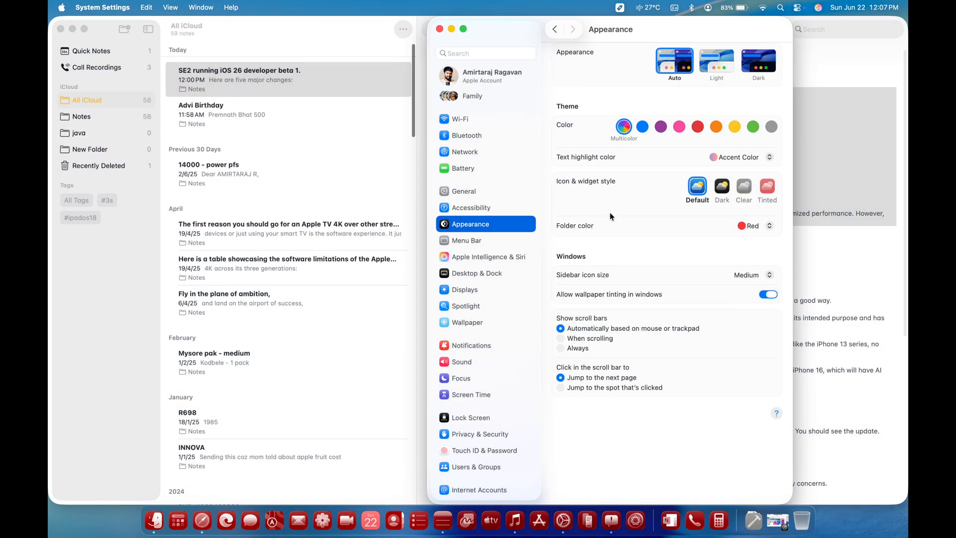
{"action": "mouse_move", "coordinate": [651, 486]}
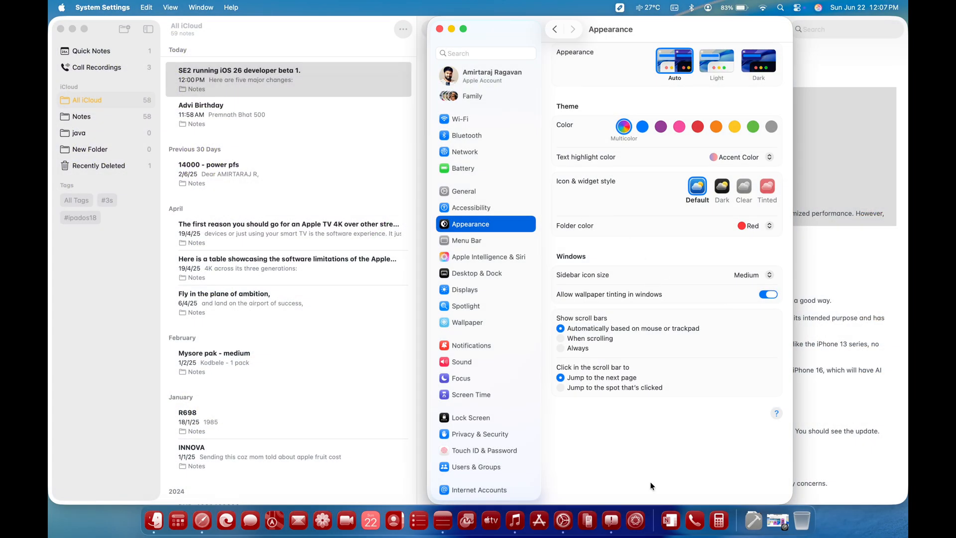
- Revert to Default icon style with Automatic folder colour and close System Settings
{"action": "left_click", "coordinate": [753, 225]}
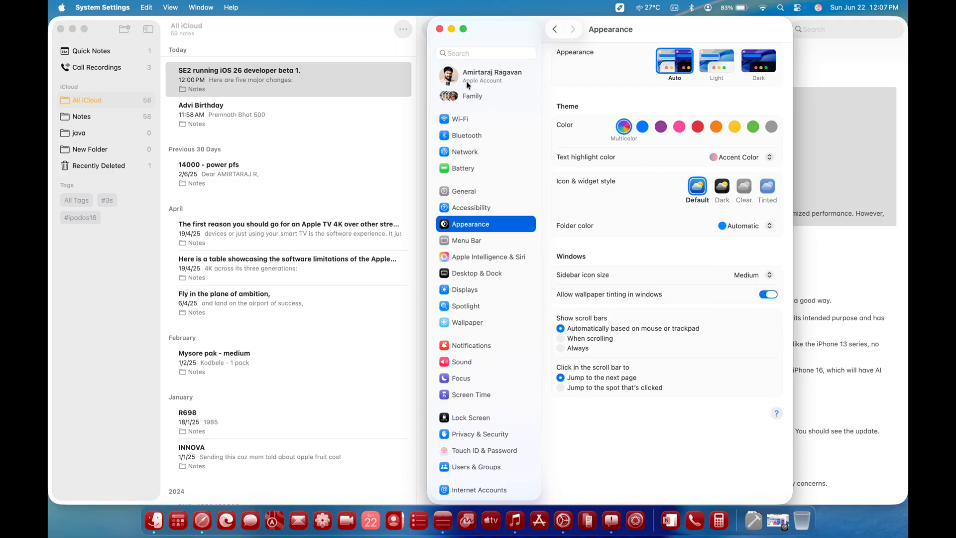
{"action": "mouse_move", "coordinate": [659, 174]}
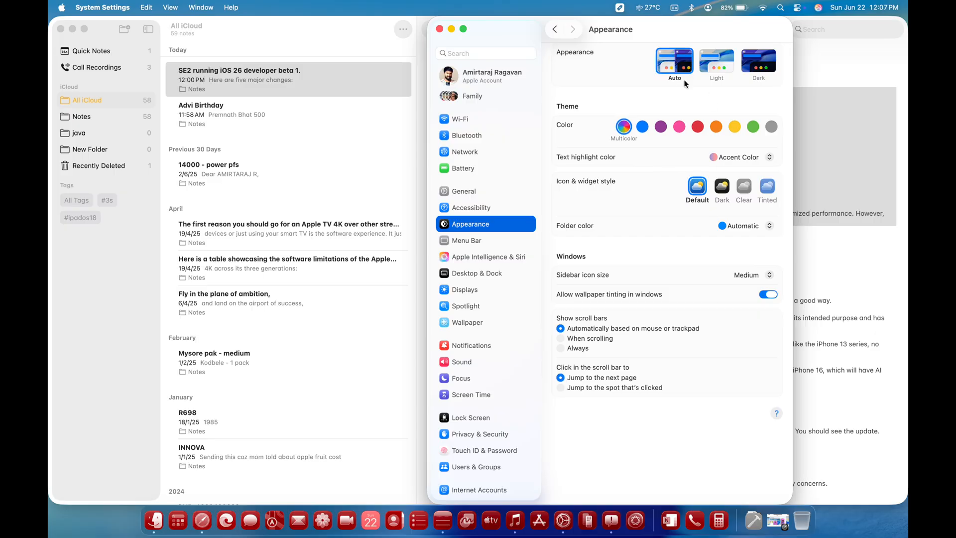
{"action": "mouse_move", "coordinate": [440, 28]}
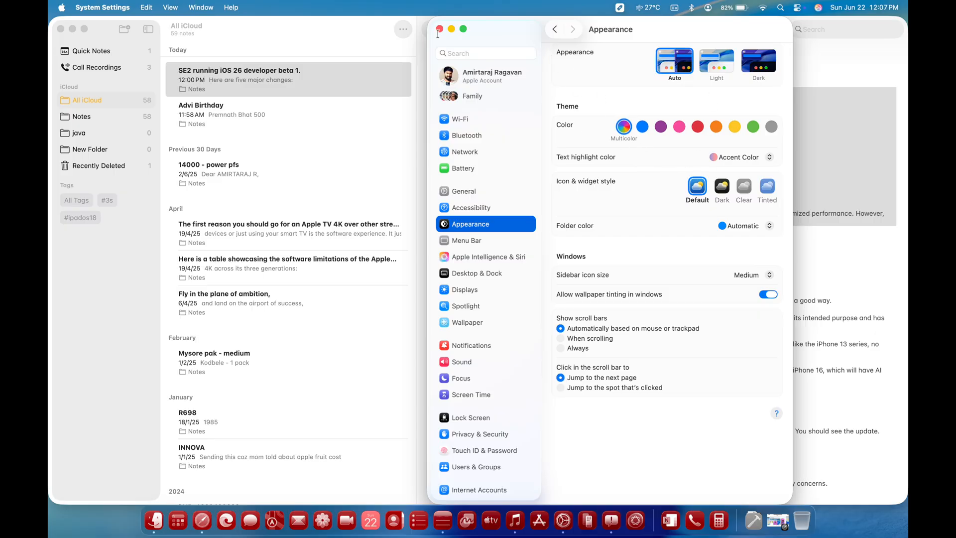
{"action": "left_click", "coordinate": [766, 158]}
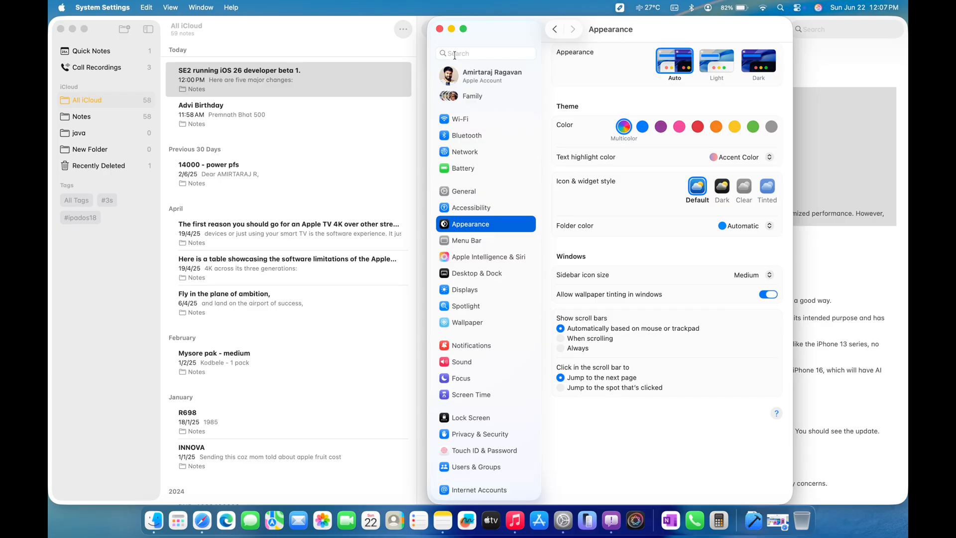
{"action": "left_click", "coordinate": [444, 28]}
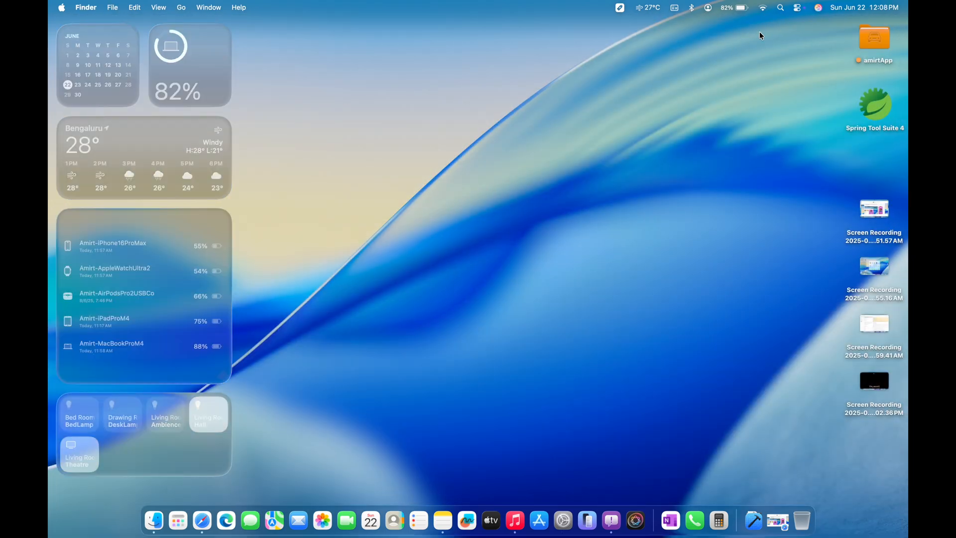
{"action": "left_click", "coordinate": [804, 8]}
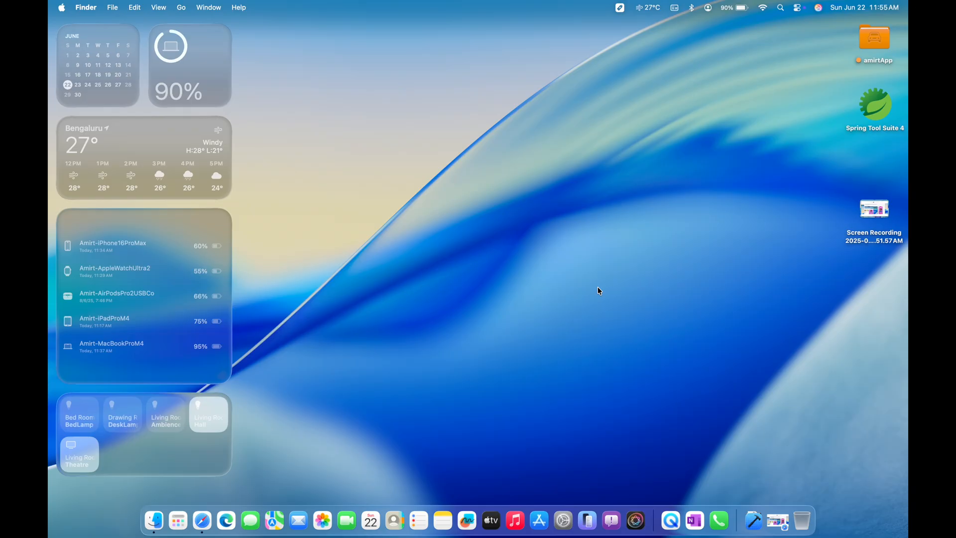
{"action": "mouse_move", "coordinate": [110, 510]}
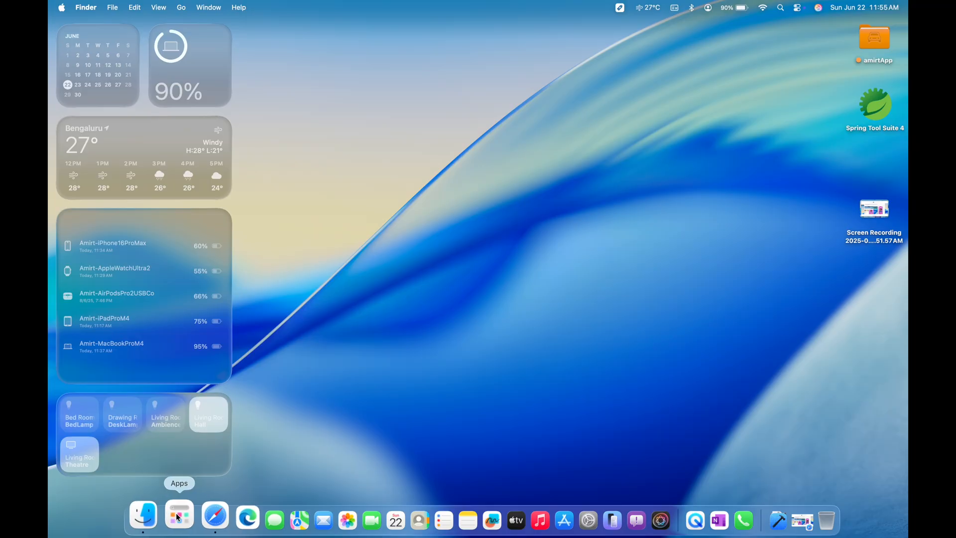
- Browse the Applications launcher and expand the Suggestions category to show all apps
{"action": "left_click", "coordinate": [179, 515]}
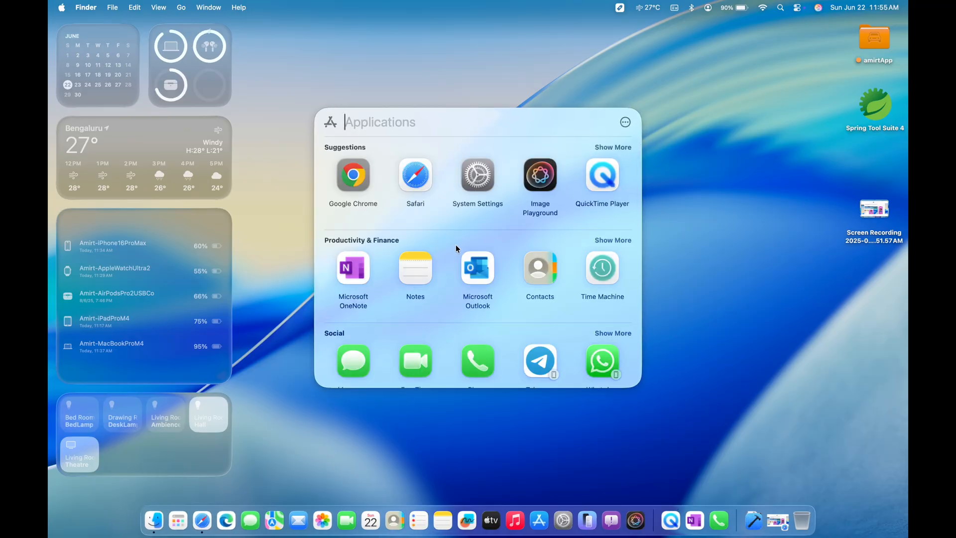
{"action": "mouse_move", "coordinate": [529, 197]}
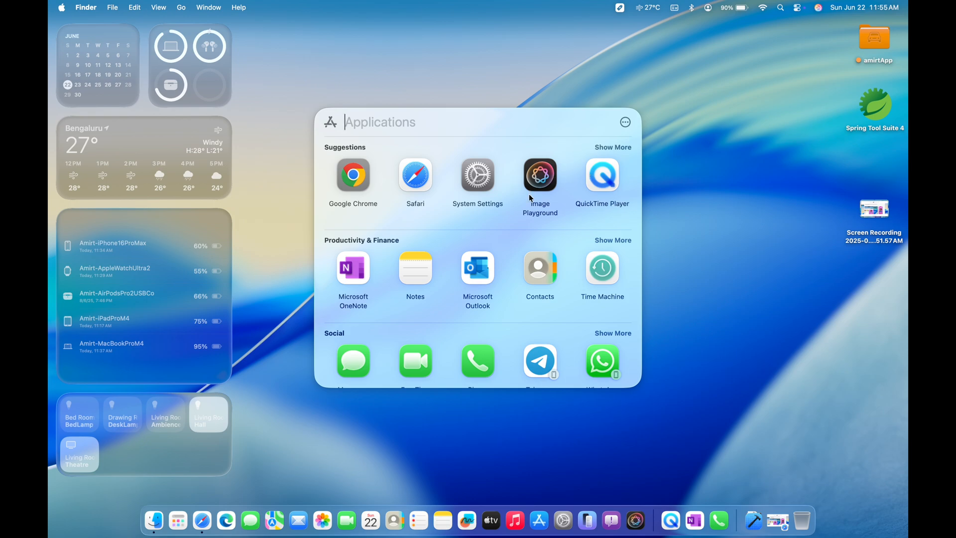
{"action": "scroll", "scroll_direction": "down", "scroll_amount": 3}
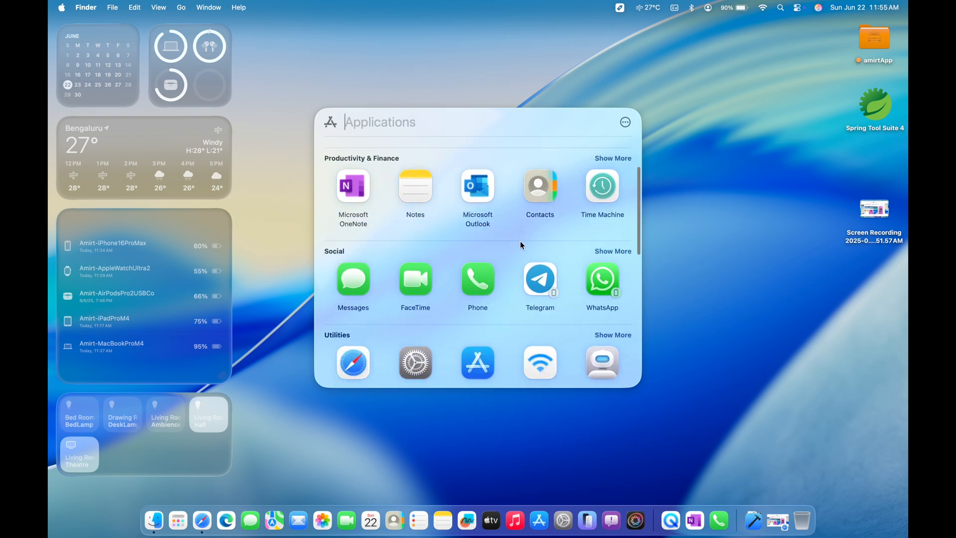
{"action": "scroll", "scroll_direction": "down", "scroll_amount": 3}
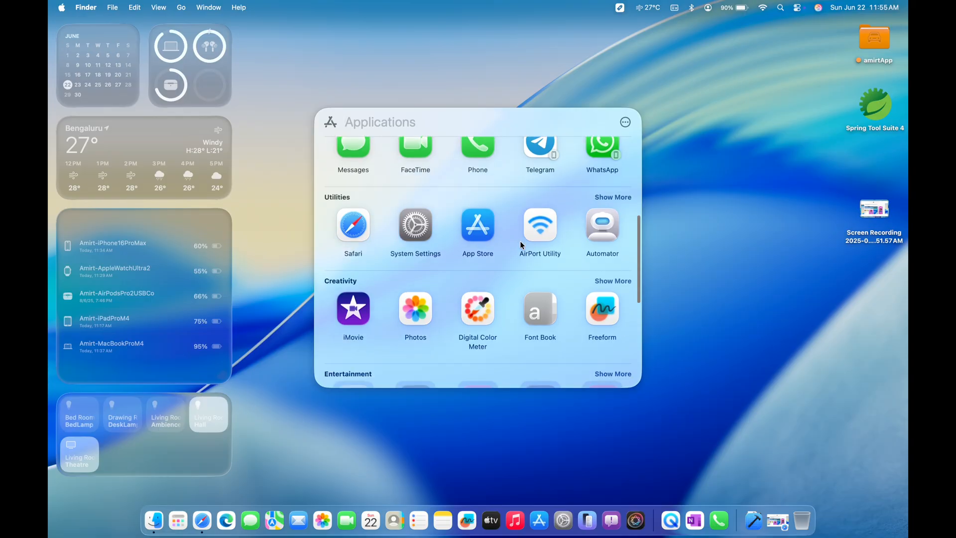
{"action": "scroll", "scroll_direction": "down", "scroll_amount": 3}
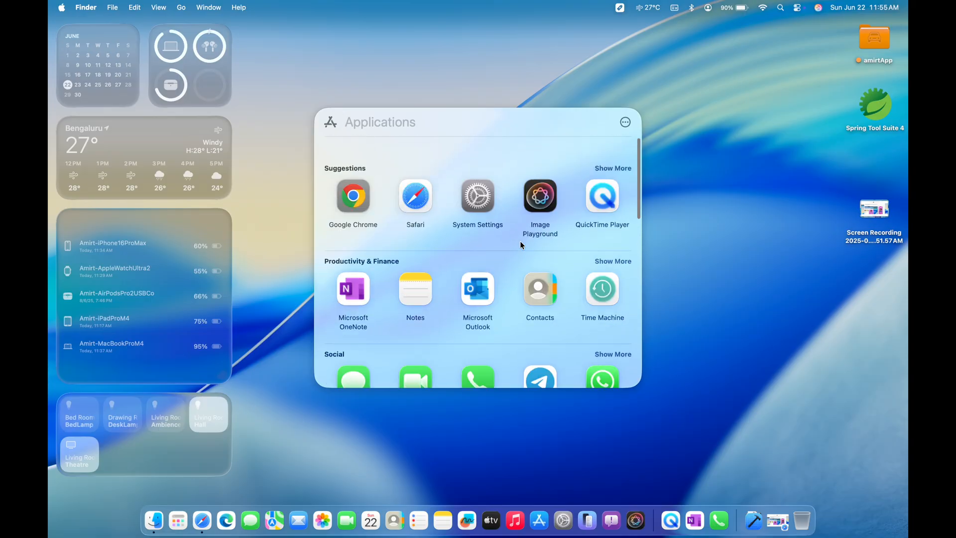
{"action": "left_click", "coordinate": [613, 167]}
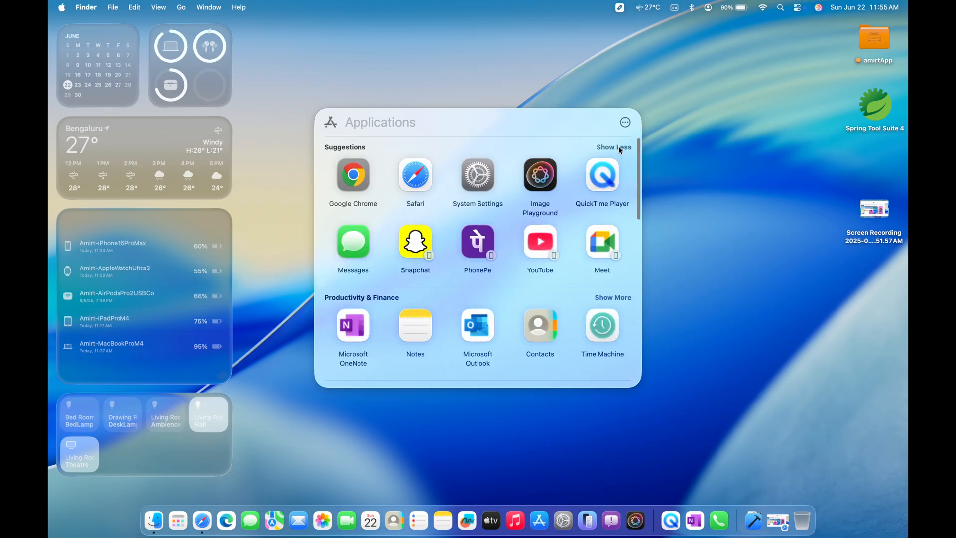
- Scroll further and expand the Other category to show all its apps
{"action": "scroll", "scroll_direction": "down", "scroll_amount": 3}
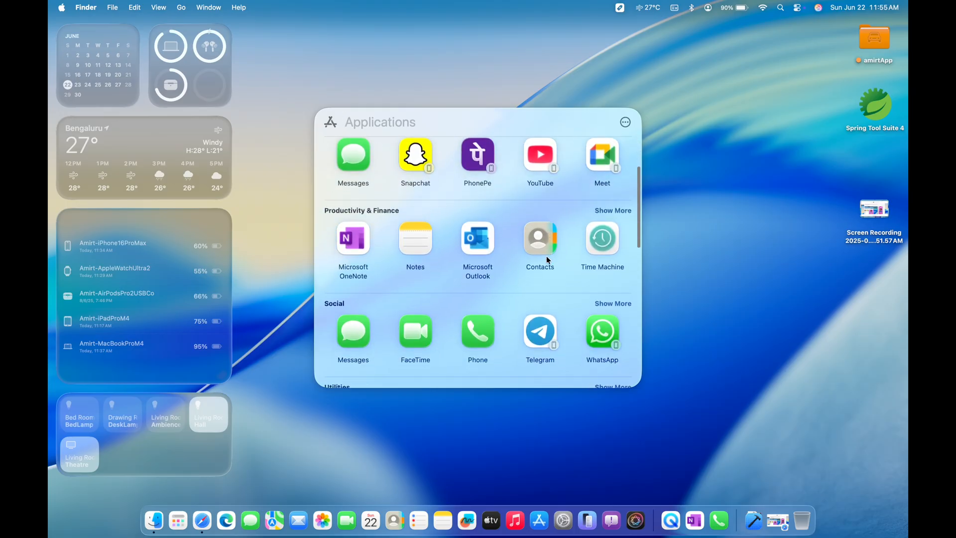
{"action": "scroll", "scroll_direction": "down", "scroll_amount": 3}
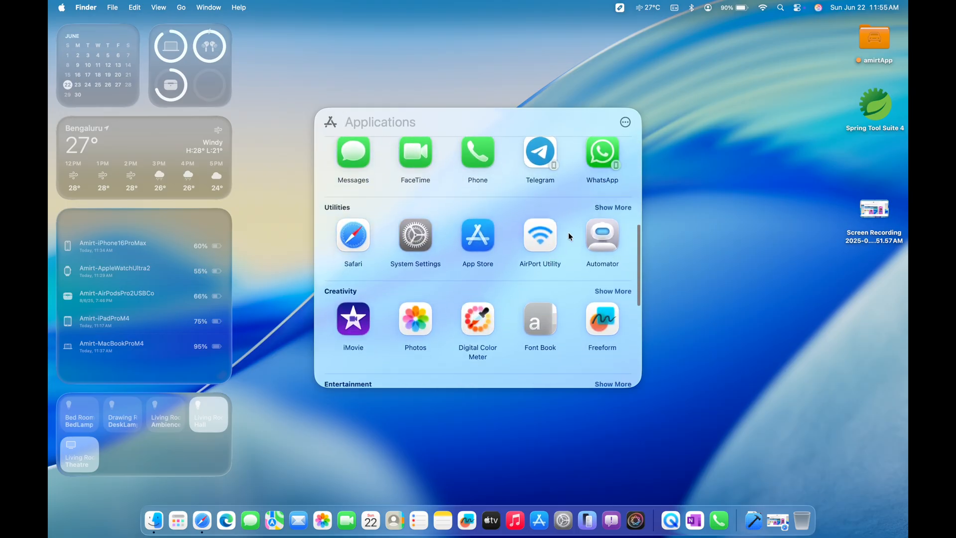
{"action": "scroll", "scroll_direction": "down", "scroll_amount": 3}
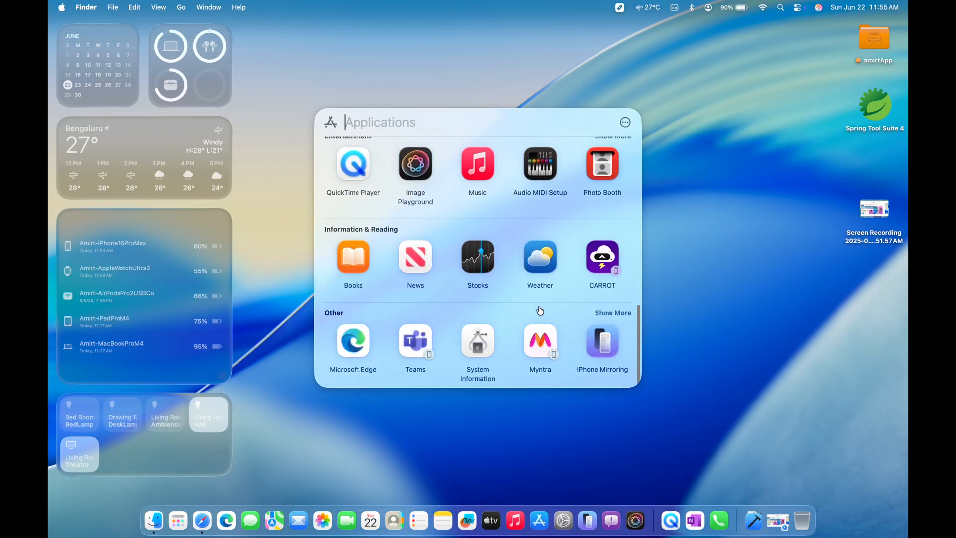
{"action": "left_click", "coordinate": [612, 313]}
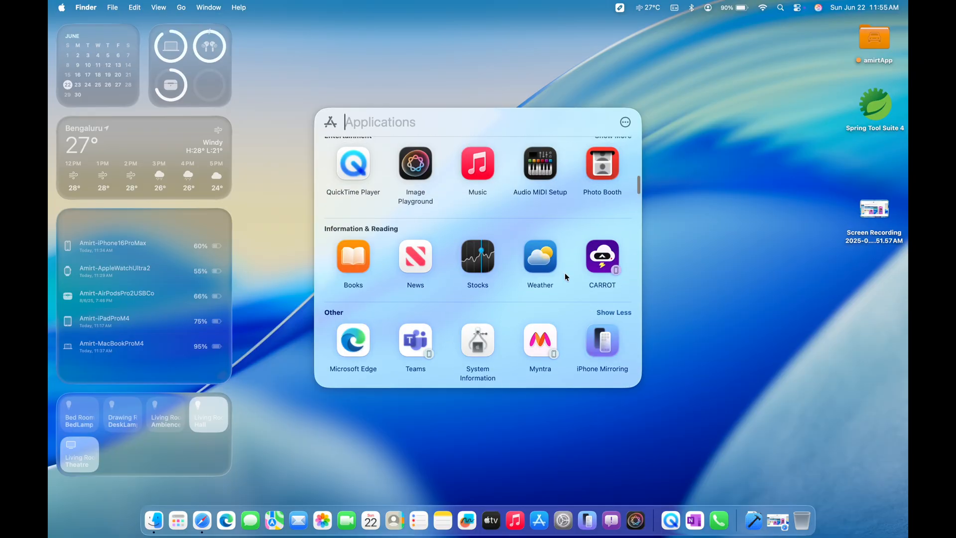
{"action": "mouse_move", "coordinate": [381, 194]}
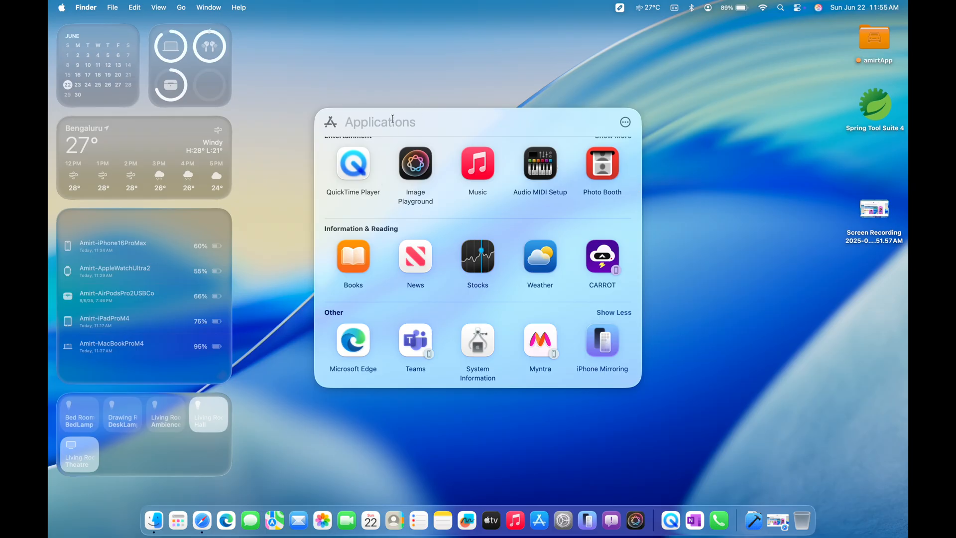
- Search 'cal' to launch Calculator, close it after computing 48, and bring up Control Center
{"action": "type", "text": "calcu"}
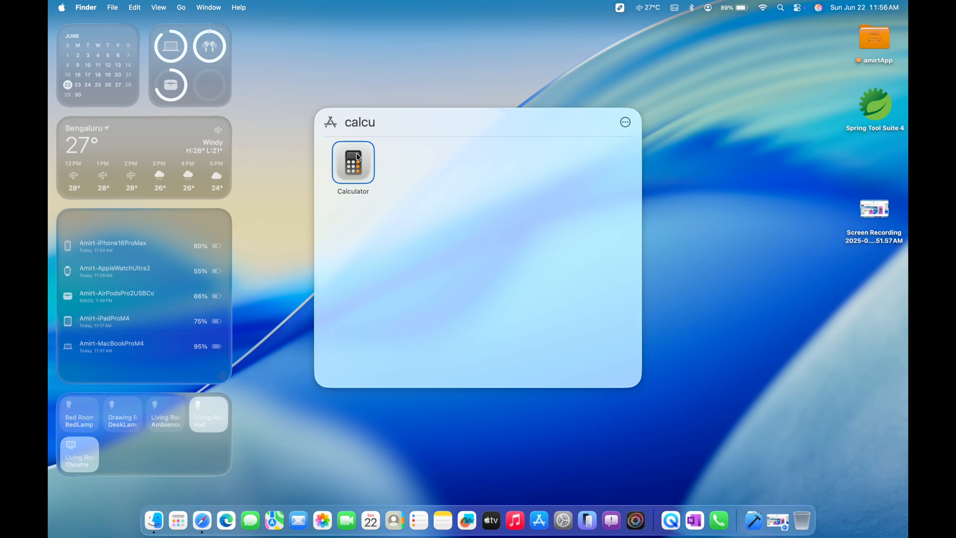
{"action": "mouse_move", "coordinate": [406, 154]}
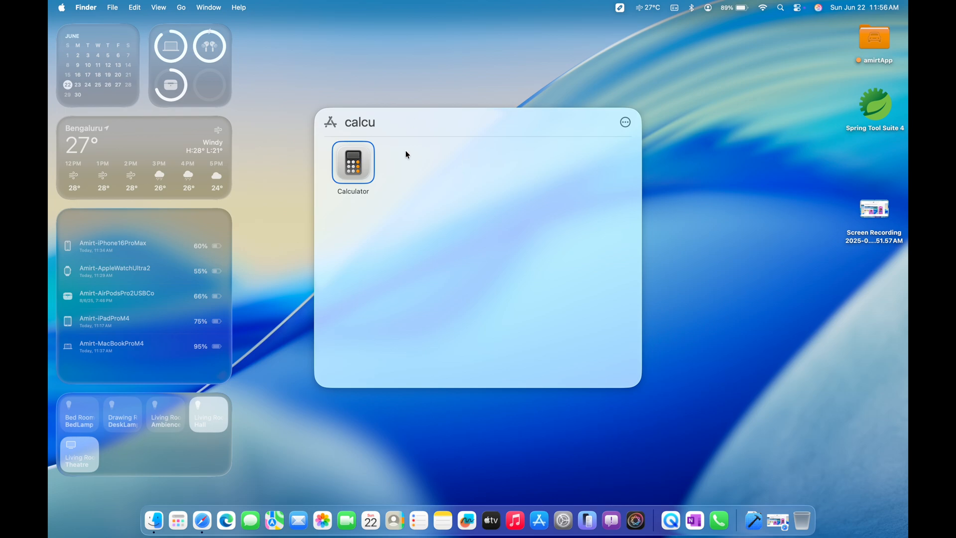
{"action": "mouse_move", "coordinate": [379, 141]}
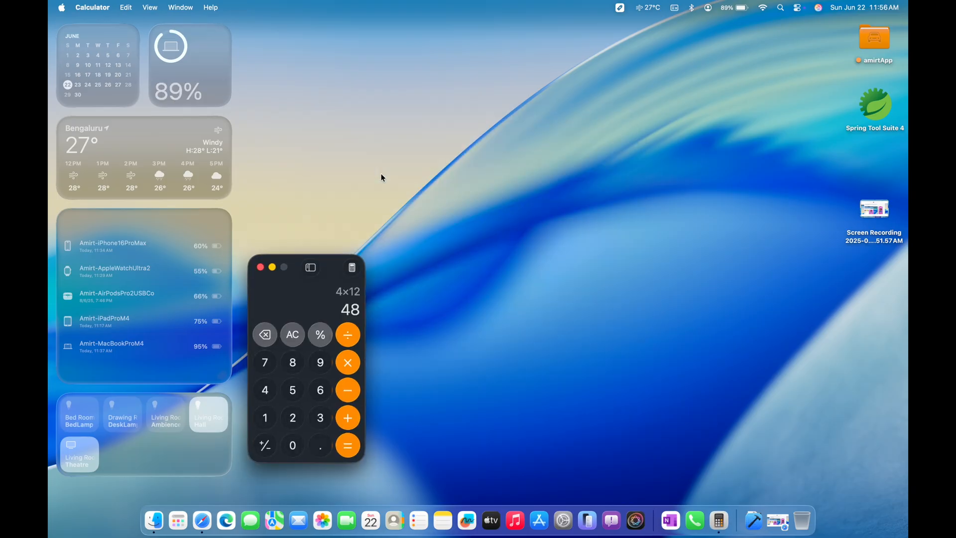
{"action": "mouse_move", "coordinate": [259, 278]}
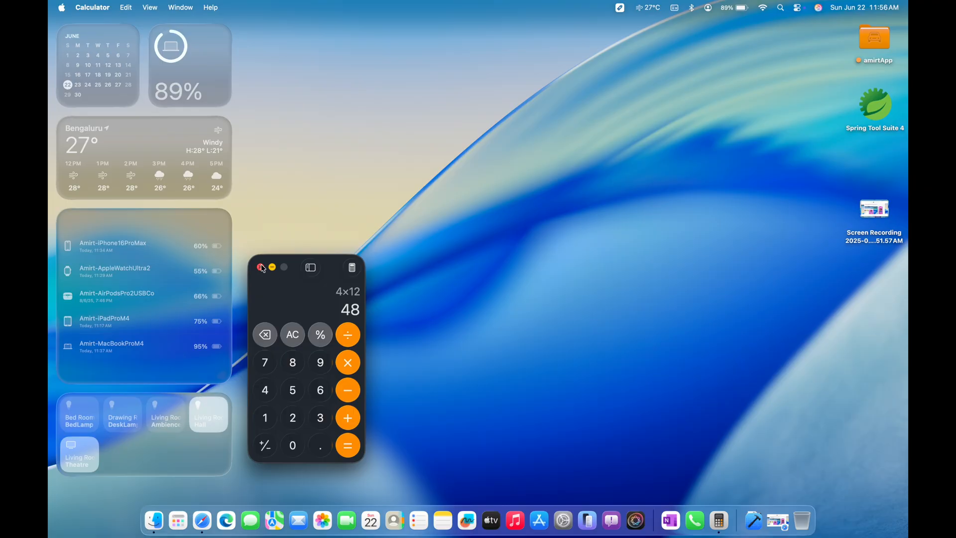
{"action": "left_click", "coordinate": [261, 267]}
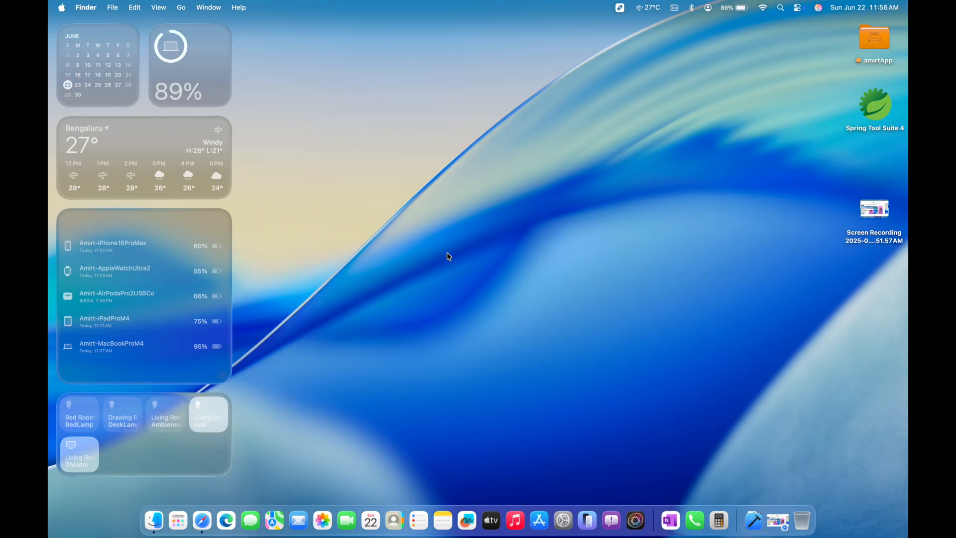
{"action": "mouse_move", "coordinate": [627, 199]}
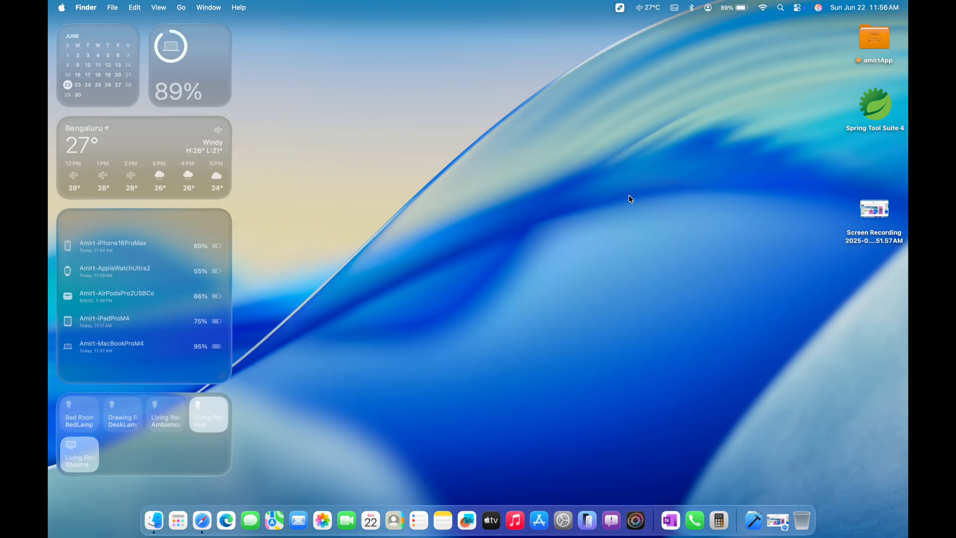
{"action": "left_click", "coordinate": [798, 8]}
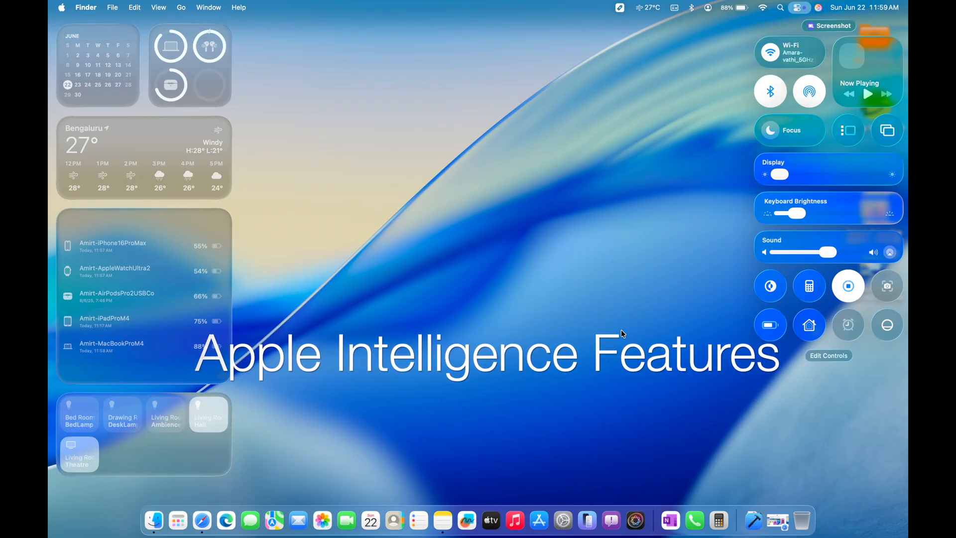
- Select the SE2 beta note's opening paragraphs and bring up Writing Tools for them
{"action": "left_click", "coordinate": [417, 520]}
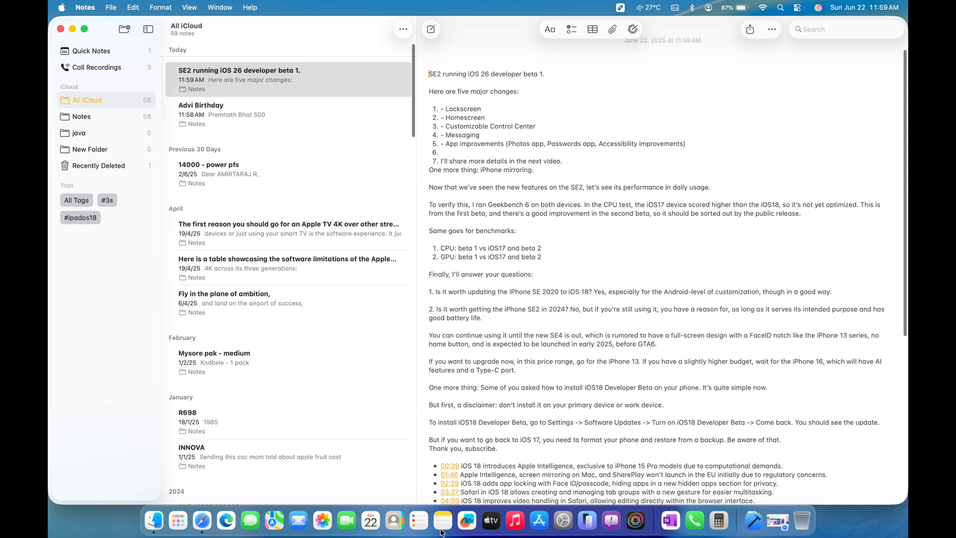
{"action": "left_click", "coordinate": [429, 92]}
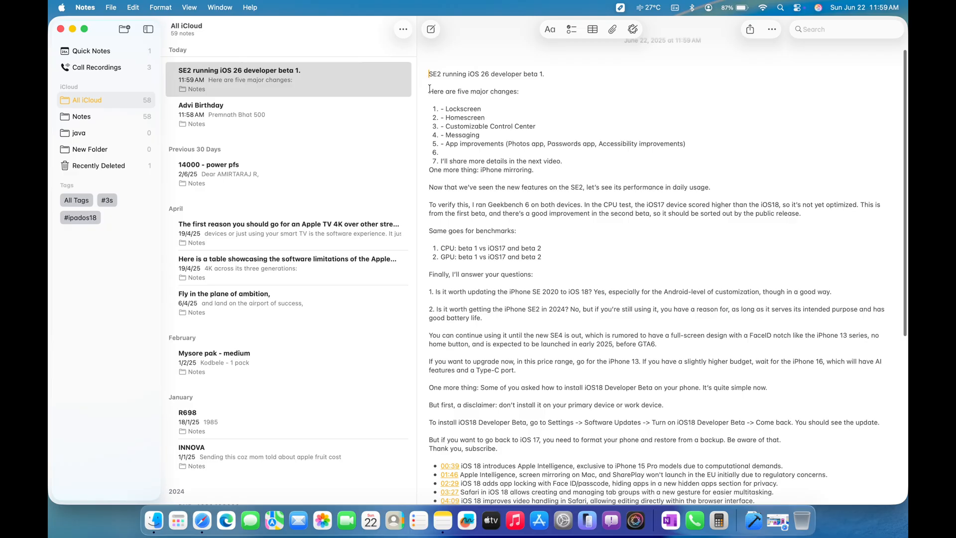
{"action": "left_click_drag", "start_coordinate": [430, 91], "coordinate": [815, 213]}
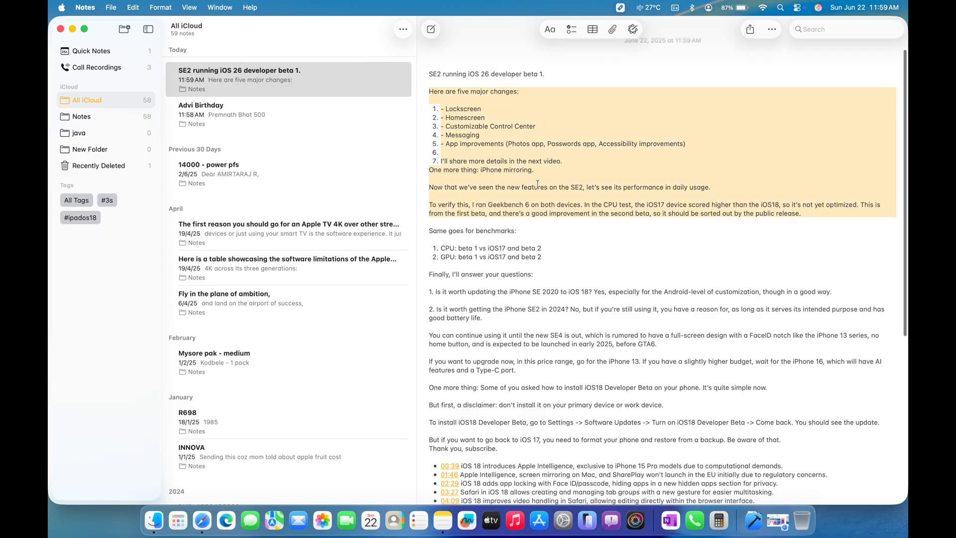
{"action": "right_click", "coordinate": [536, 185]}
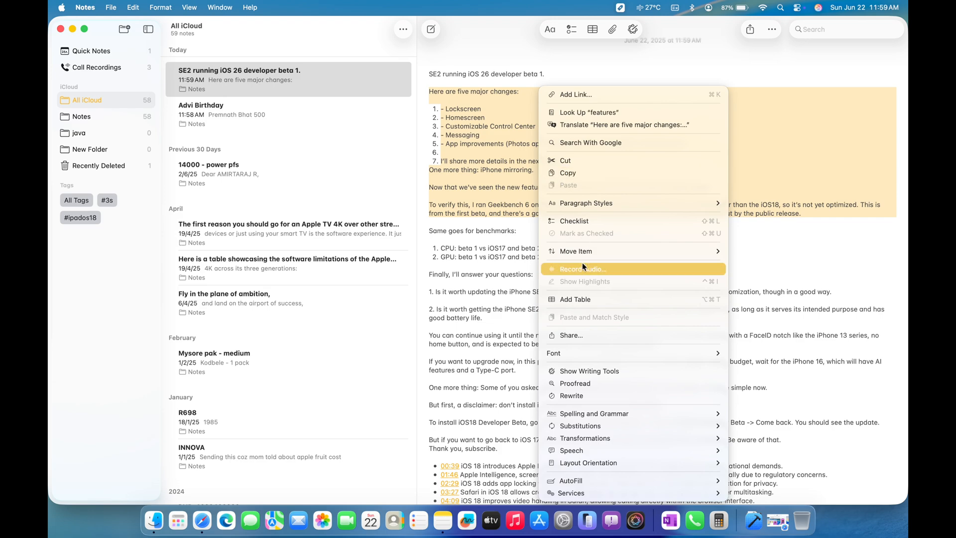
{"action": "mouse_move", "coordinate": [589, 370]}
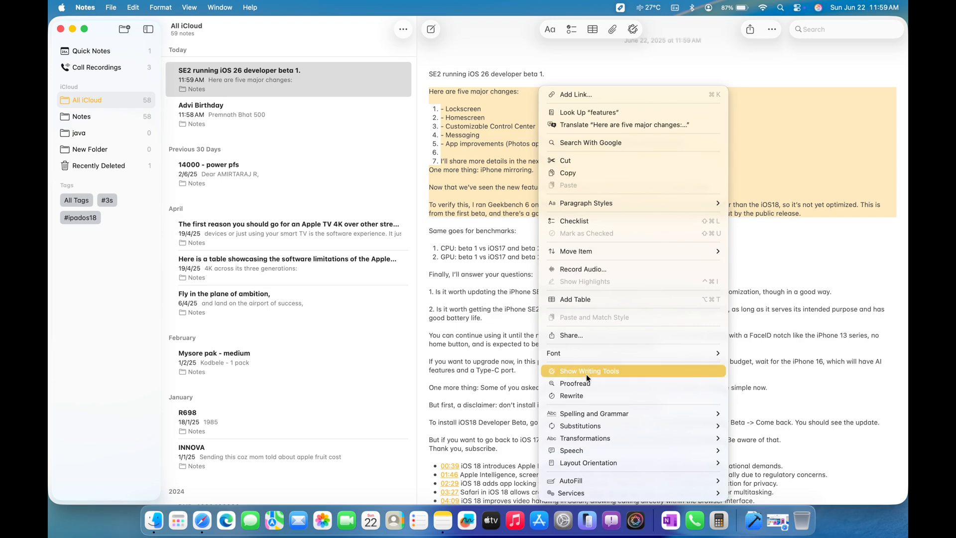
{"action": "left_click", "coordinate": [588, 370]}
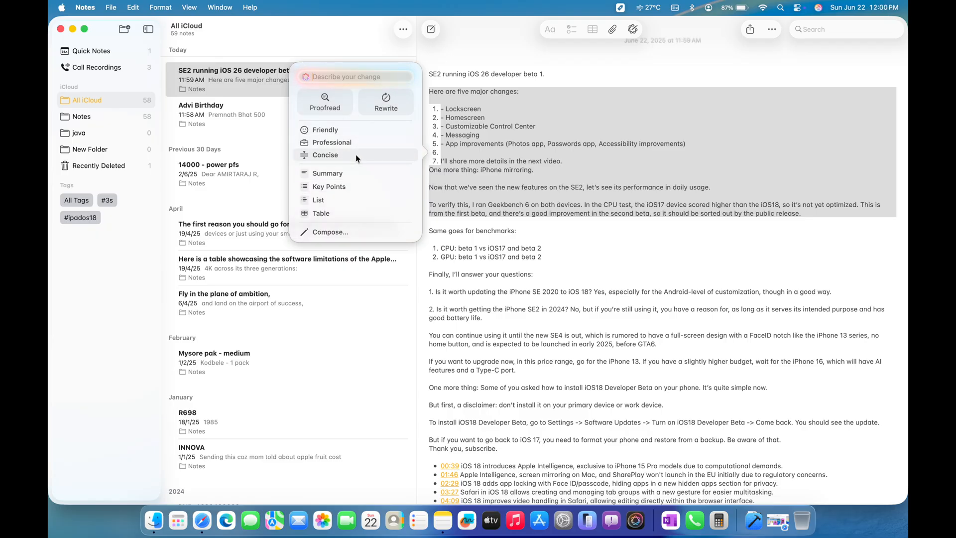
- Apply the Concise rewrite, keep it, and close Notes
{"action": "left_click", "coordinate": [323, 154]}
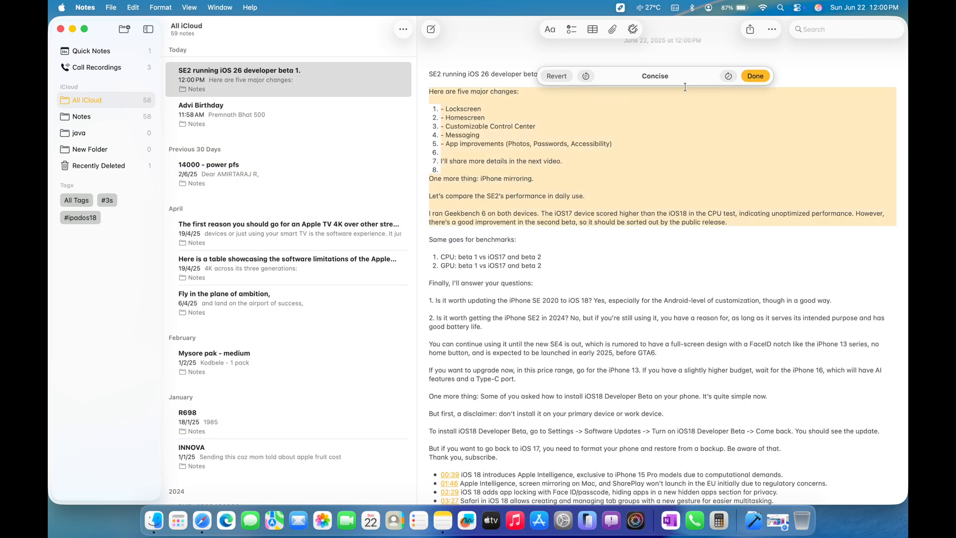
{"action": "mouse_move", "coordinate": [711, 92]}
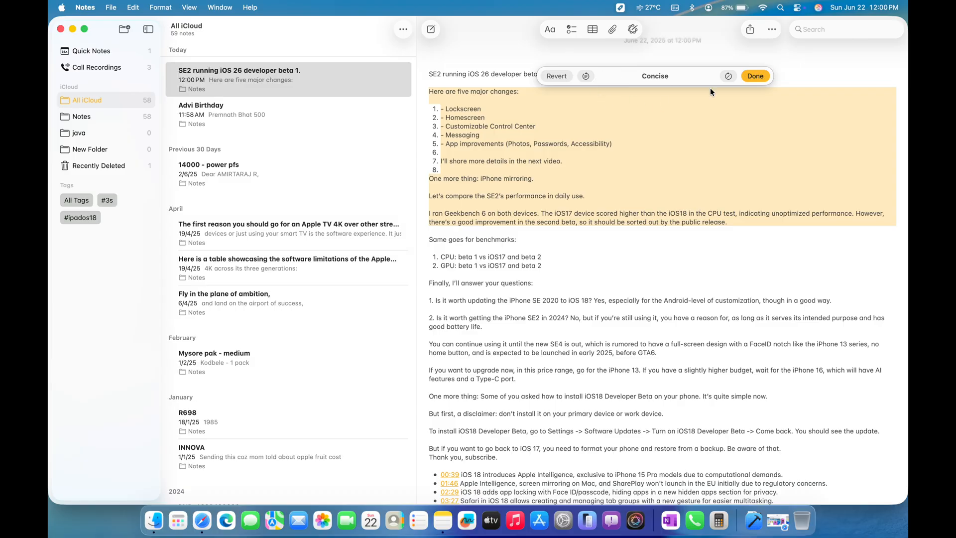
{"action": "left_click", "coordinate": [754, 75]}
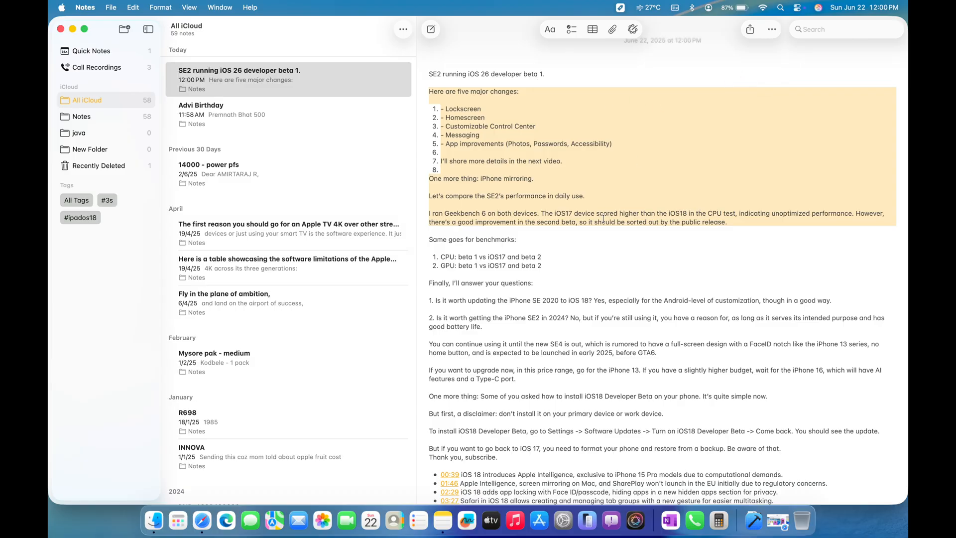
{"action": "mouse_move", "coordinate": [60, 30]}
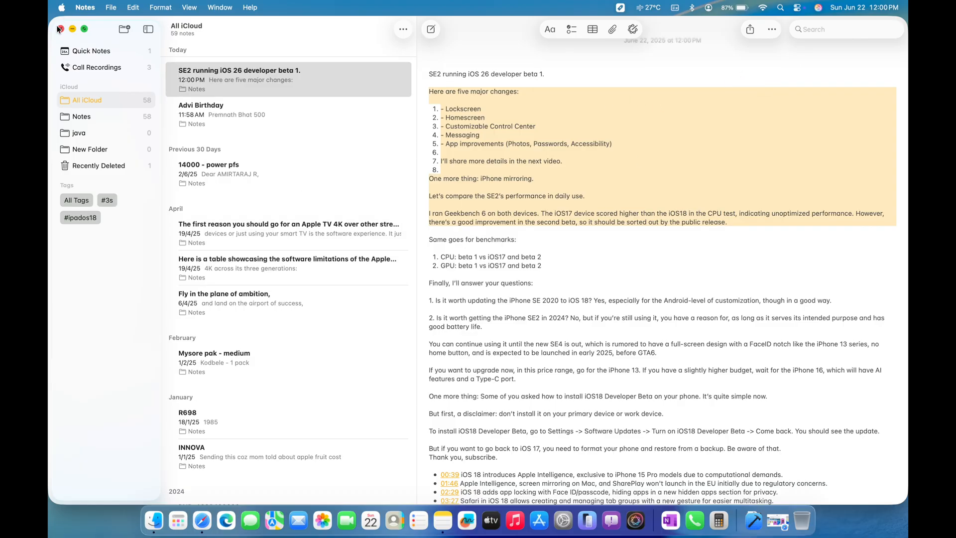
{"action": "left_click", "coordinate": [62, 30]}
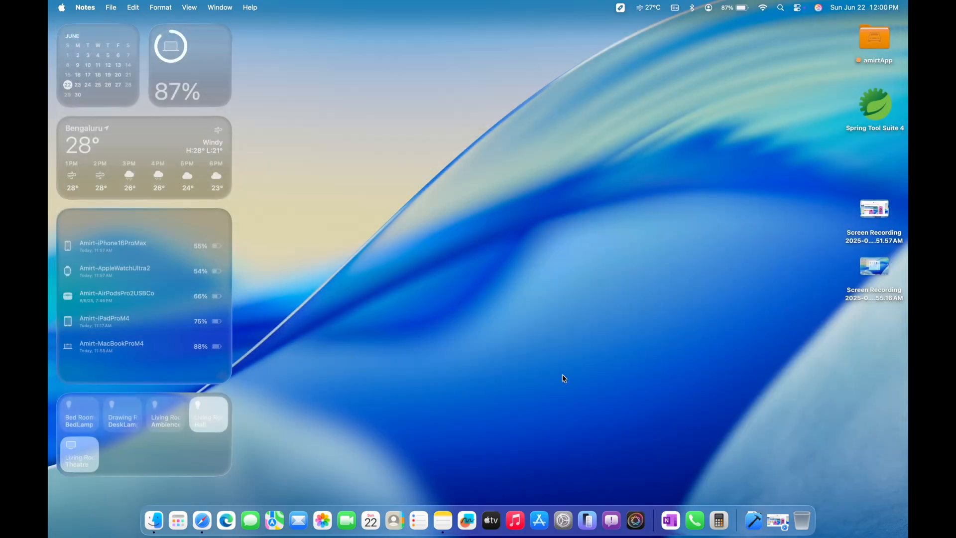
- Launch Image Playground from the Dock and begin a new image with the prompt field focused
{"action": "left_click", "coordinate": [796, 8]}
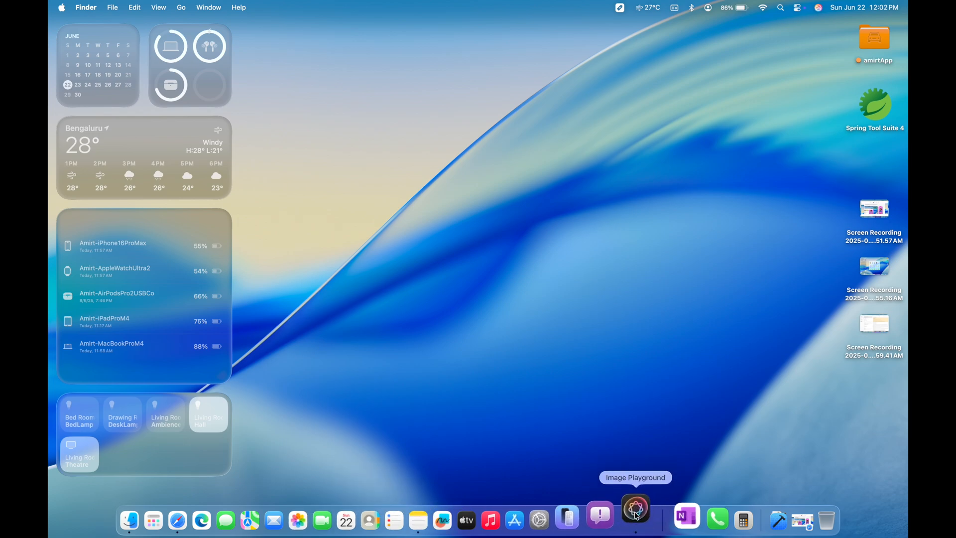
{"action": "left_click", "coordinate": [635, 516]}
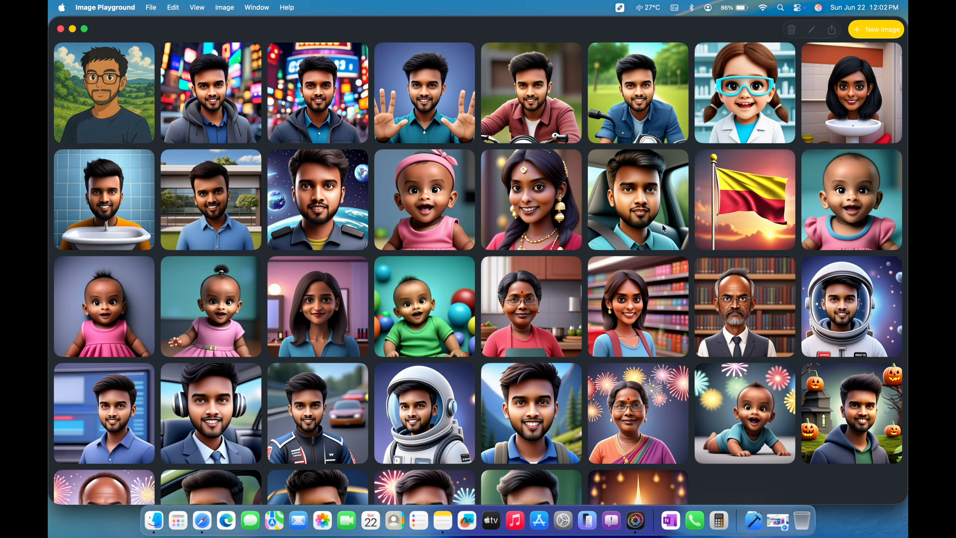
{"action": "mouse_move", "coordinate": [879, 34]}
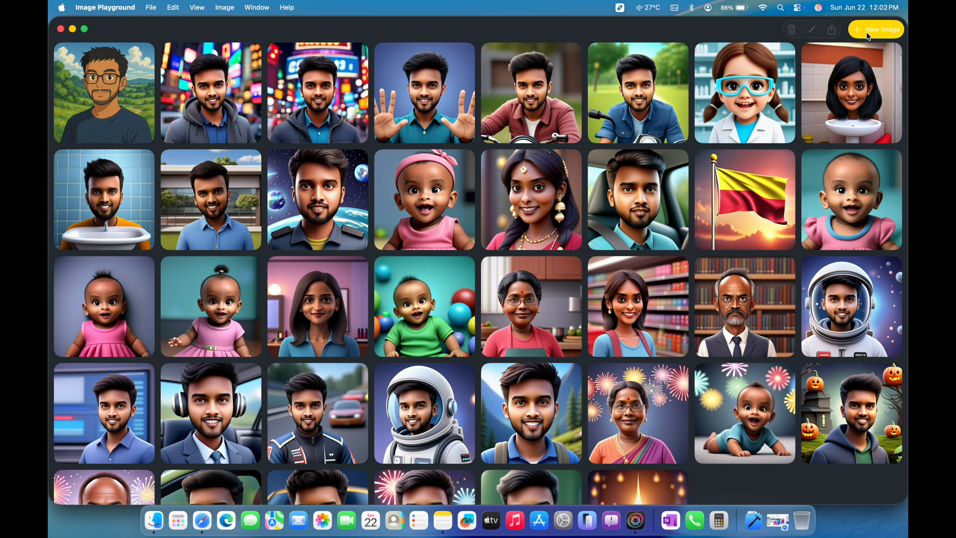
{"action": "left_click", "coordinate": [874, 29]}
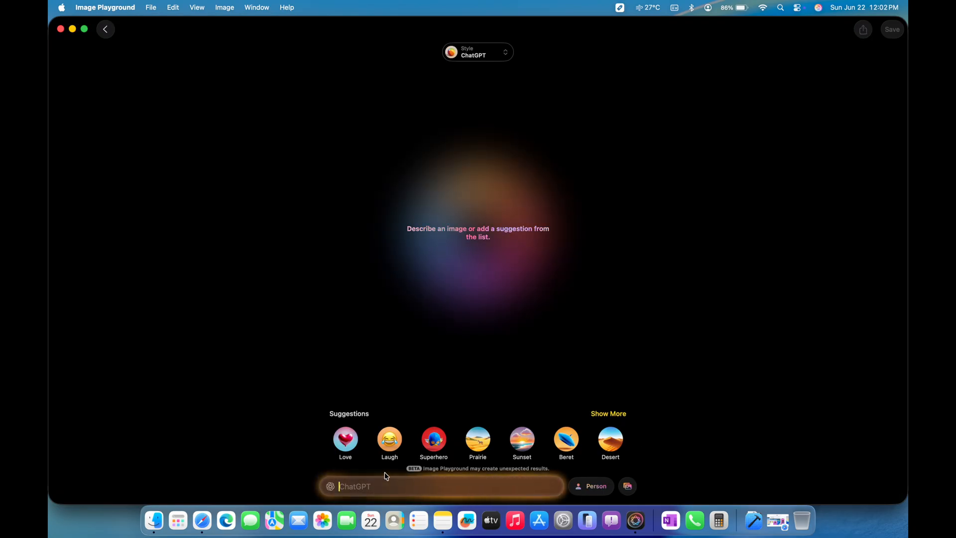
{"action": "left_click", "coordinate": [478, 51]}
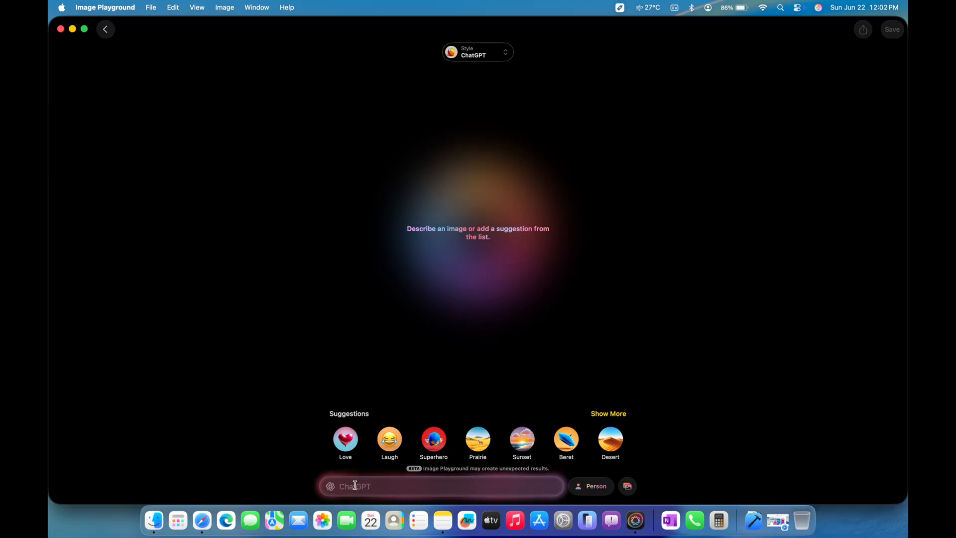
- Add 'Ghibli style image of me' as the image concept and let it generate
{"action": "type", "text": "ghib"}
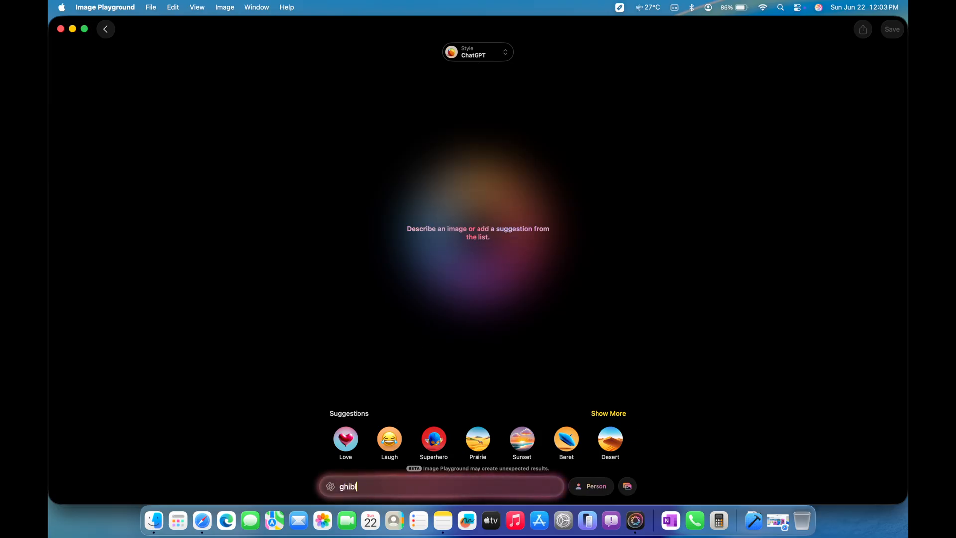
{"action": "type", "text": "Ghibli style"}
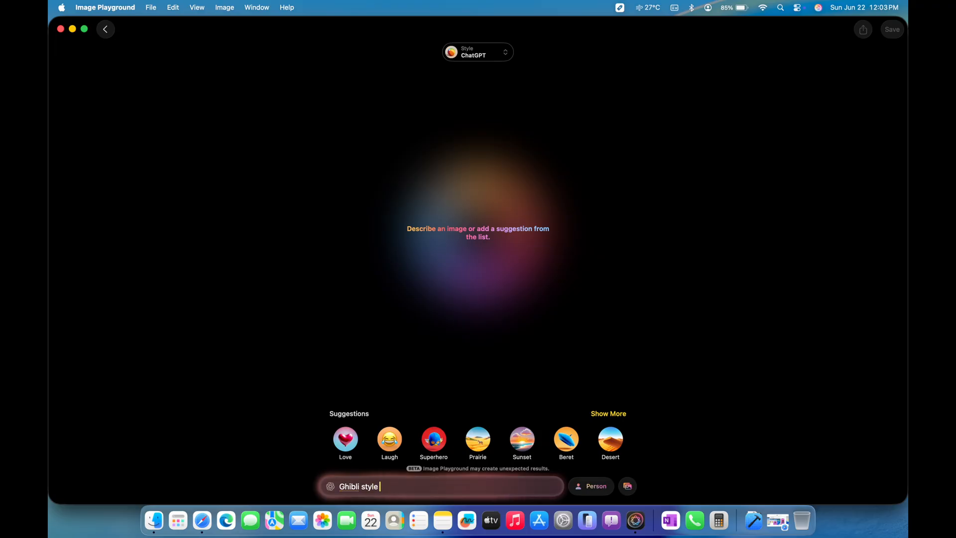
{"action": "type", "text": "image of m"}
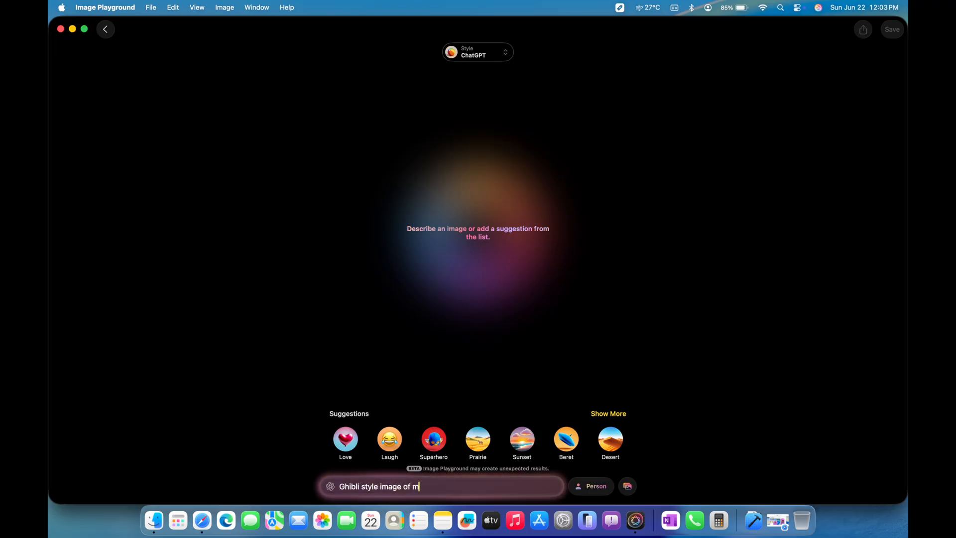
{"action": "key", "text": "Return"}
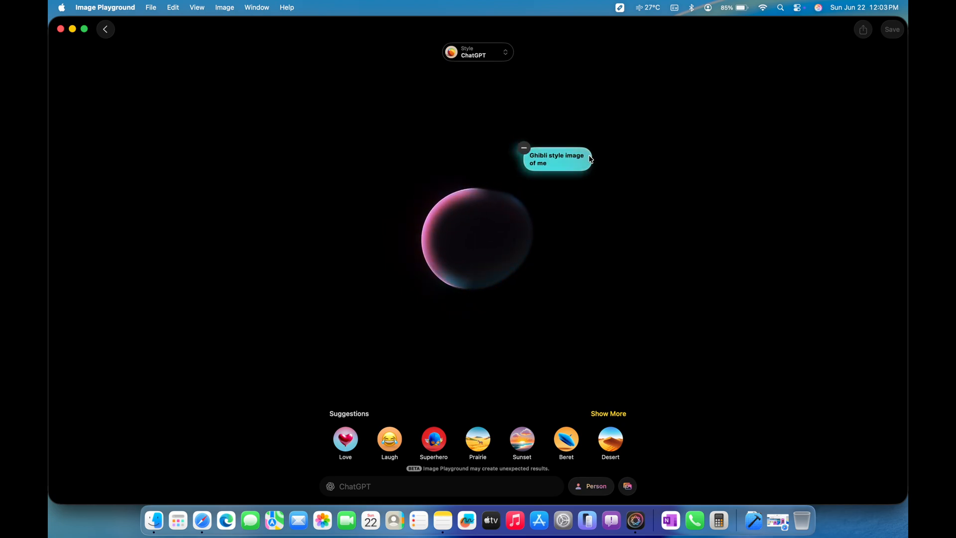
{"action": "left_click", "coordinate": [674, 8]}
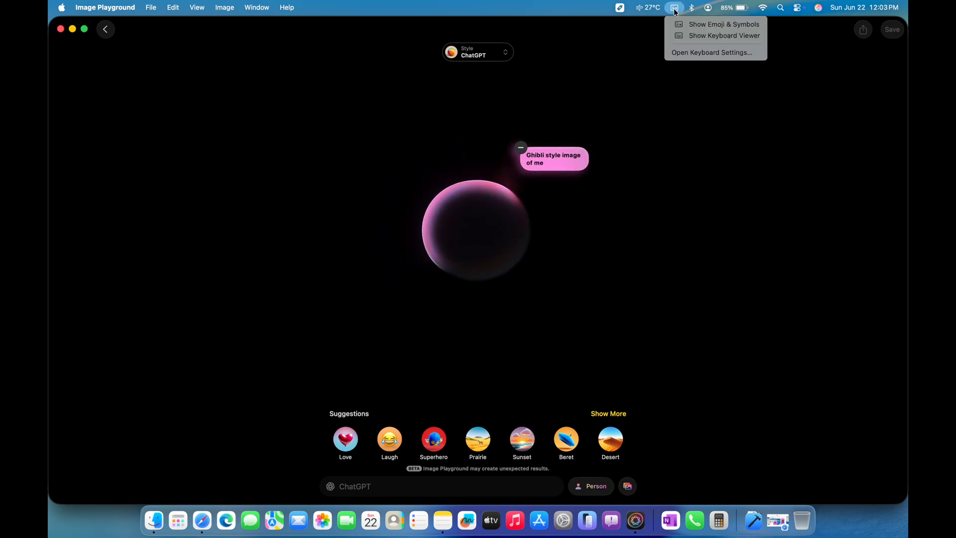
{"action": "left_click", "coordinate": [659, 179]}
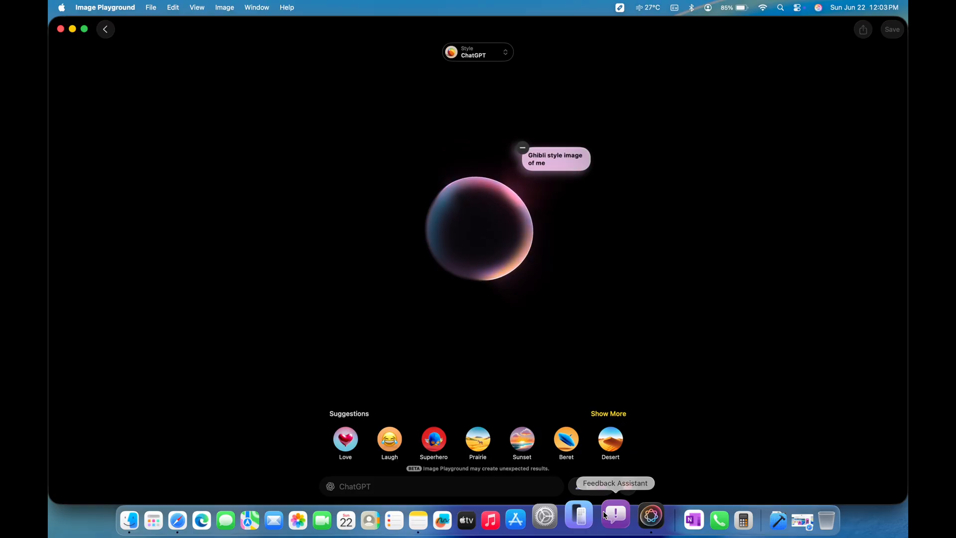
- Launch Feedback Assistant and accept its software license agreement
{"action": "left_click", "coordinate": [615, 519]}
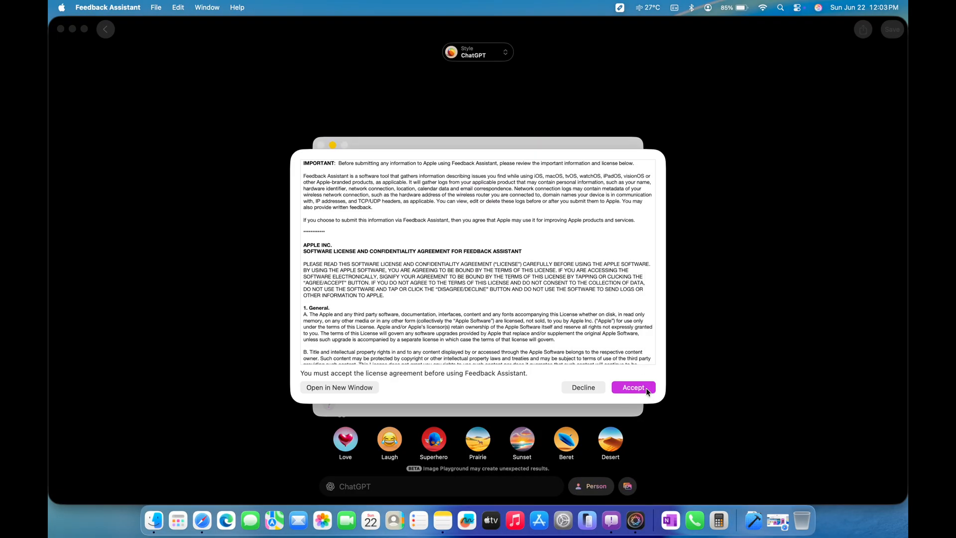
{"action": "left_click", "coordinate": [634, 386]}
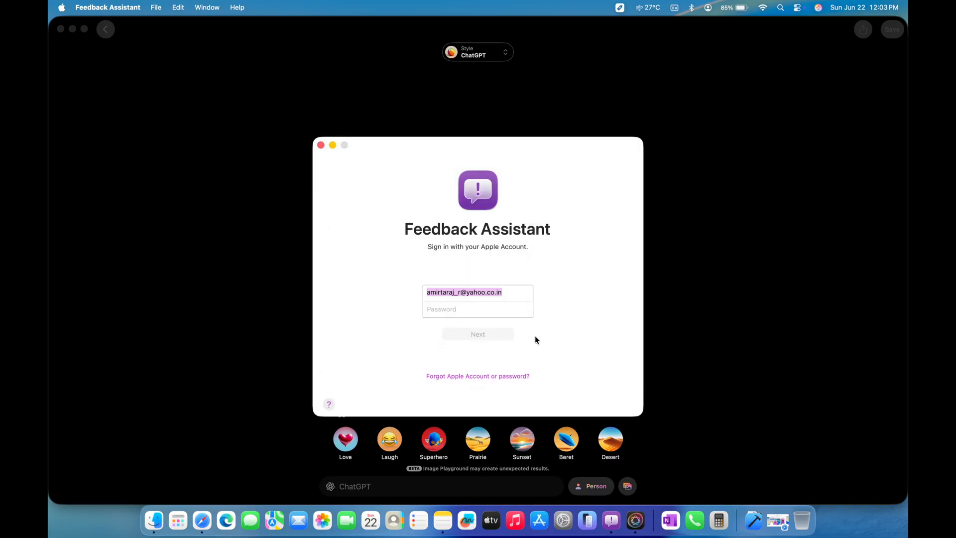
{"action": "mouse_move", "coordinate": [378, 138]}
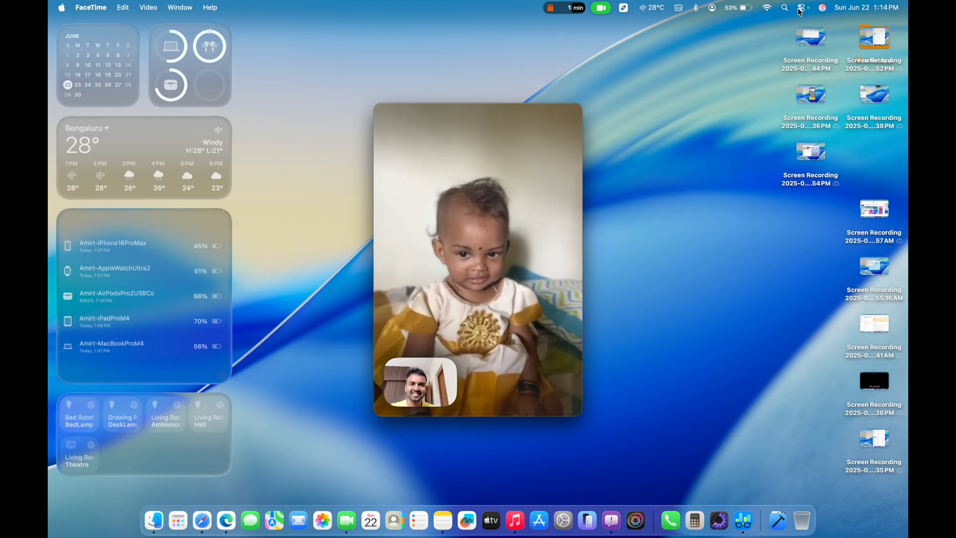
- Expand the food delivery live activity from the menu bar, dismiss it, then launch the Phone app
{"action": "left_click", "coordinate": [799, 8]}
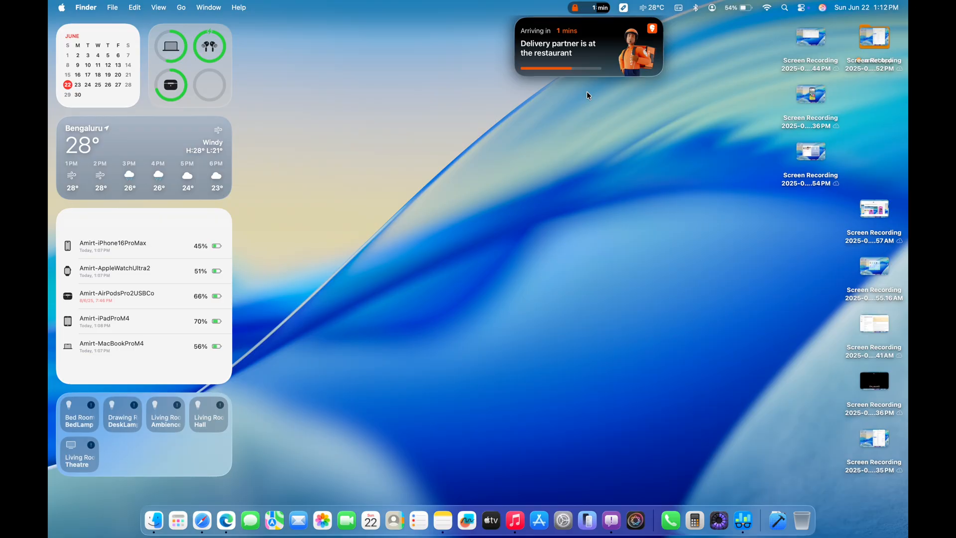
{"action": "mouse_move", "coordinate": [575, 504]}
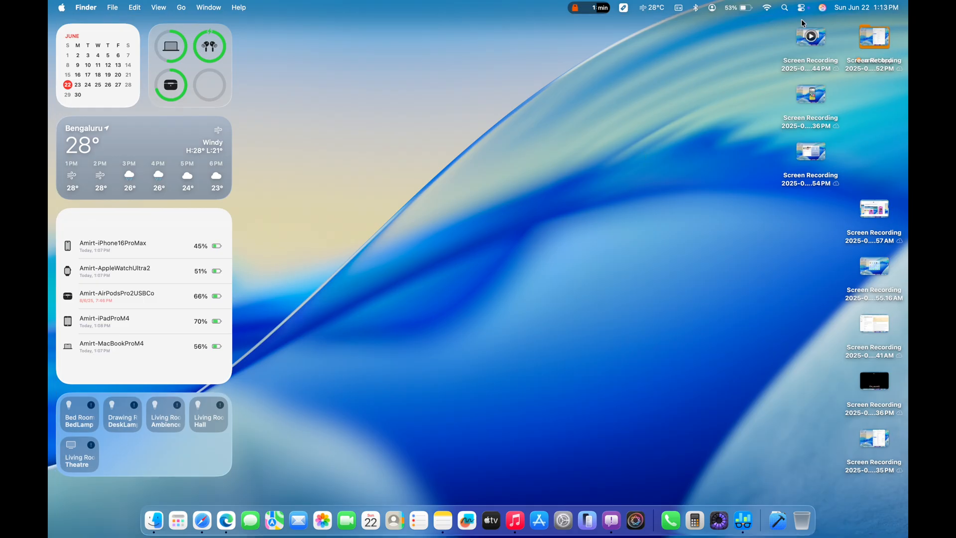
{"action": "left_click", "coordinate": [802, 8]}
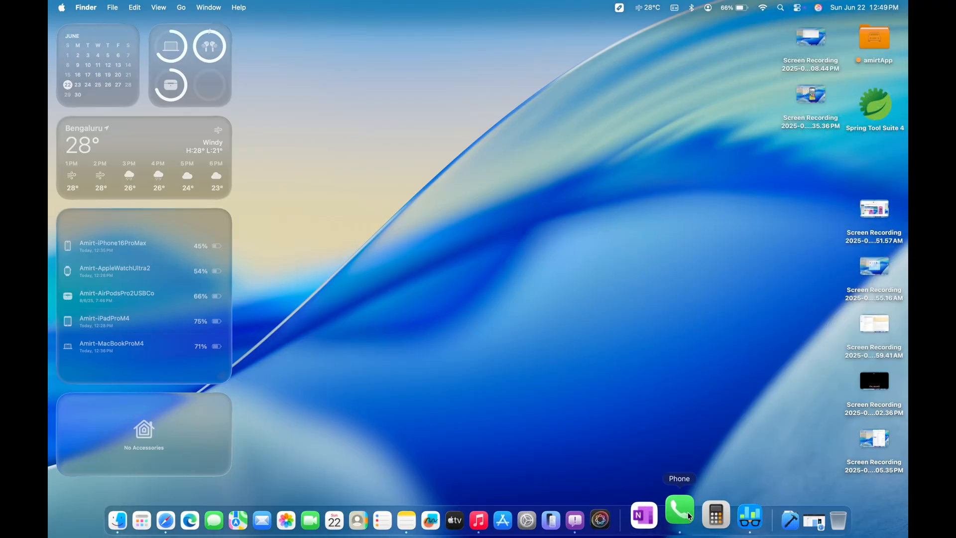
{"action": "left_click", "coordinate": [679, 516]}
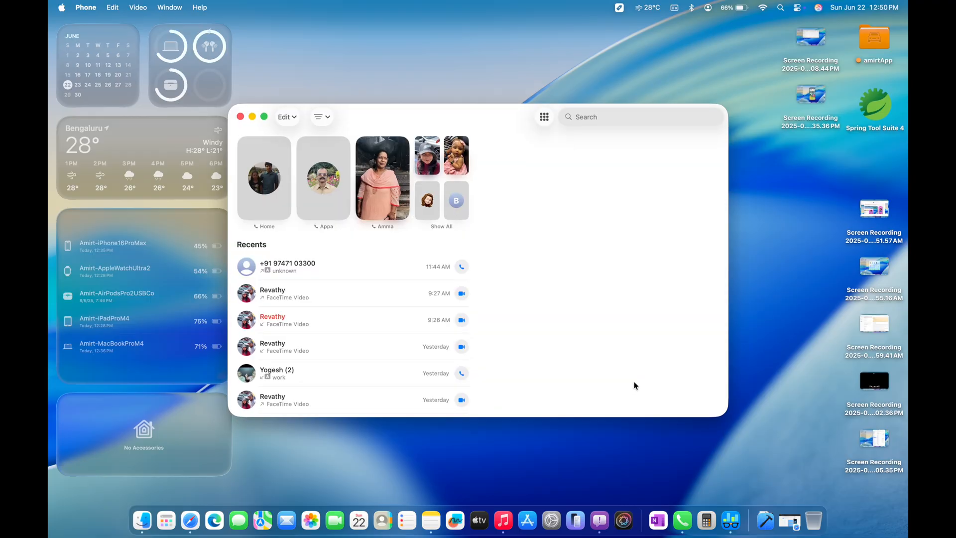
- Close the Phone window to return to the desktop
{"action": "left_click", "coordinate": [307, 261]}
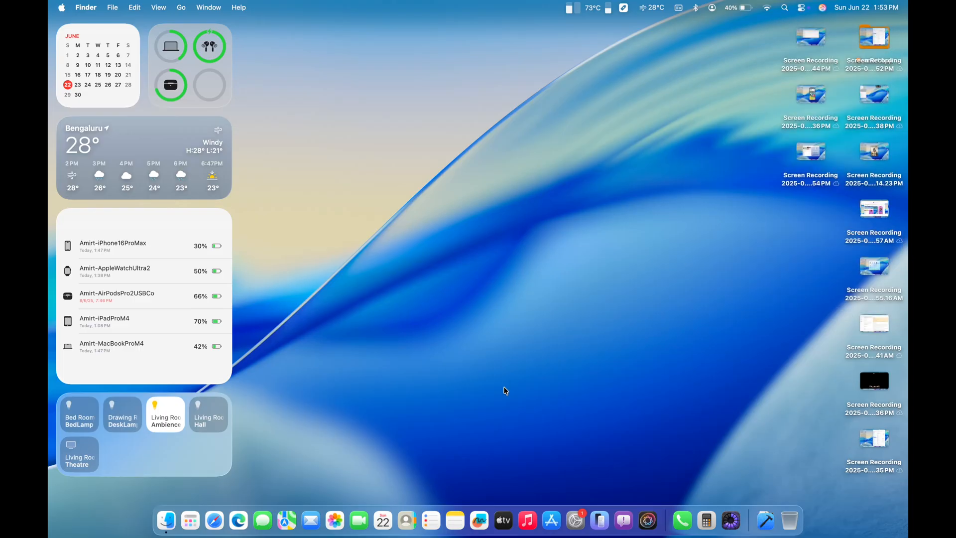
{"action": "mouse_move", "coordinate": [373, 479]}
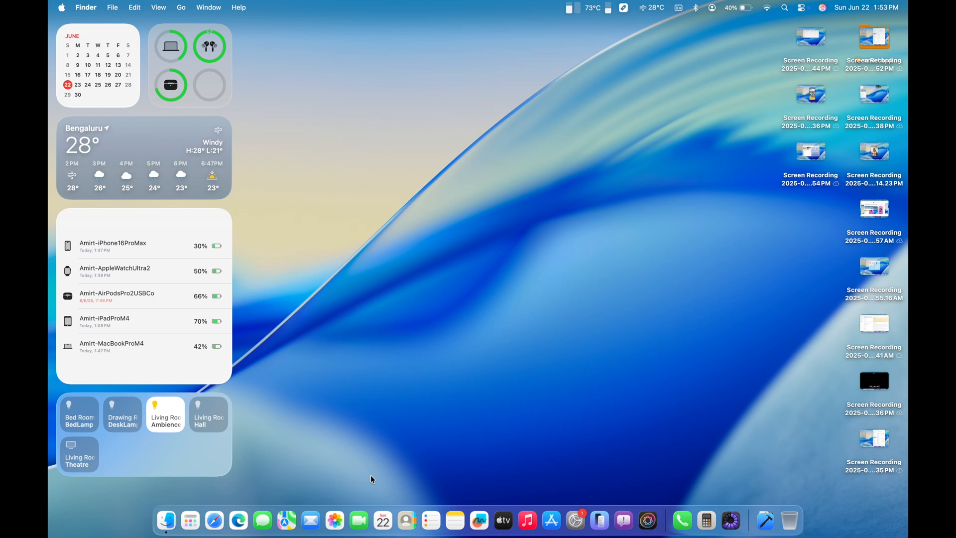
{"action": "mouse_move", "coordinate": [603, 5]}
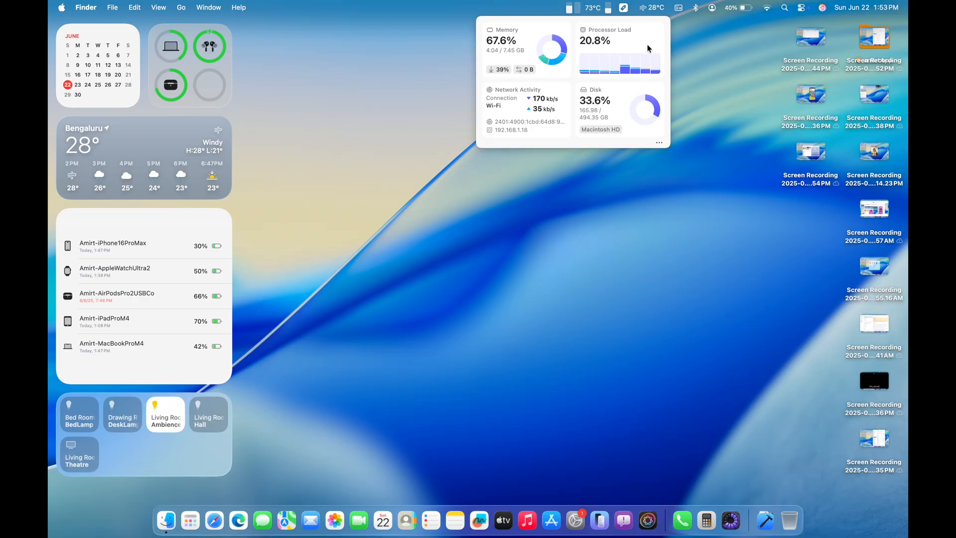
{"action": "mouse_move", "coordinate": [590, 124]}
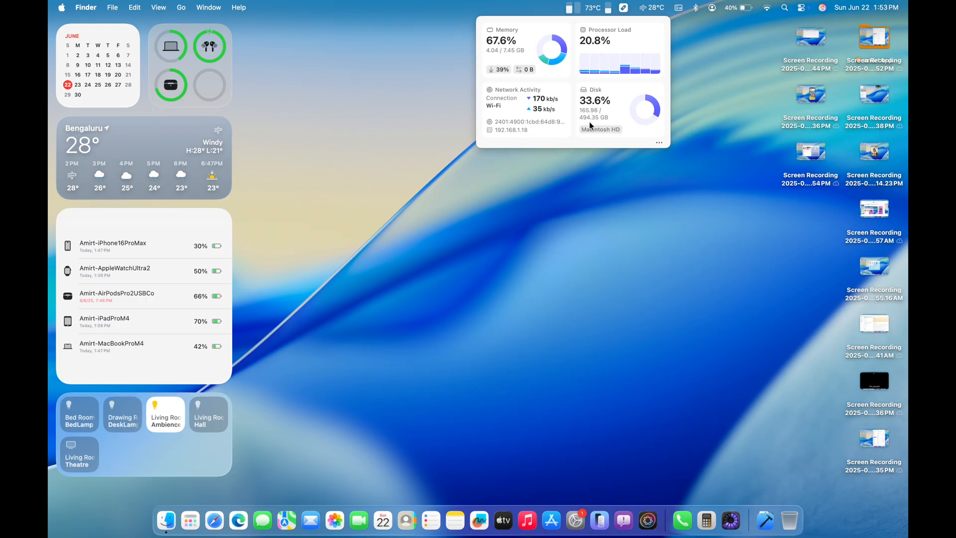
{"action": "mouse_move", "coordinate": [594, 124]}
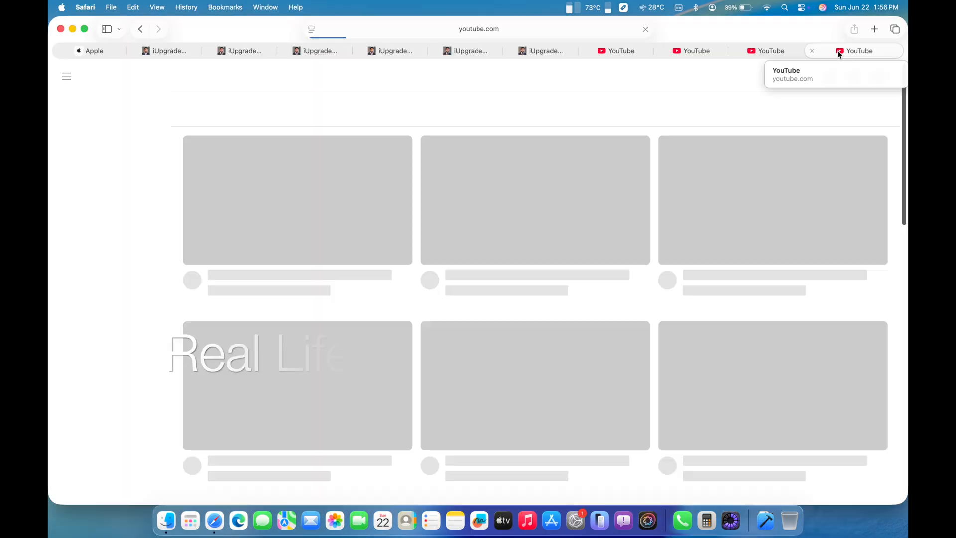
- Open the Safari Start Page tab, check memory and processor usage, then launch Microsoft Edge
{"action": "right_click", "coordinate": [858, 51]}
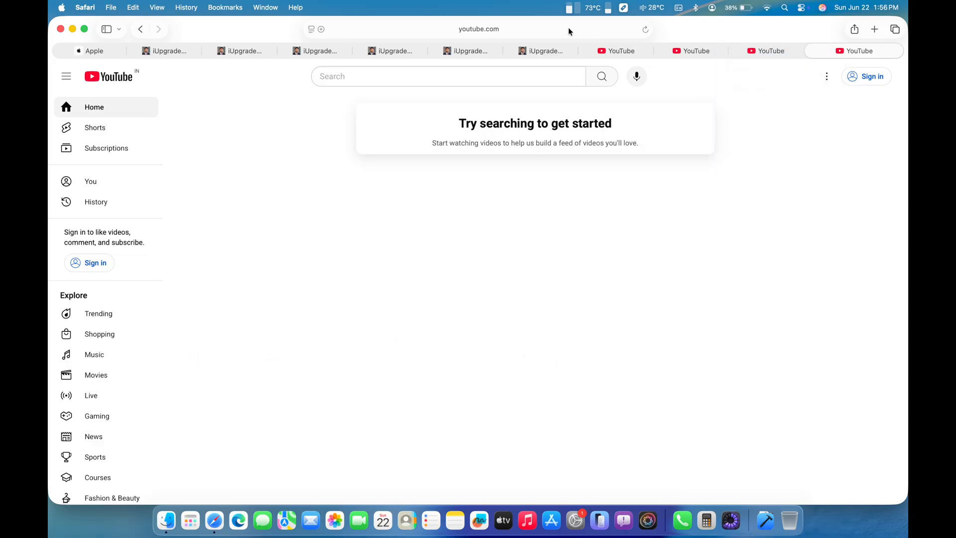
{"action": "left_click", "coordinate": [478, 28]}
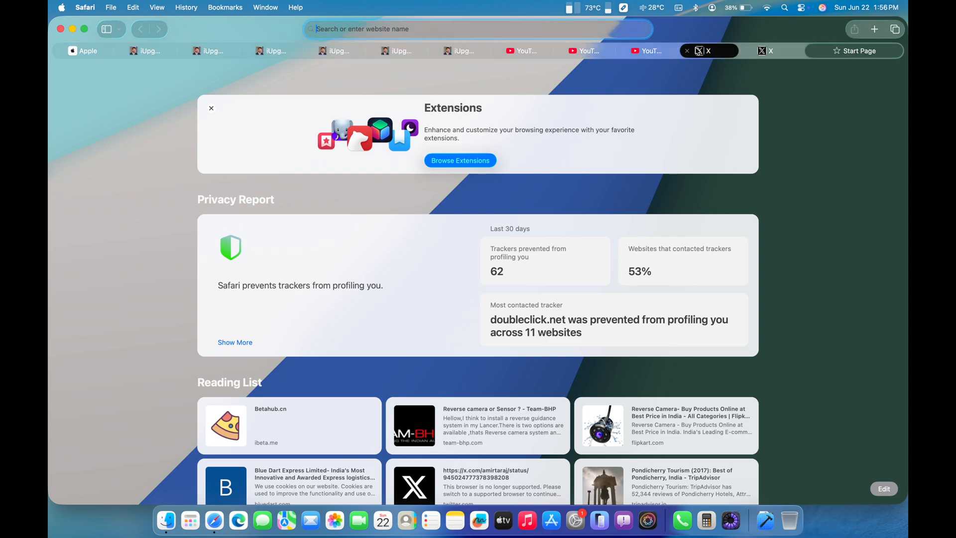
{"action": "left_click", "coordinate": [565, 7]}
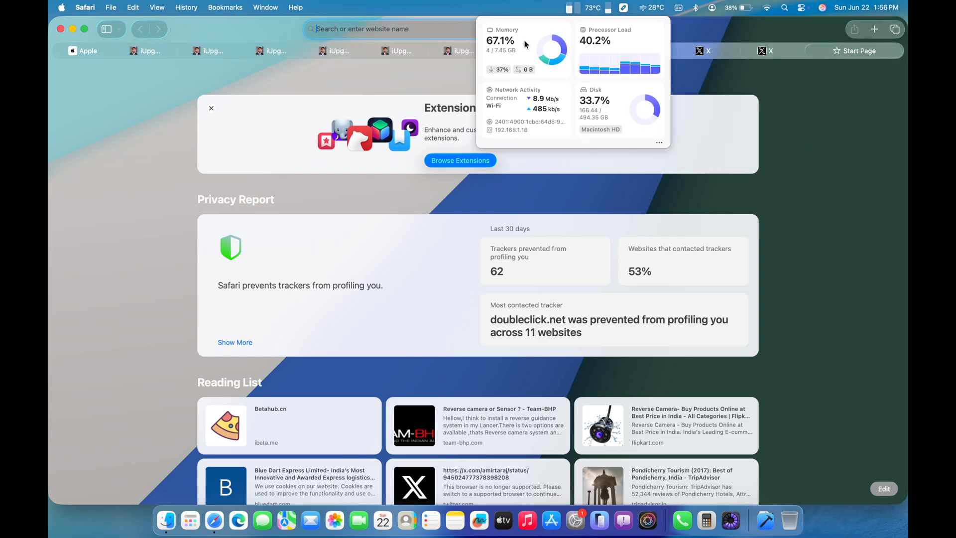
{"action": "mouse_move", "coordinate": [557, 92]}
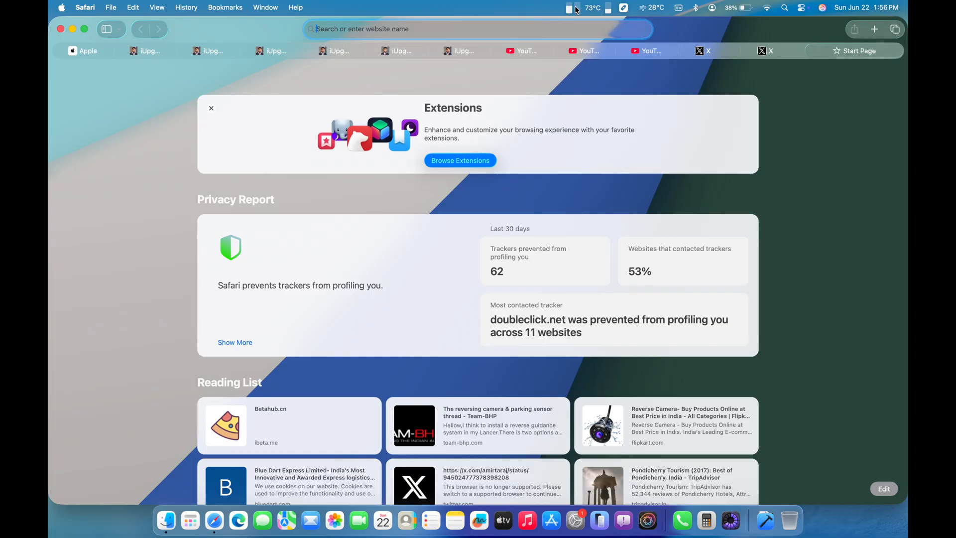
{"action": "left_click", "coordinate": [574, 8]}
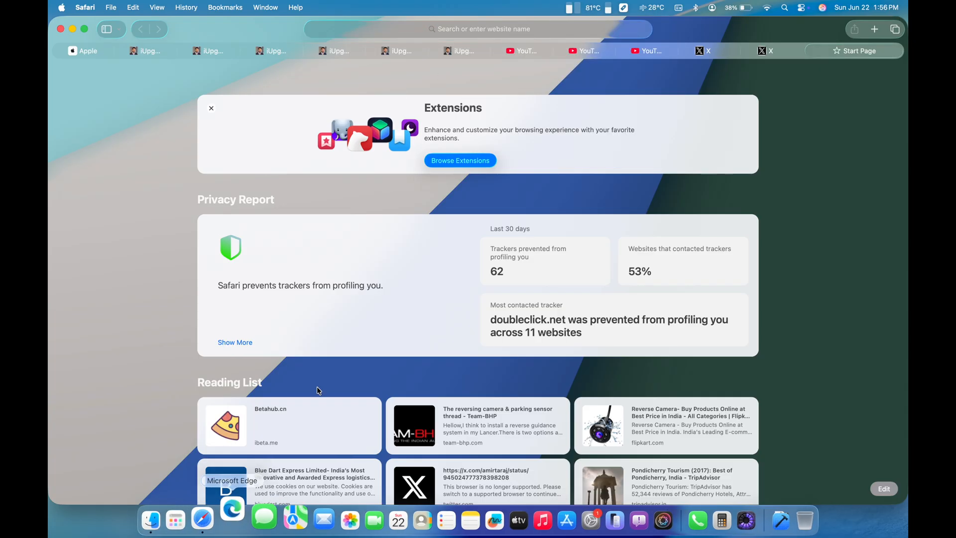
{"action": "left_click", "coordinate": [568, 8]}
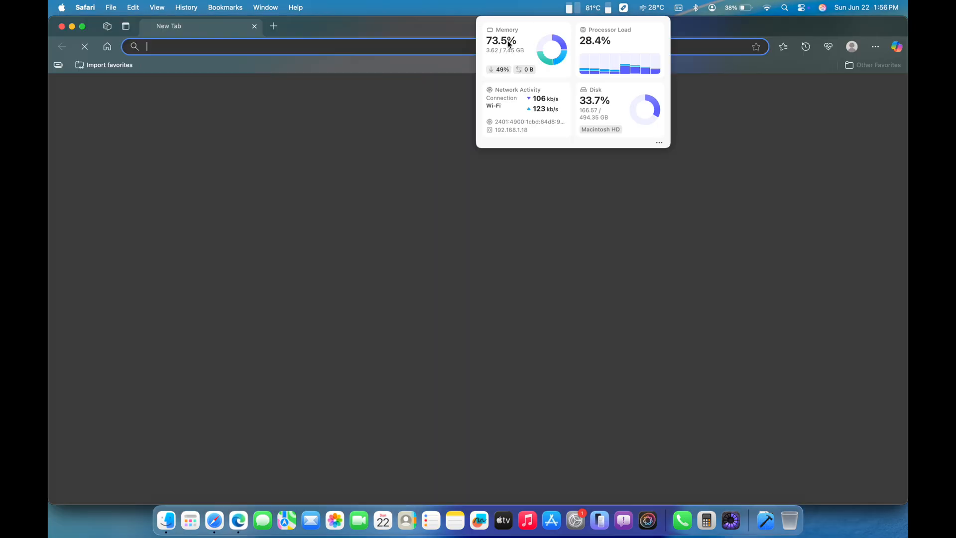
- Open all 34 iLife favorites as the iLife tab group and switch to the Team-BHP BMW preview thread
{"action": "left_click", "coordinate": [237, 534]}
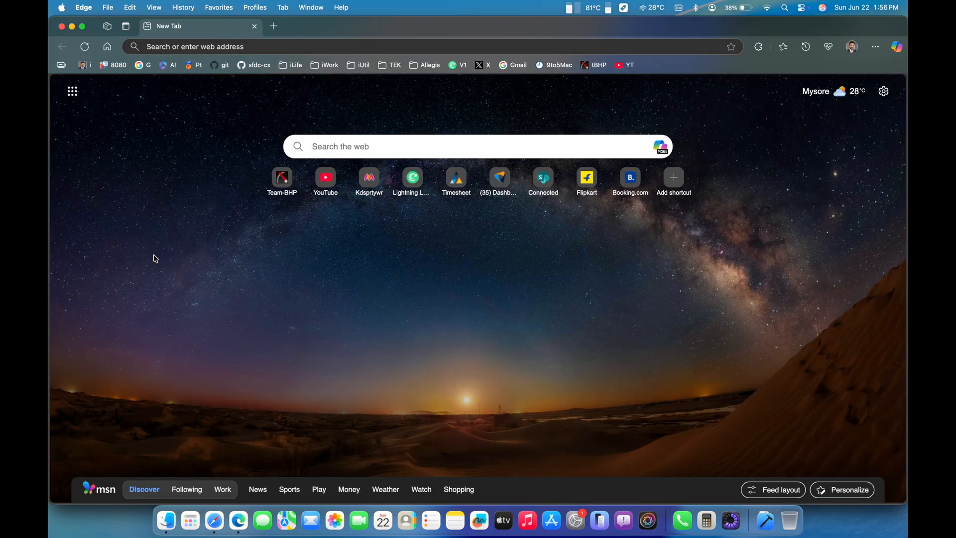
{"action": "right_click", "coordinate": [293, 65]}
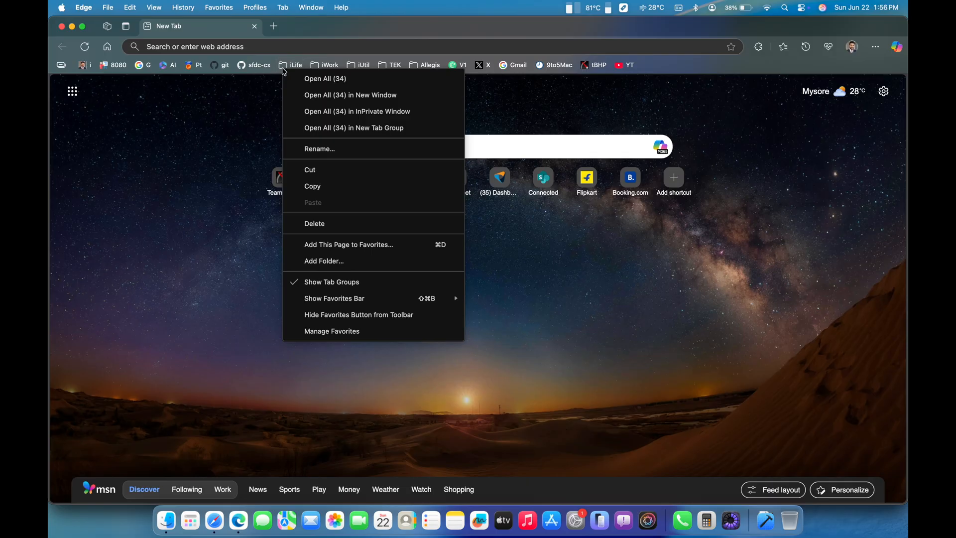
{"action": "mouse_move", "coordinate": [345, 99]}
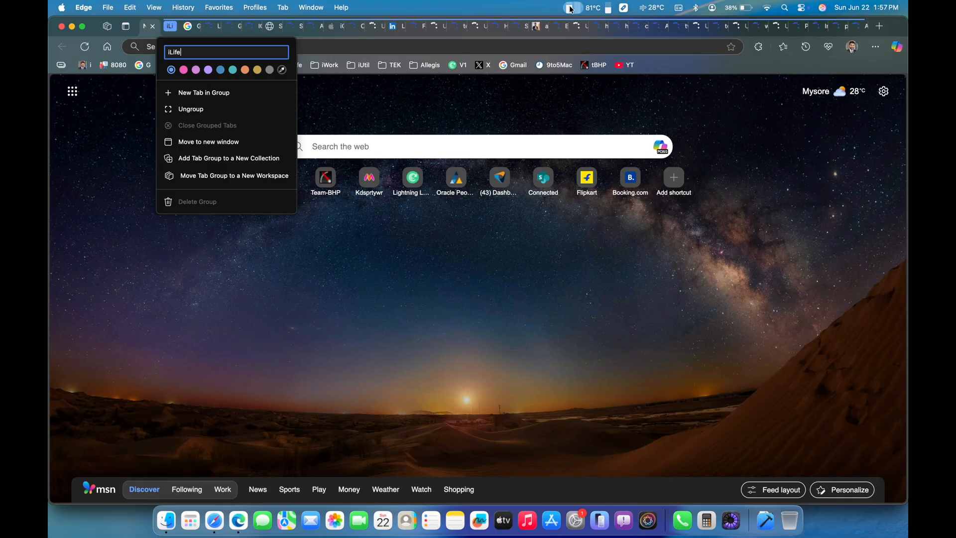
{"action": "left_click", "coordinate": [569, 8]}
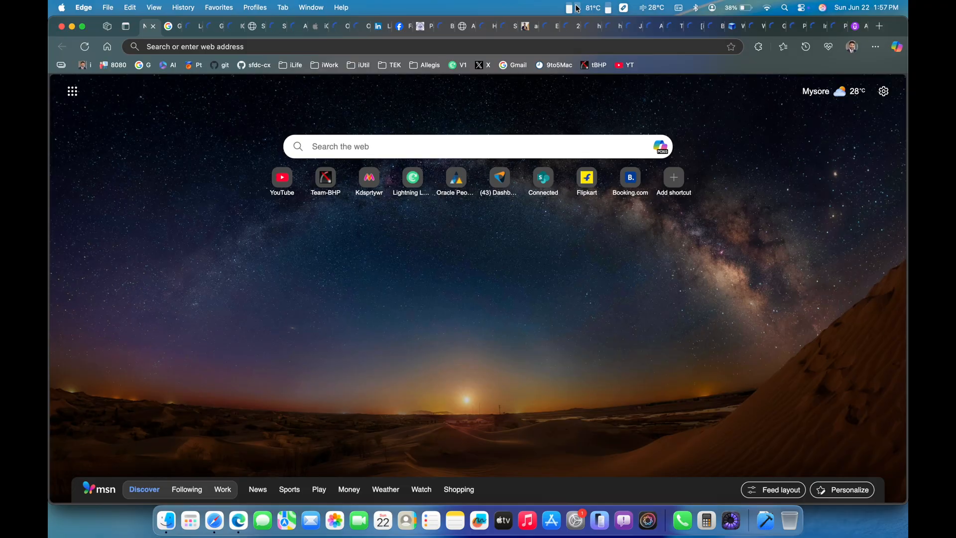
{"action": "left_click", "coordinate": [570, 8]}
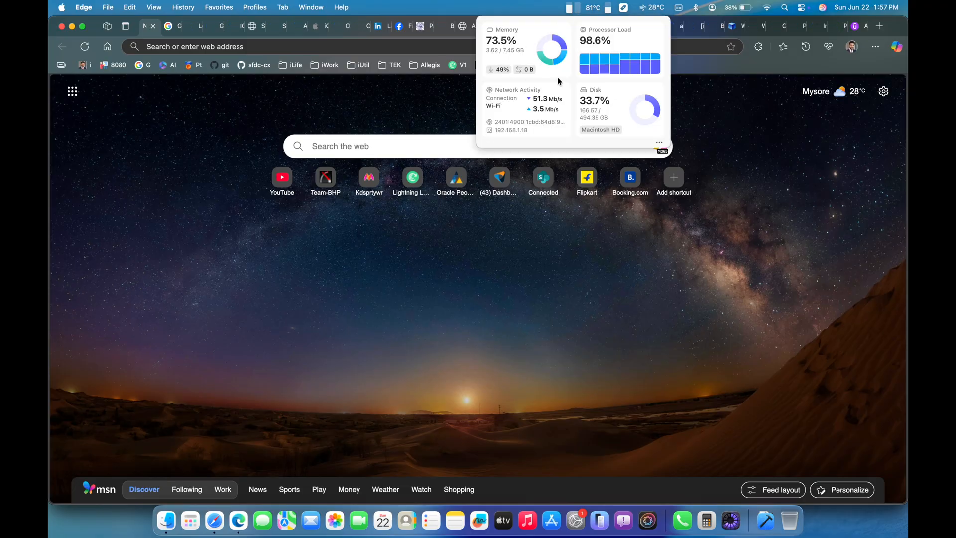
{"action": "mouse_move", "coordinate": [500, 53]}
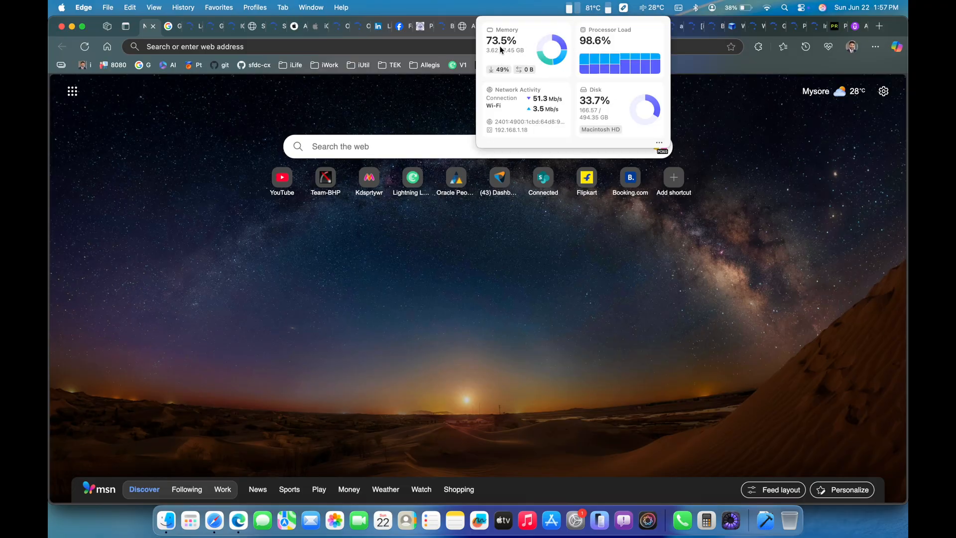
{"action": "mouse_move", "coordinate": [377, 26]}
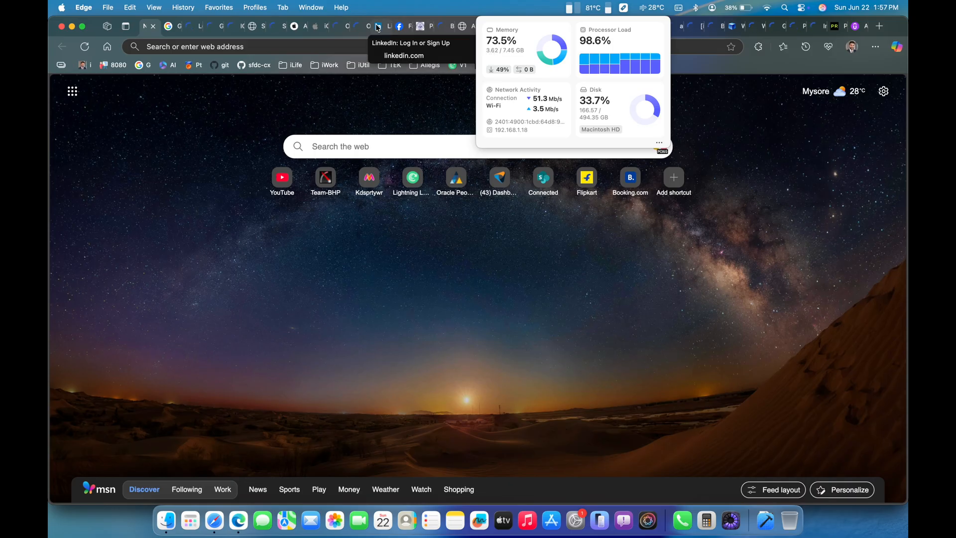
{"action": "left_click", "coordinate": [376, 26]}
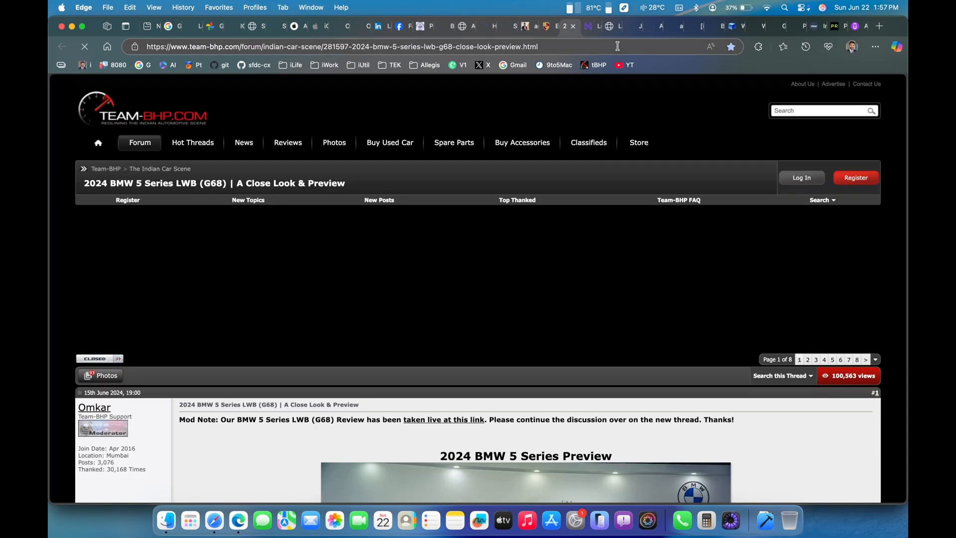
{"action": "mouse_move", "coordinate": [516, 28]}
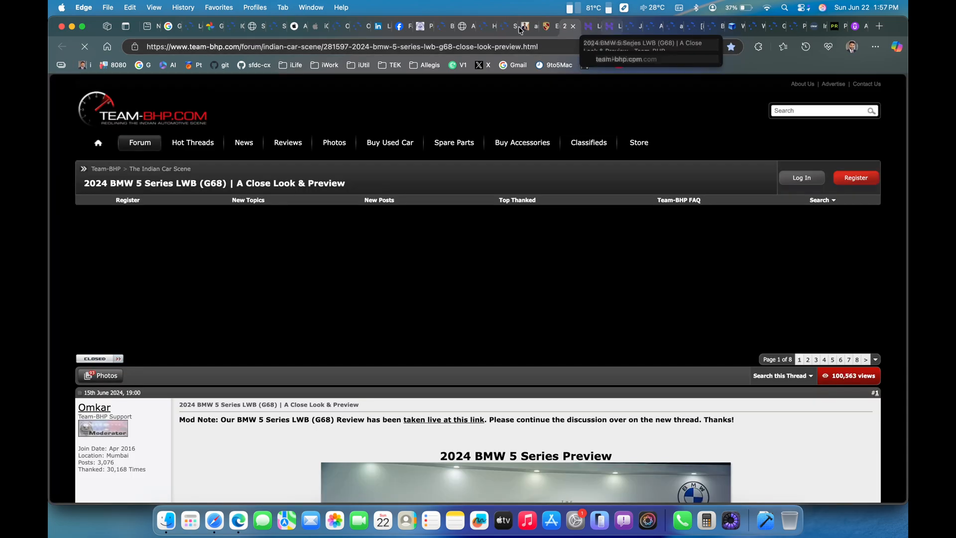
- Scroll the Team-BHP 2024 BMW 5 Series LWB thread and check memory and processor load
{"action": "scroll", "scroll_direction": "down", "scroll_amount": 3}
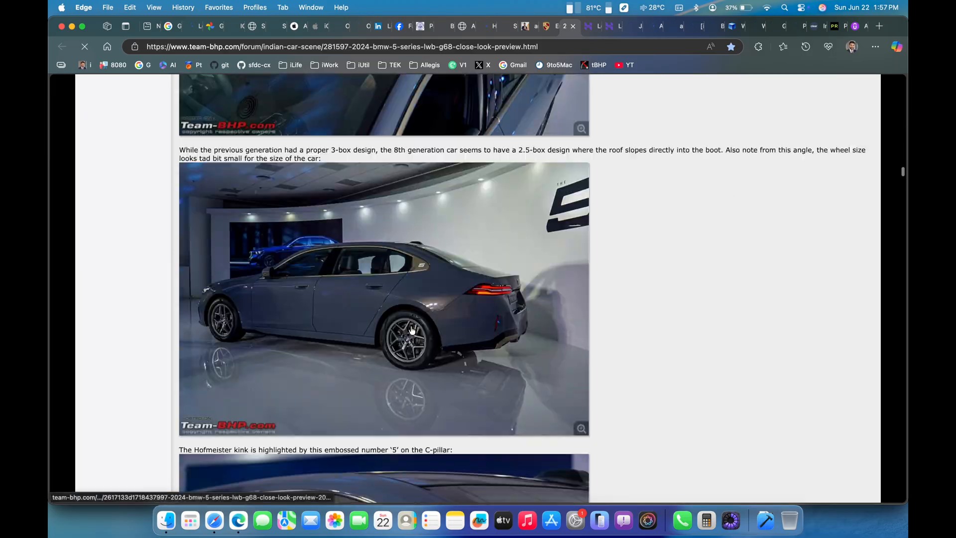
{"action": "scroll", "scroll_direction": "down", "scroll_amount": 3}
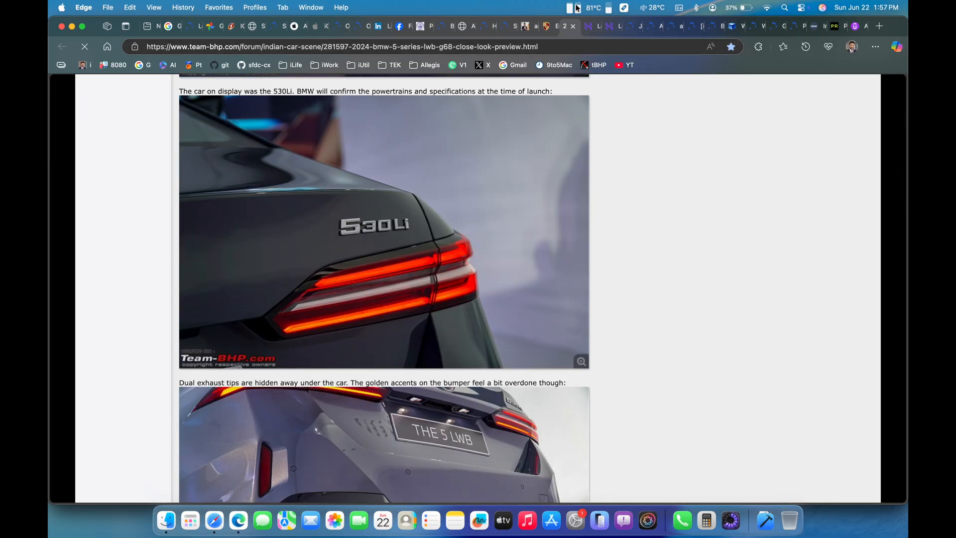
{"action": "left_click", "coordinate": [572, 8]}
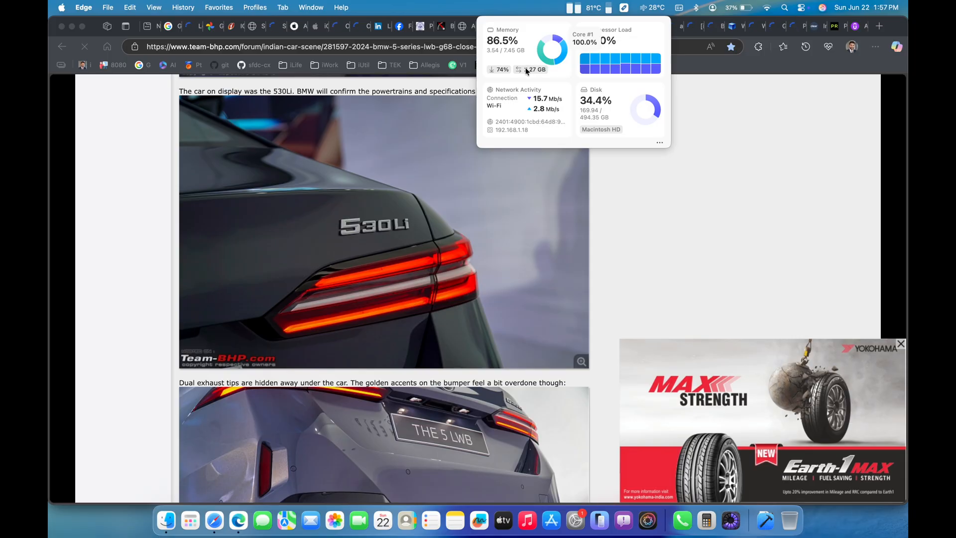
{"action": "mouse_move", "coordinate": [634, 145]}
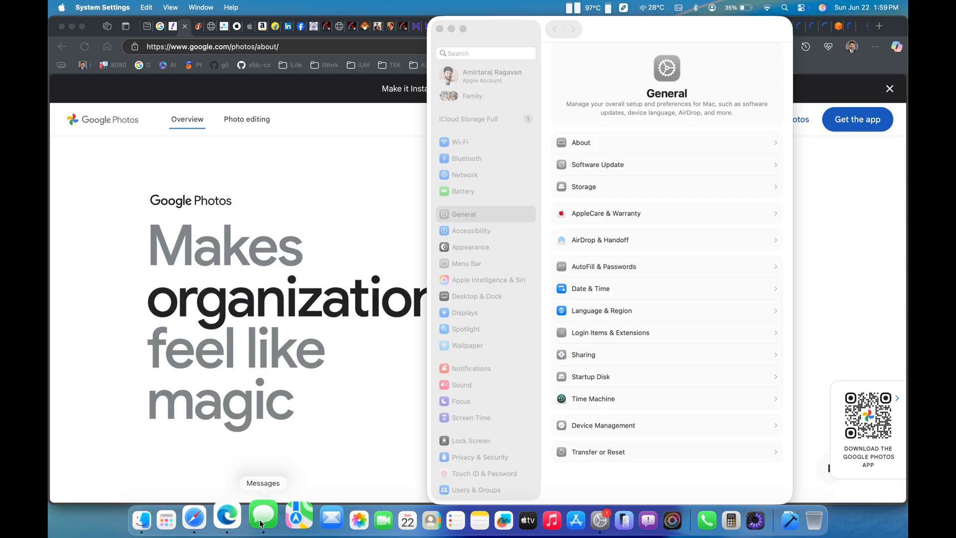
- Open the most recent Messages conversation and type the reply 'Was good'
{"action": "left_click", "coordinate": [263, 518]}
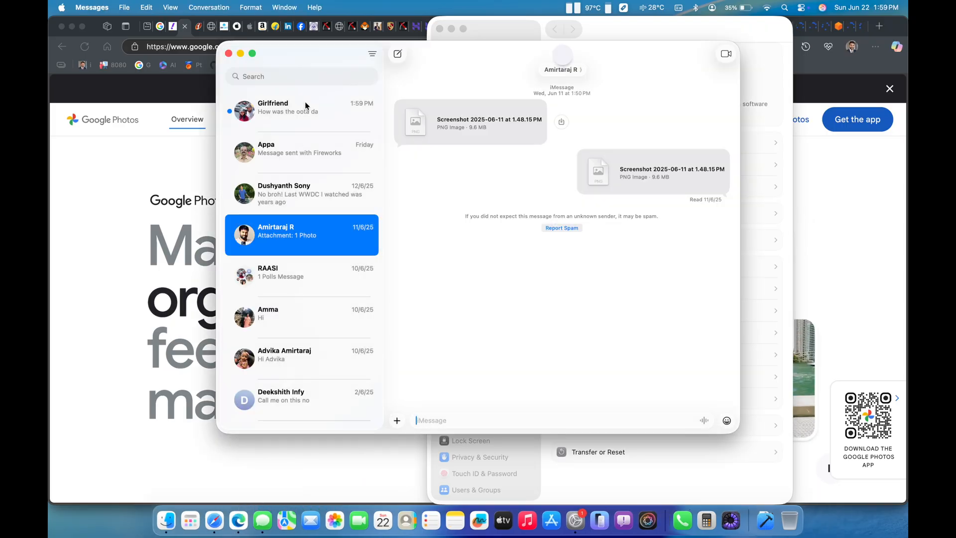
{"action": "left_click", "coordinate": [300, 111]}
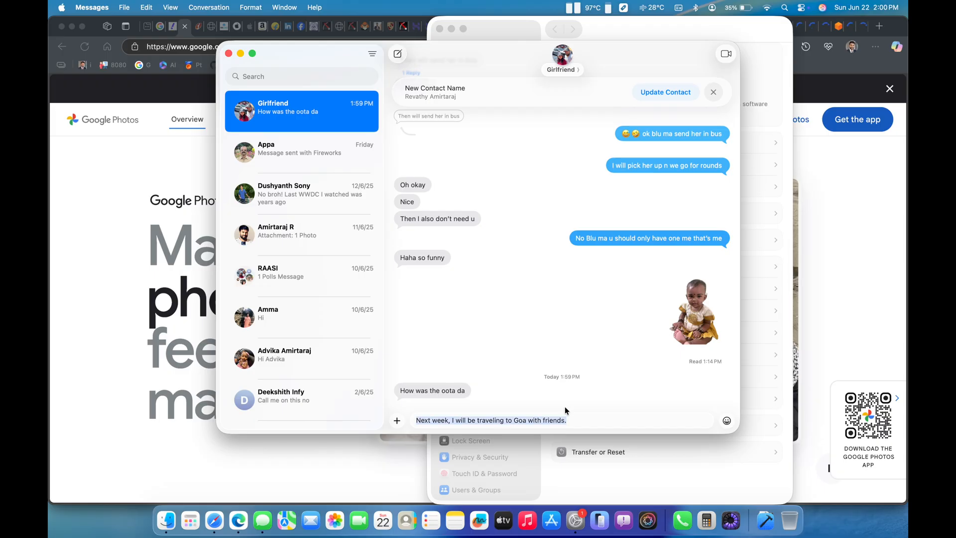
{"action": "type", "text": "Was"}
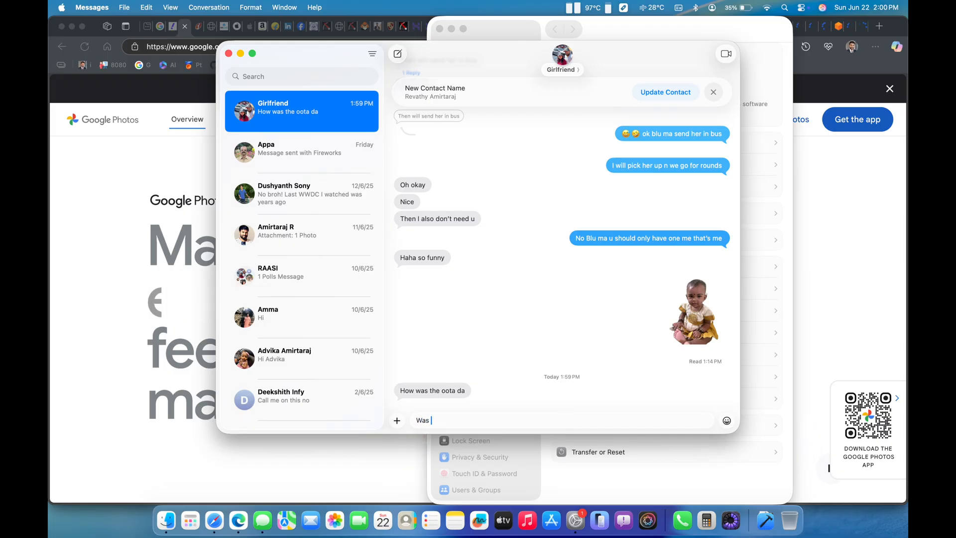
{"action": "type", "text": "good"}
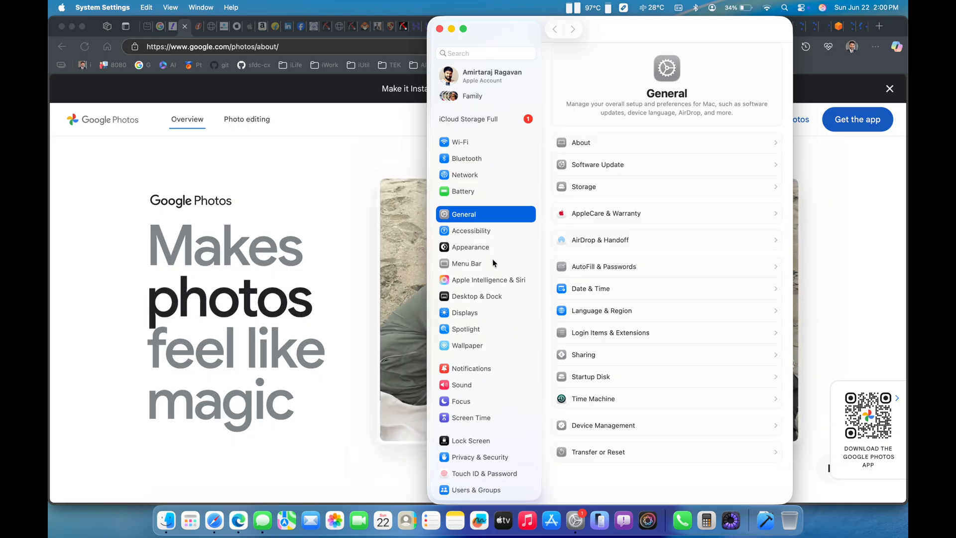
{"action": "mouse_move", "coordinate": [752, 26]}
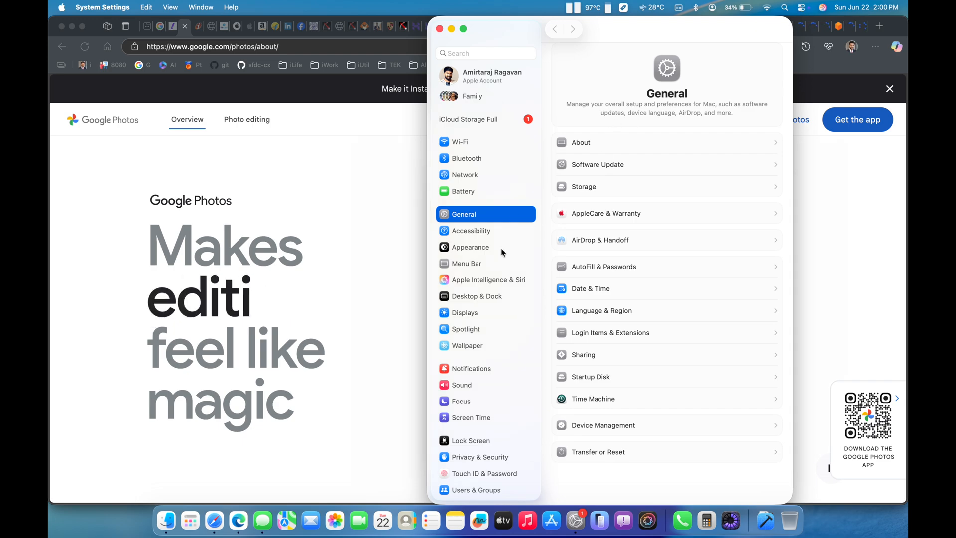
{"action": "mouse_move", "coordinate": [711, 520]}
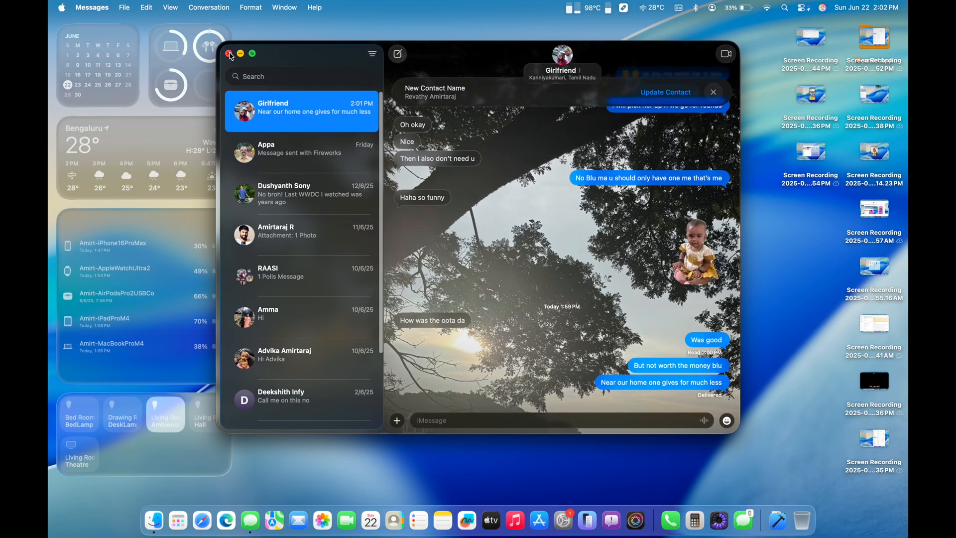
- Close Messages, launch Photos and get past its welcome screens without turning on iCloud Photos
{"action": "left_click", "coordinate": [229, 53]}
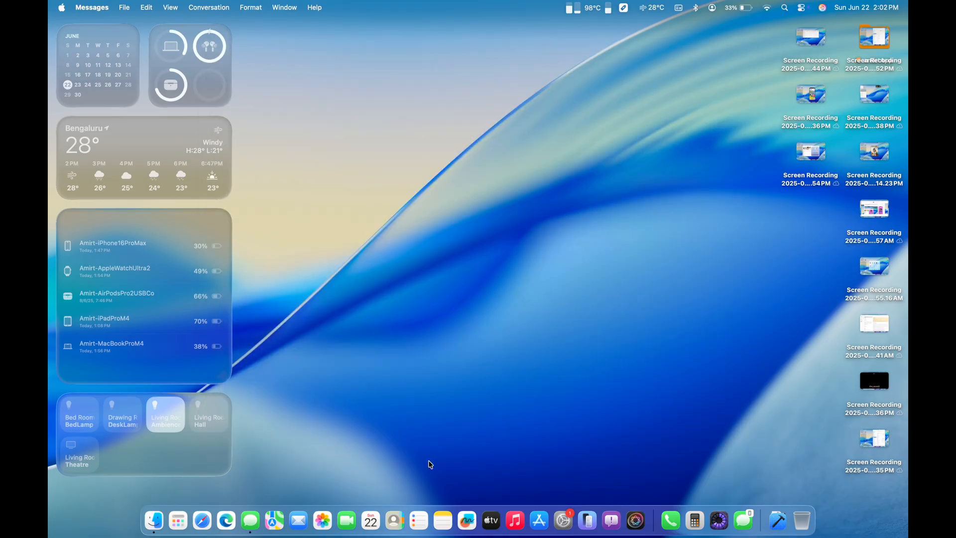
{"action": "mouse_move", "coordinate": [319, 519]}
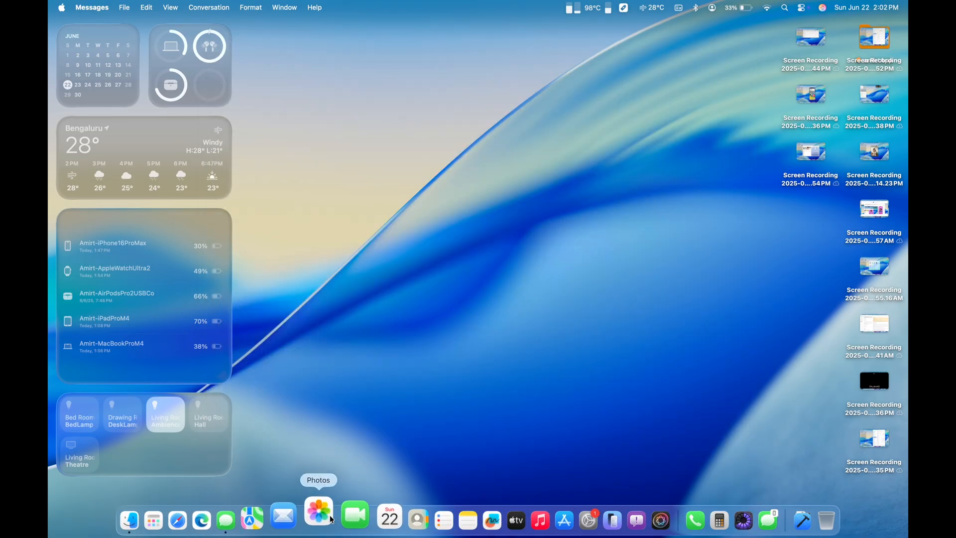
{"action": "left_click", "coordinate": [321, 513]}
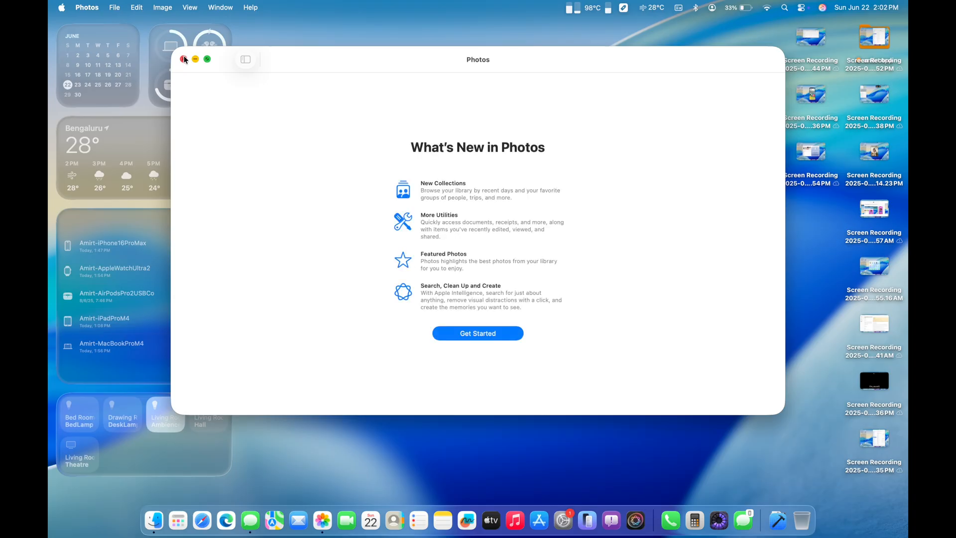
{"action": "mouse_move", "coordinate": [471, 338]}
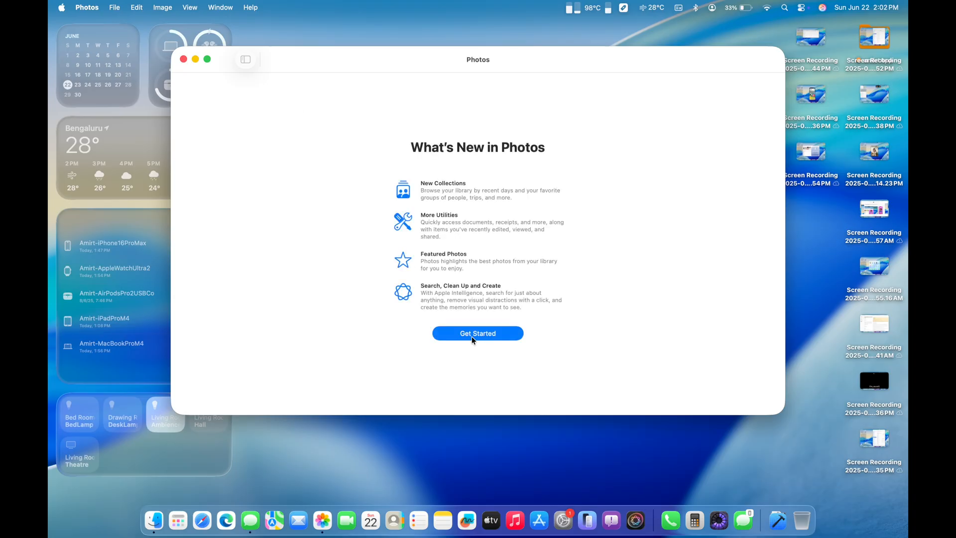
{"action": "left_click", "coordinate": [478, 332]}
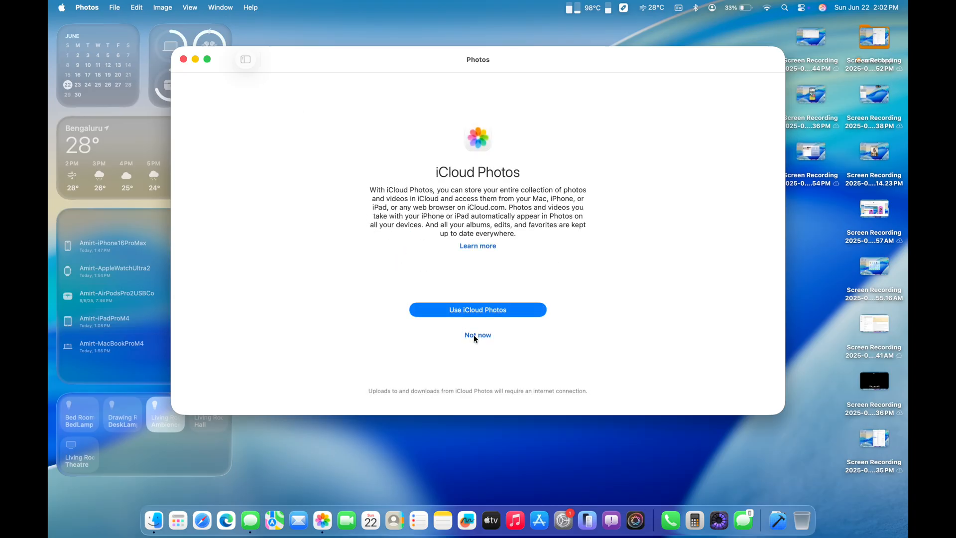
{"action": "left_click", "coordinate": [478, 334]}
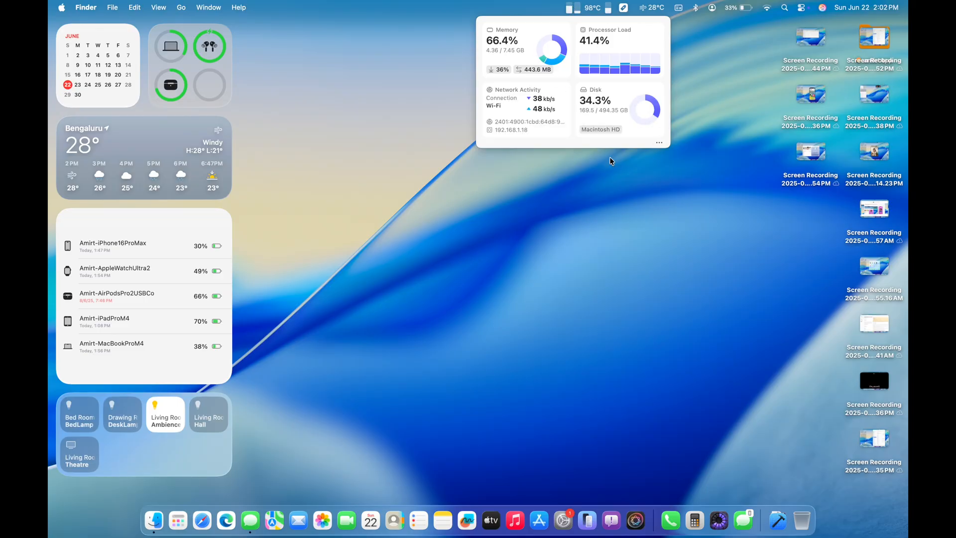
{"action": "mouse_move", "coordinate": [278, 518]}
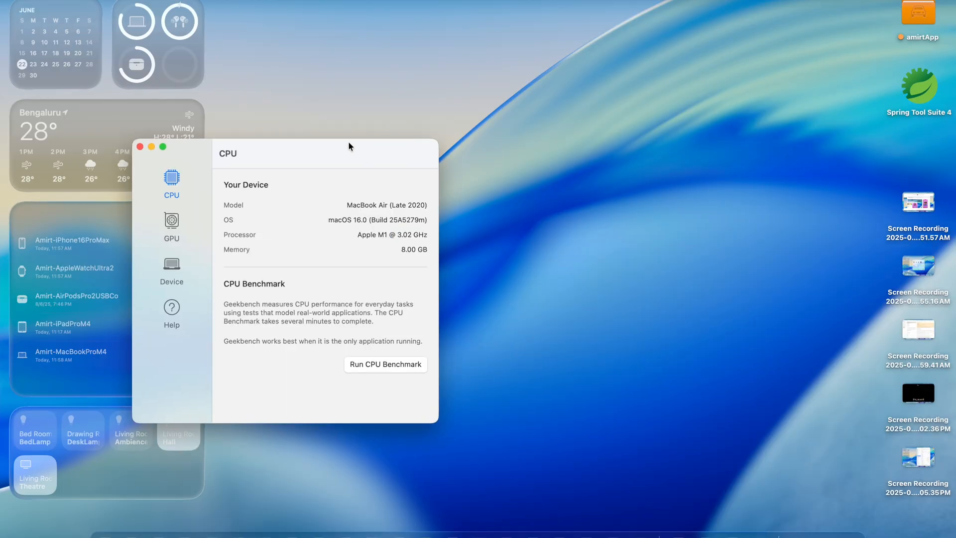
- Centre the Geekbench 6 window and start the CPU benchmark
{"action": "left_click_drag", "start_coordinate": [350, 145], "coordinate": [545, 142]}
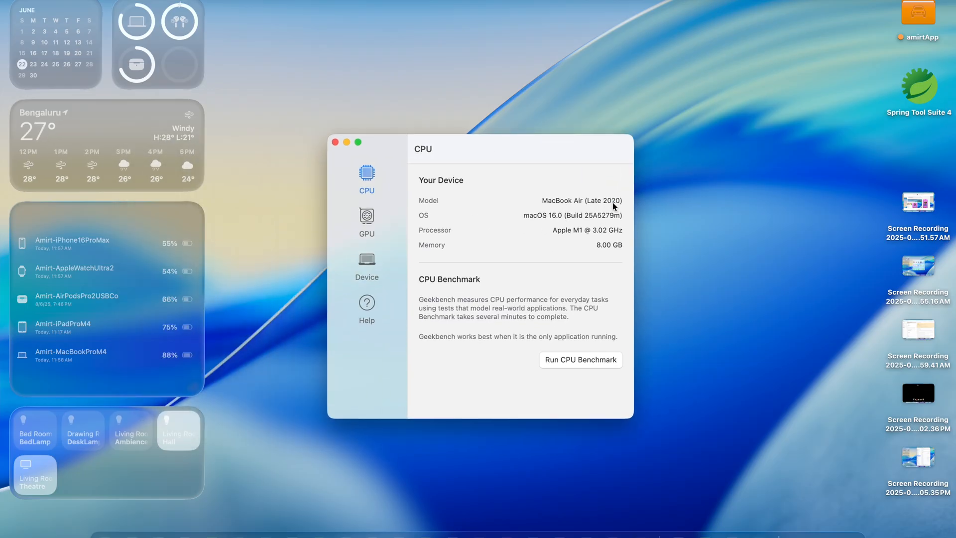
{"action": "mouse_move", "coordinate": [370, 239]}
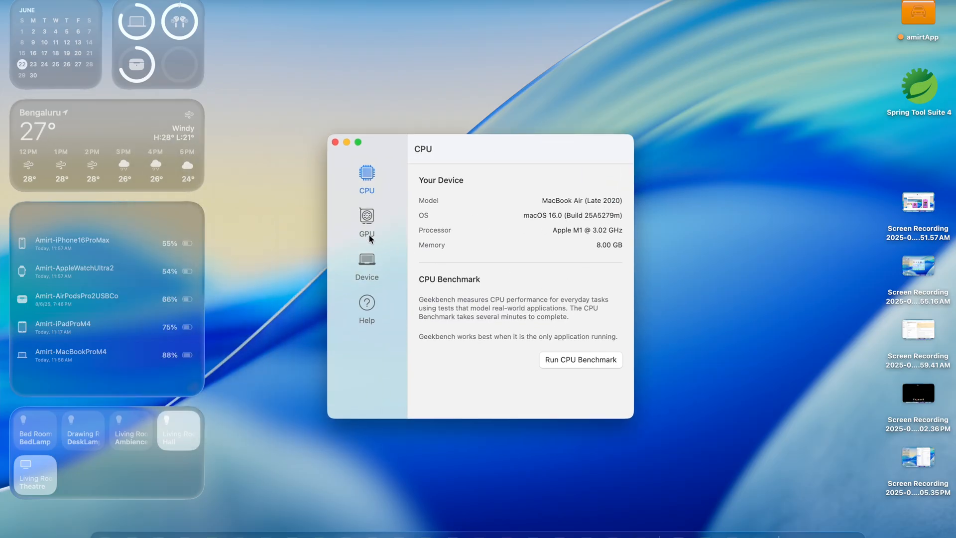
{"action": "mouse_move", "coordinate": [575, 363]}
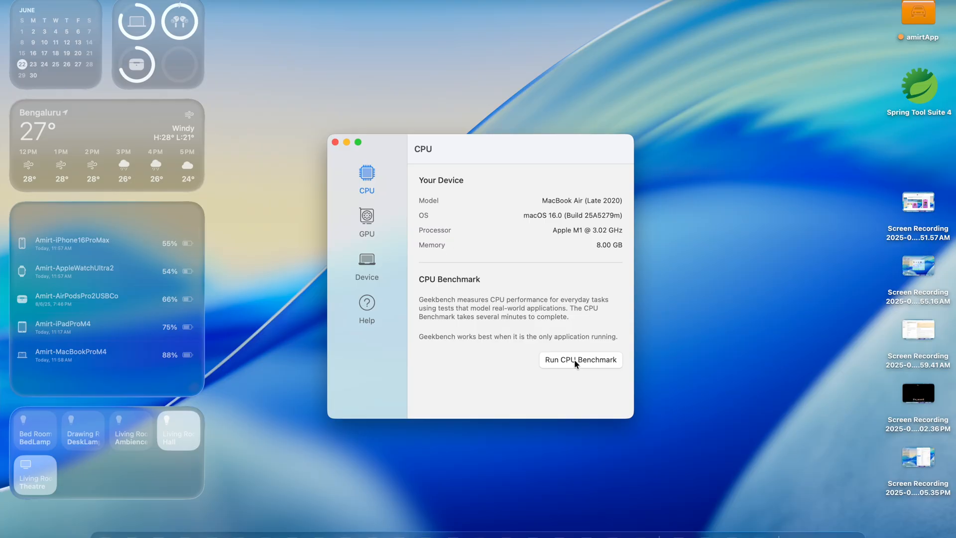
{"action": "left_click", "coordinate": [580, 359]}
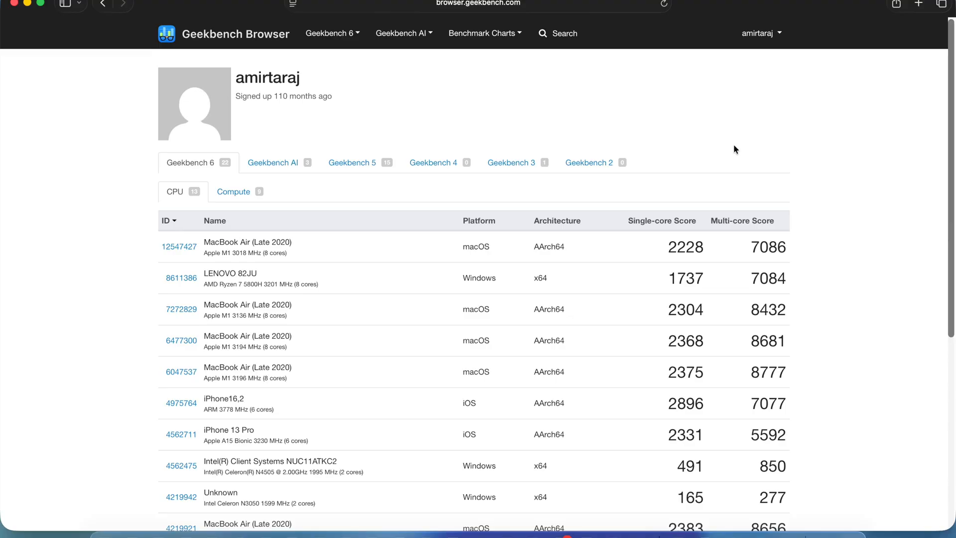
{"action": "mouse_move", "coordinate": [601, 145]}
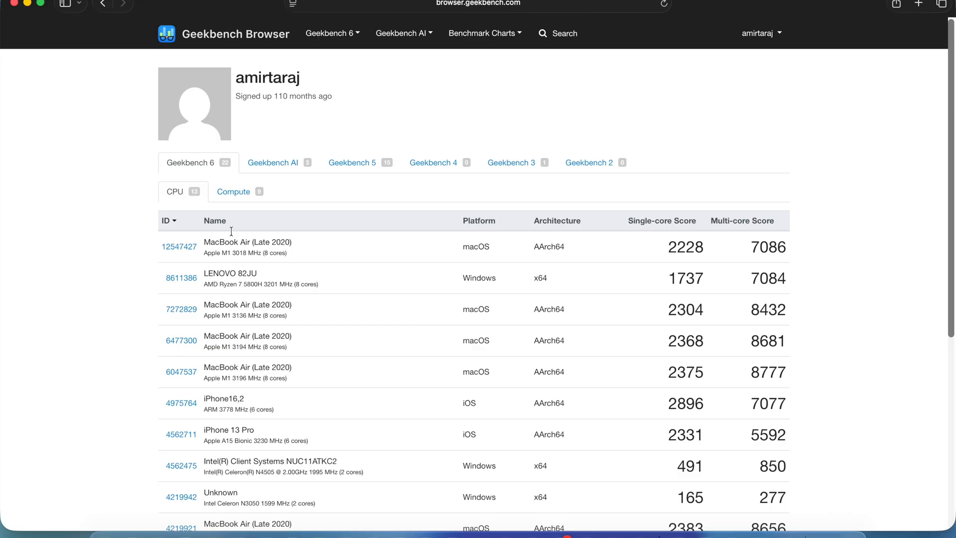
{"action": "mouse_move", "coordinate": [339, 247]}
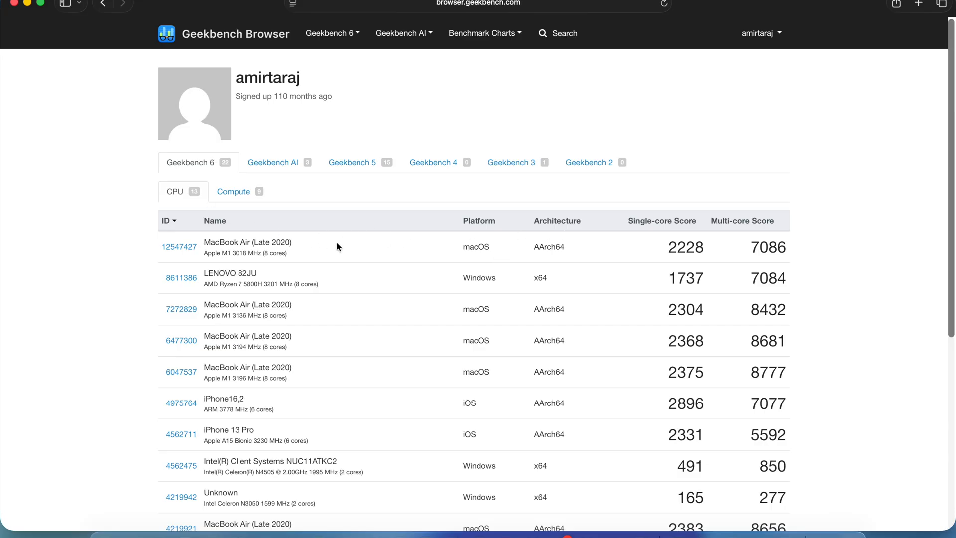
- Highlight the 2304 single-core CPU score, then switch to GPU Compute results and highlight the 21449 OpenCL score
{"action": "double_click", "coordinate": [685, 247]}
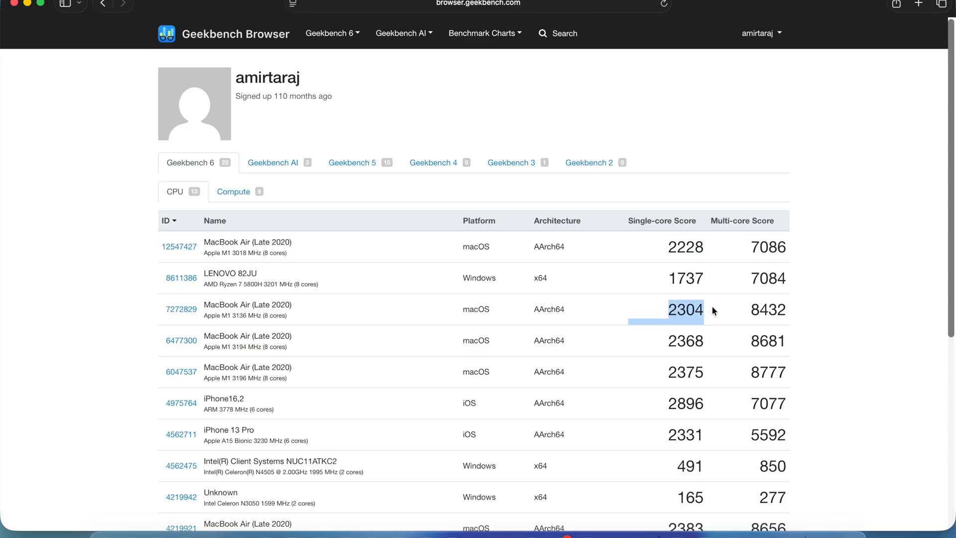
{"action": "mouse_move", "coordinate": [809, 278]}
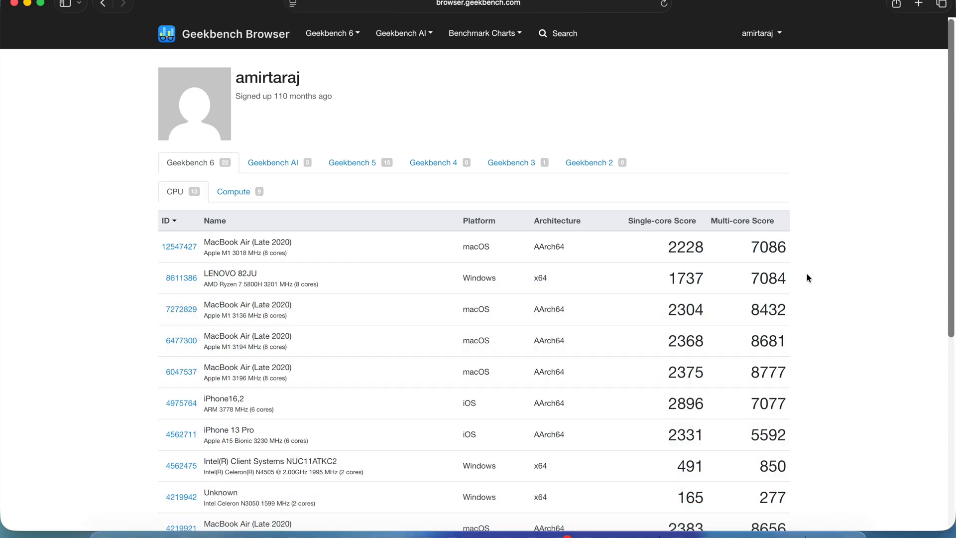
{"action": "mouse_move", "coordinate": [457, 305]}
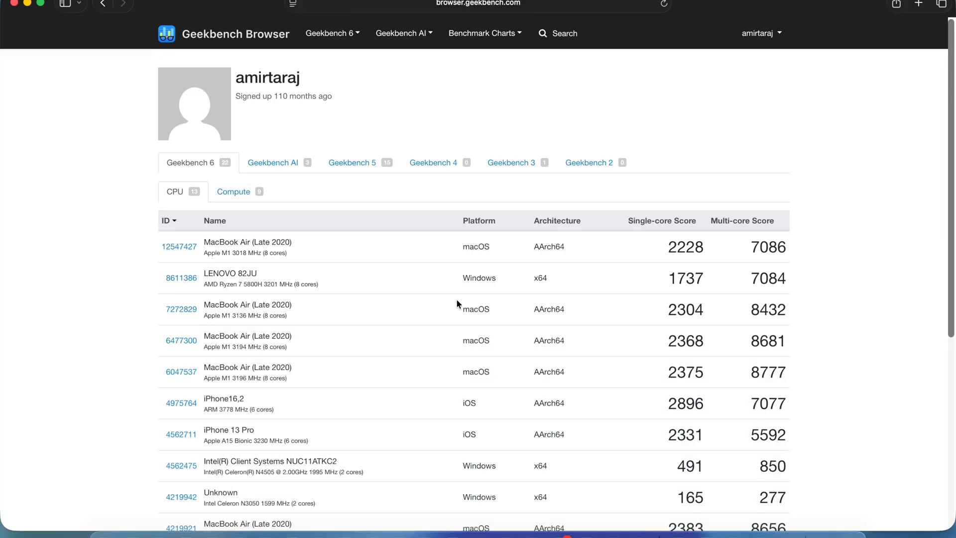
{"action": "left_click", "coordinate": [233, 191]}
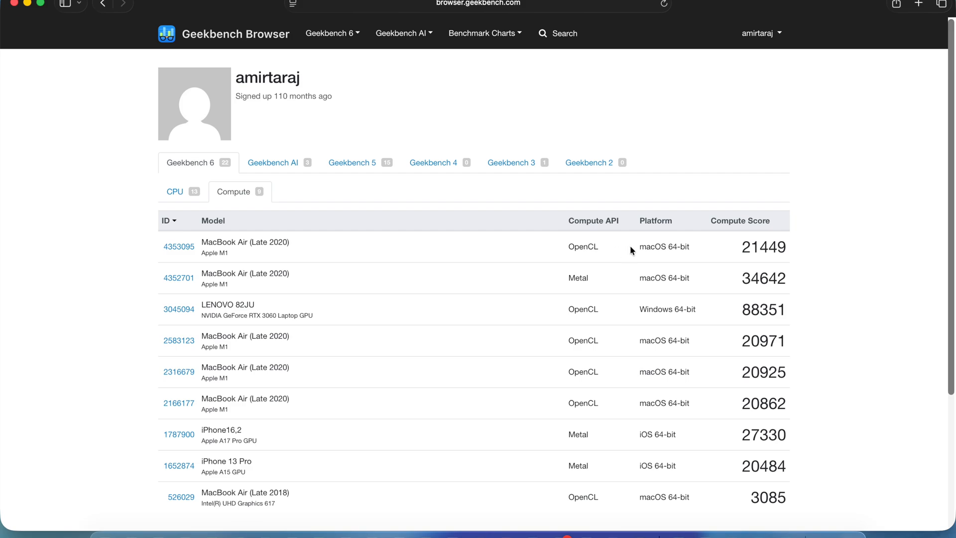
{"action": "left_click_drag", "start_coordinate": [786, 246], "coordinate": [790, 496]}
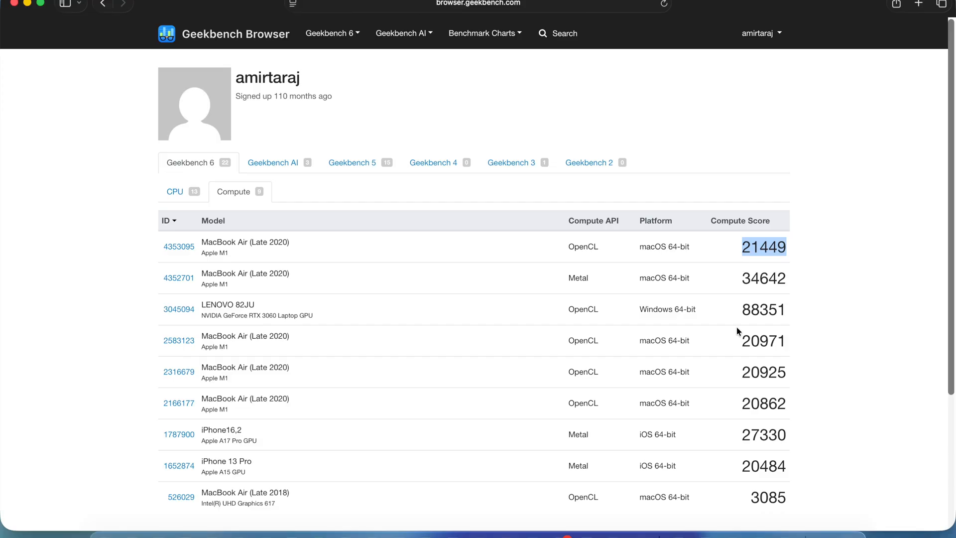
{"action": "mouse_move", "coordinate": [757, 346]}
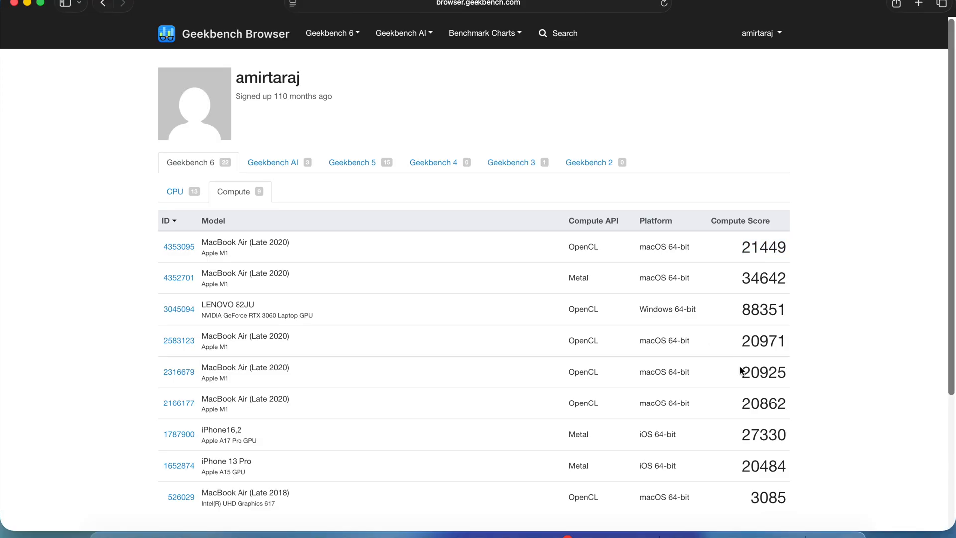
{"action": "double_click", "coordinate": [762, 341]}
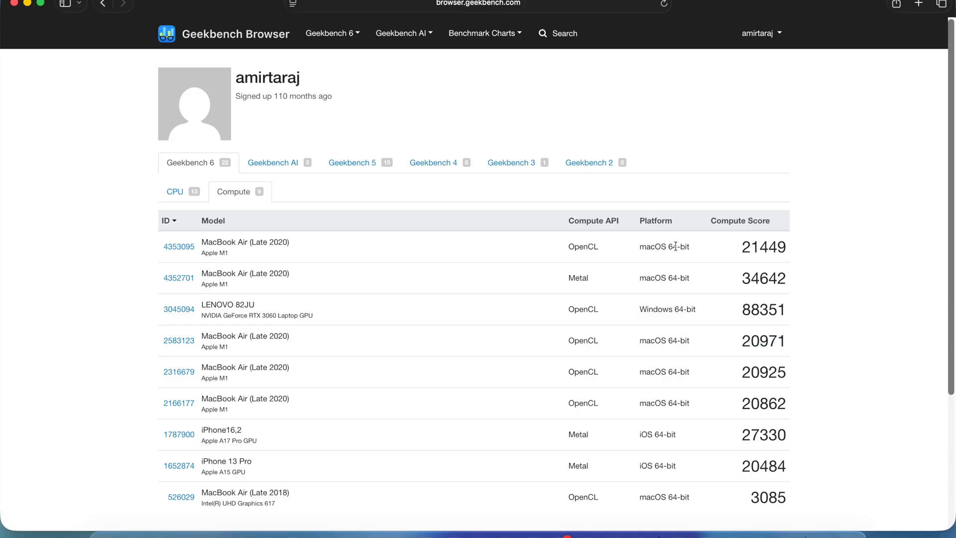
{"action": "mouse_move", "coordinate": [528, 318]}
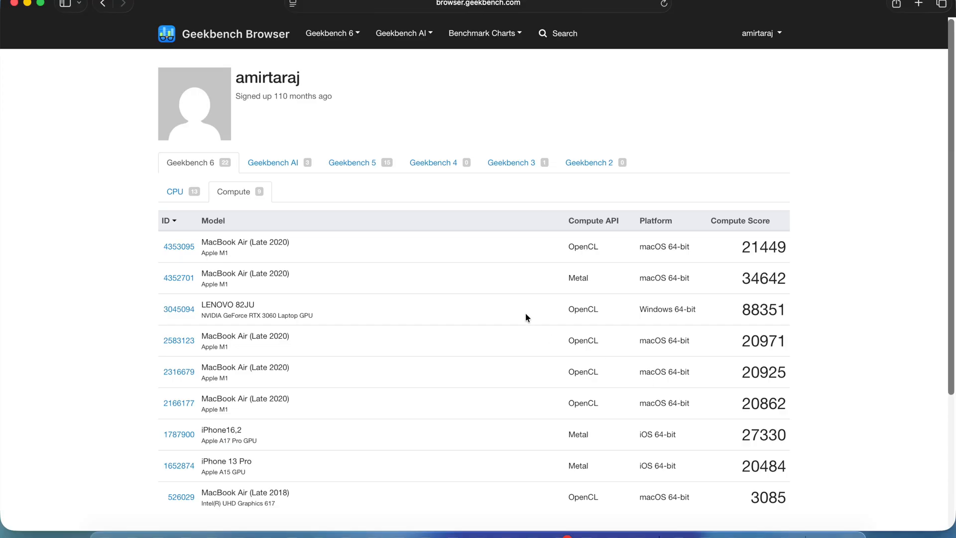
{"action": "mouse_move", "coordinate": [397, 197]}
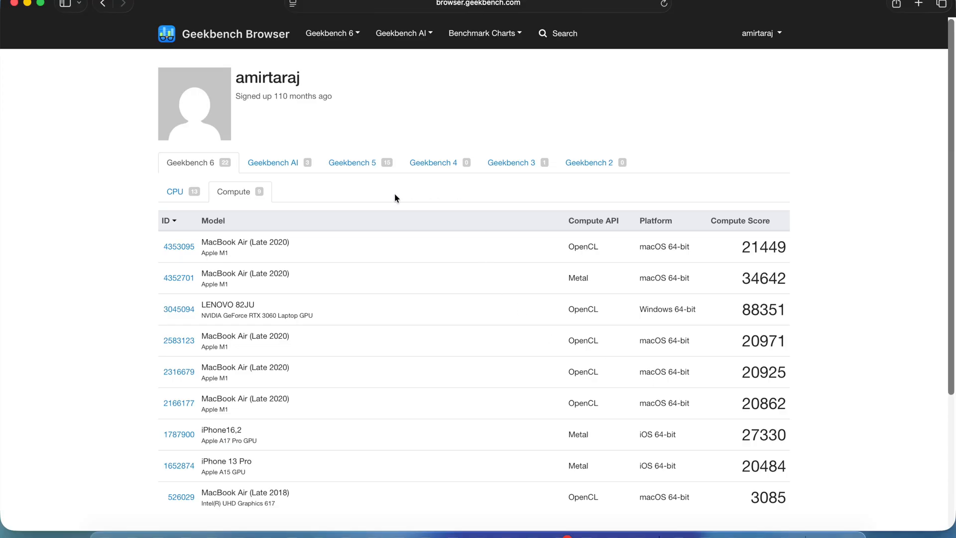
- Show the account's Geekbench AI results with the MacBook Air Core ML runs
{"action": "left_click", "coordinate": [273, 162]}
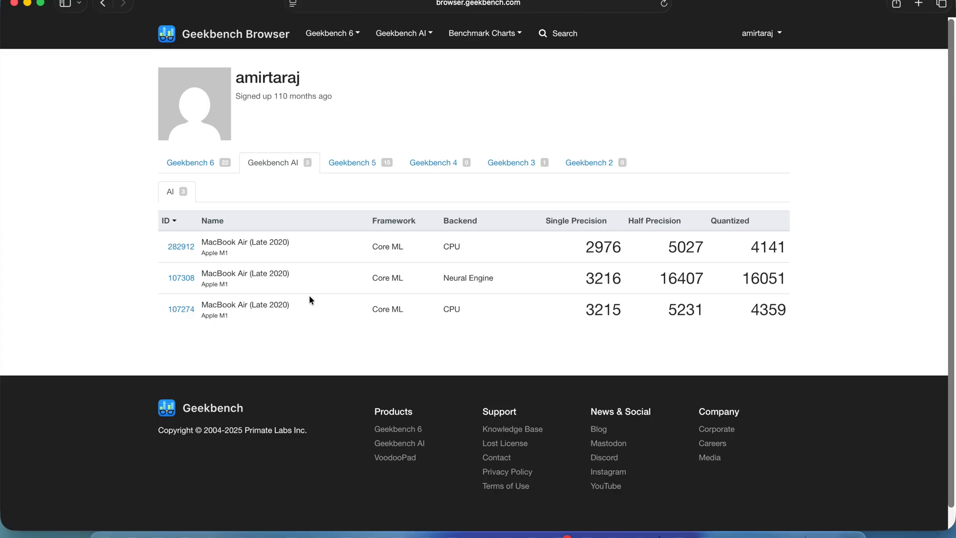
{"action": "mouse_move", "coordinate": [259, 291]}
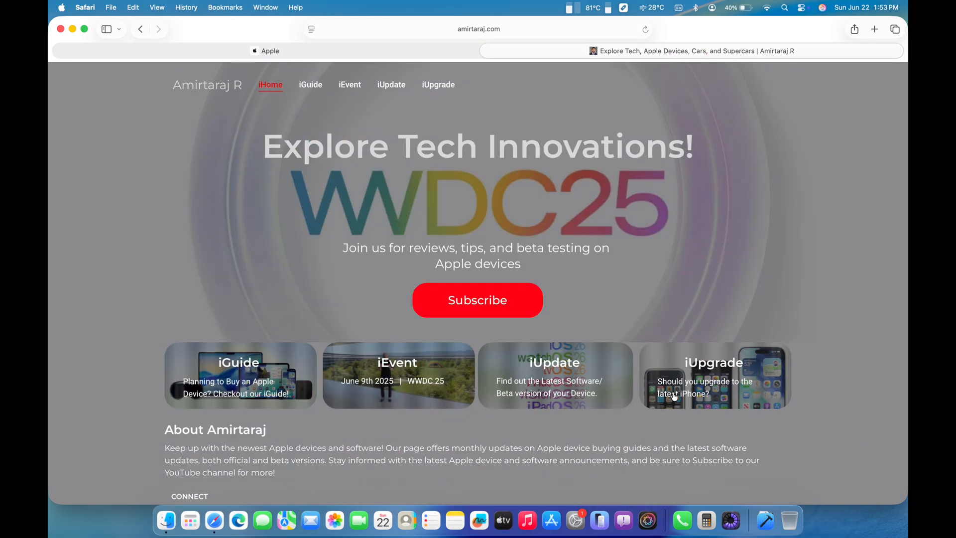
- Go to the iGuide Apple Upgrade Guide and scroll through the iPhone, iPad, Watch, Mac and AirPods guides to Others
{"action": "left_click", "coordinate": [310, 84]}
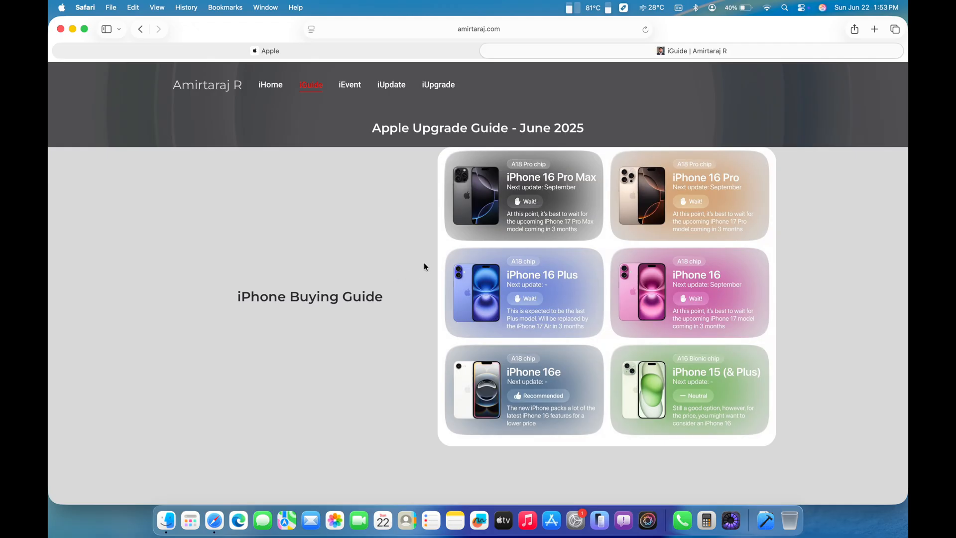
{"action": "mouse_move", "coordinate": [578, 235]}
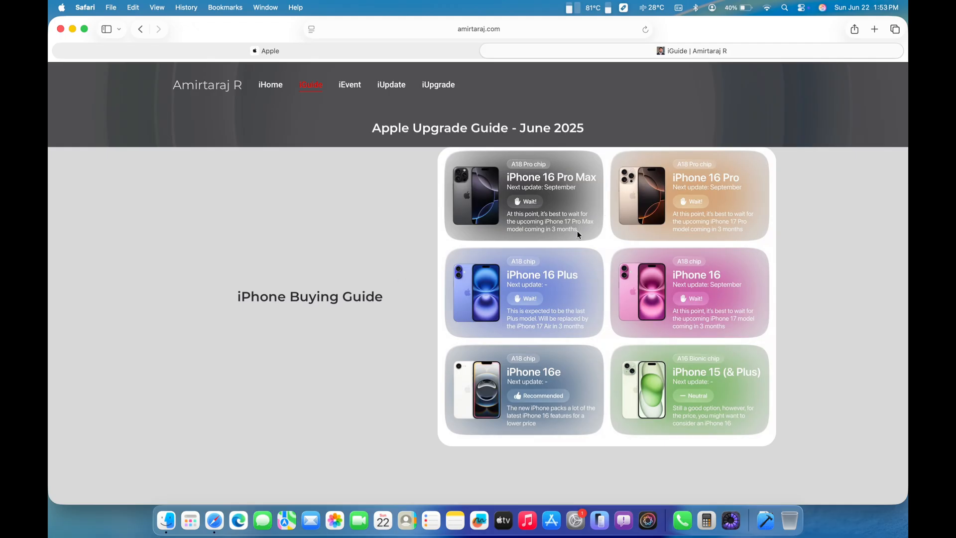
{"action": "scroll", "scroll_direction": "down", "scroll_amount": 3}
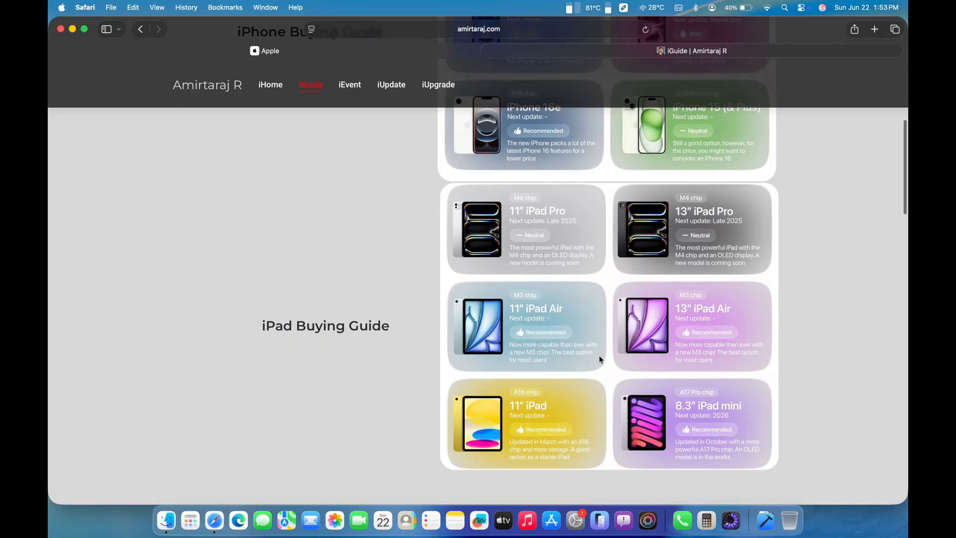
{"action": "scroll", "scroll_direction": "down", "scroll_amount": 3}
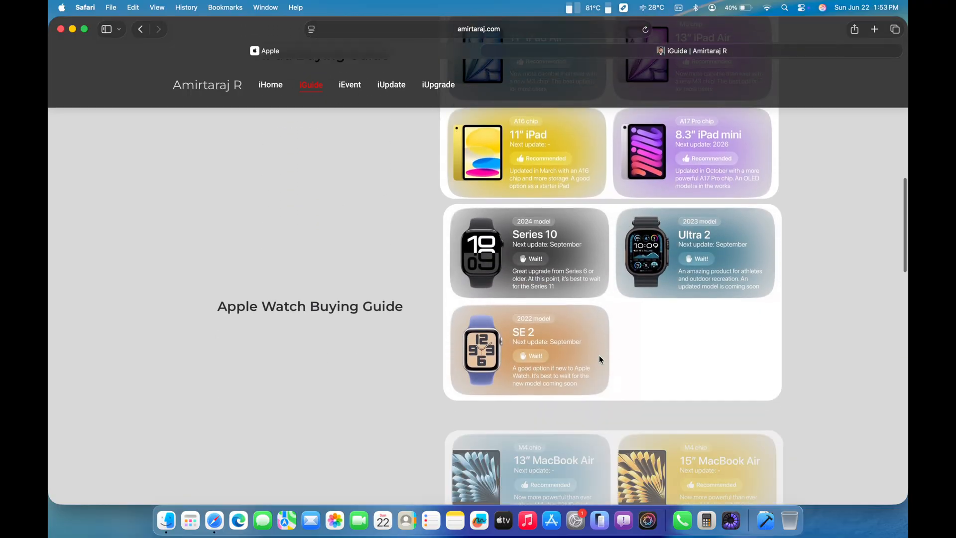
{"action": "scroll", "scroll_direction": "down", "scroll_amount": 3}
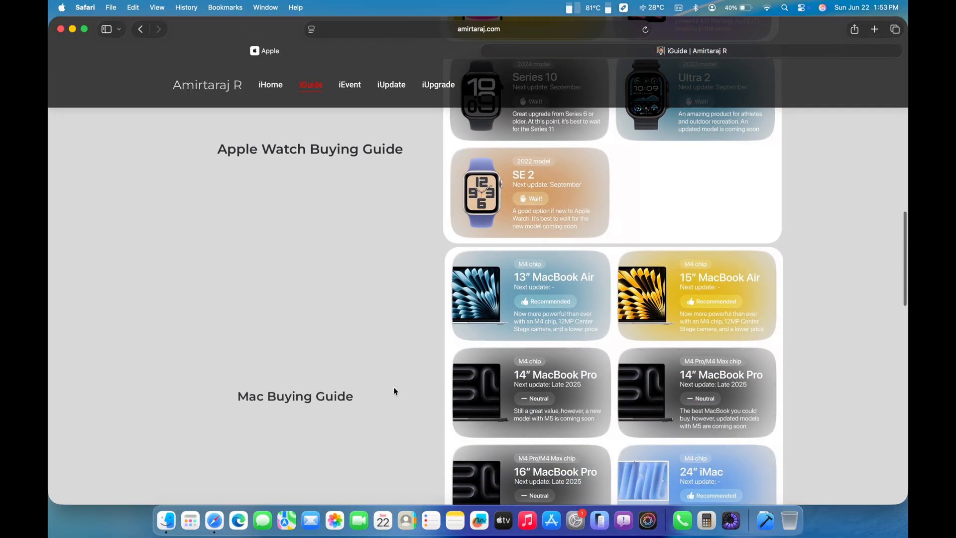
{"action": "scroll", "scroll_direction": "down", "scroll_amount": 3}
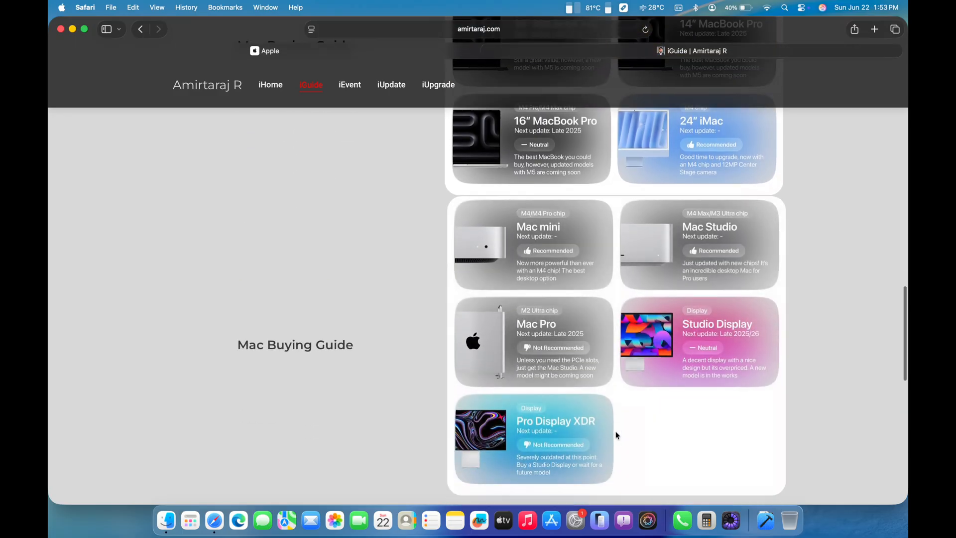
{"action": "scroll", "scroll_direction": "down", "scroll_amount": 3}
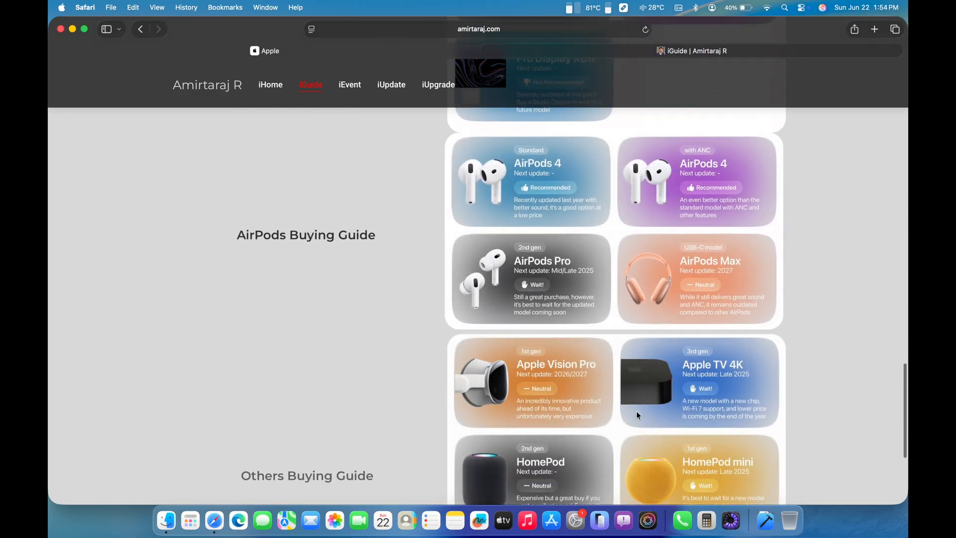
{"action": "scroll", "scroll_direction": "down", "scroll_amount": 3}
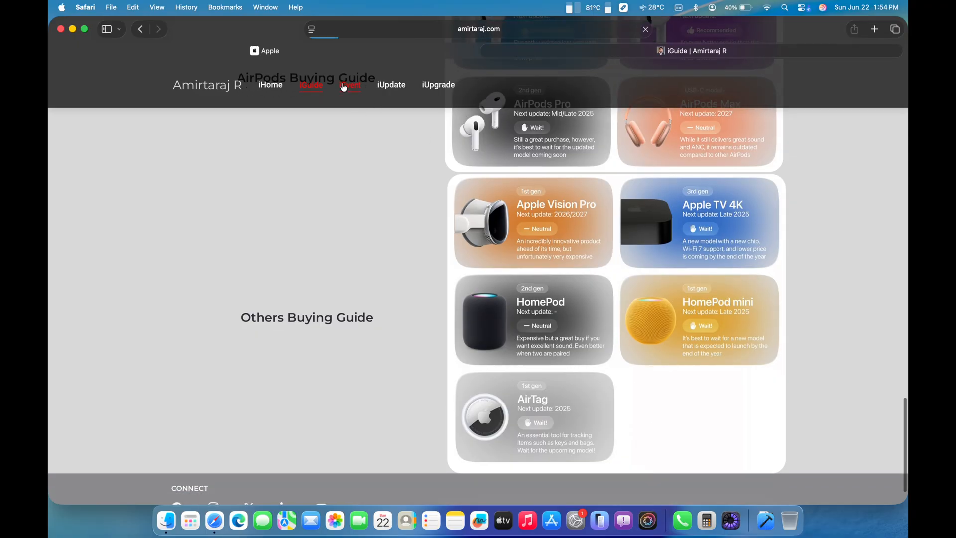
{"action": "left_click", "coordinate": [350, 85]}
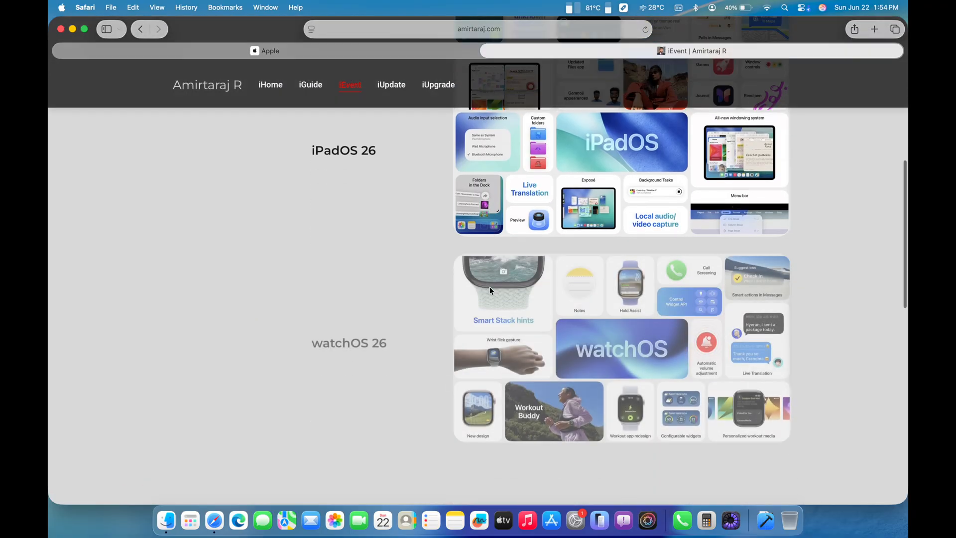
{"action": "scroll", "scroll_direction": "down", "scroll_amount": 3}
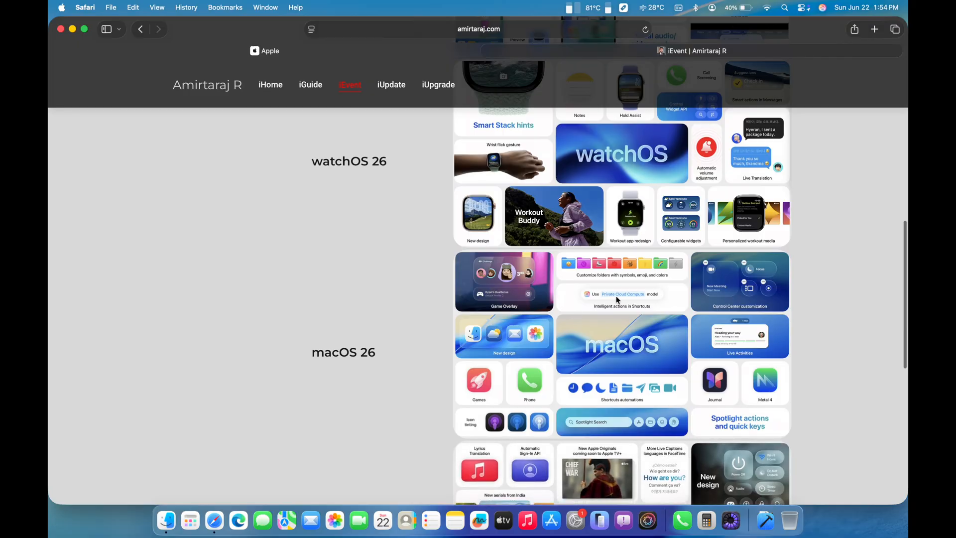
{"action": "mouse_move", "coordinate": [584, 368]}
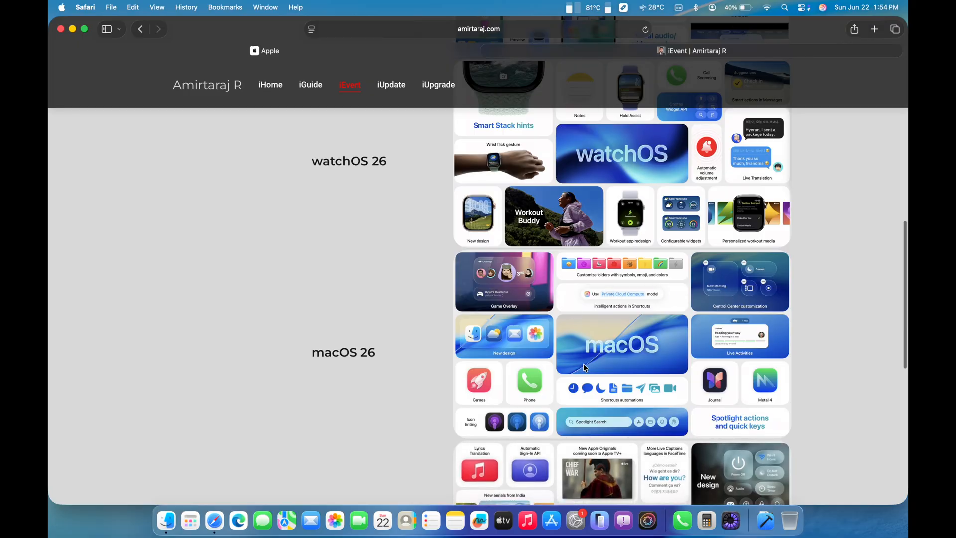
{"action": "mouse_move", "coordinate": [599, 413]}
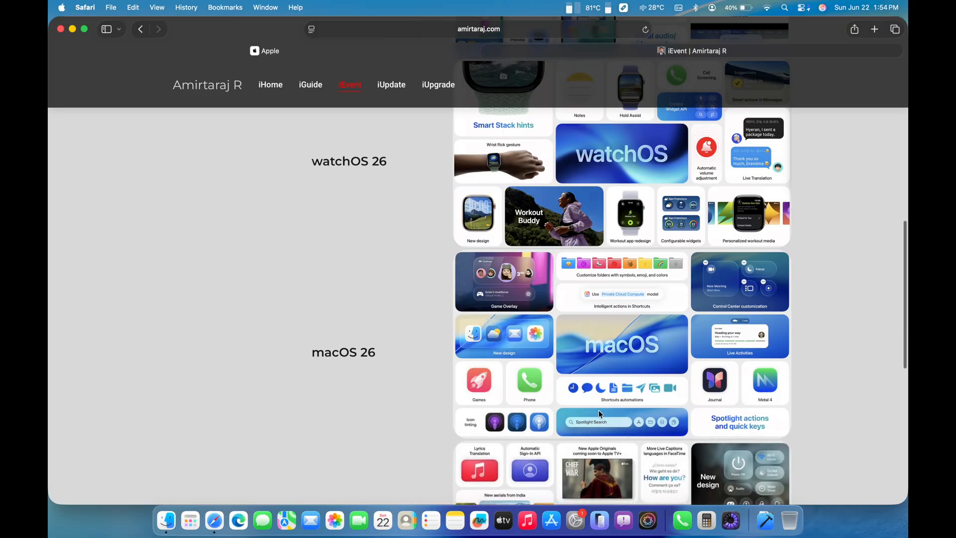
{"action": "mouse_move", "coordinate": [711, 349]}
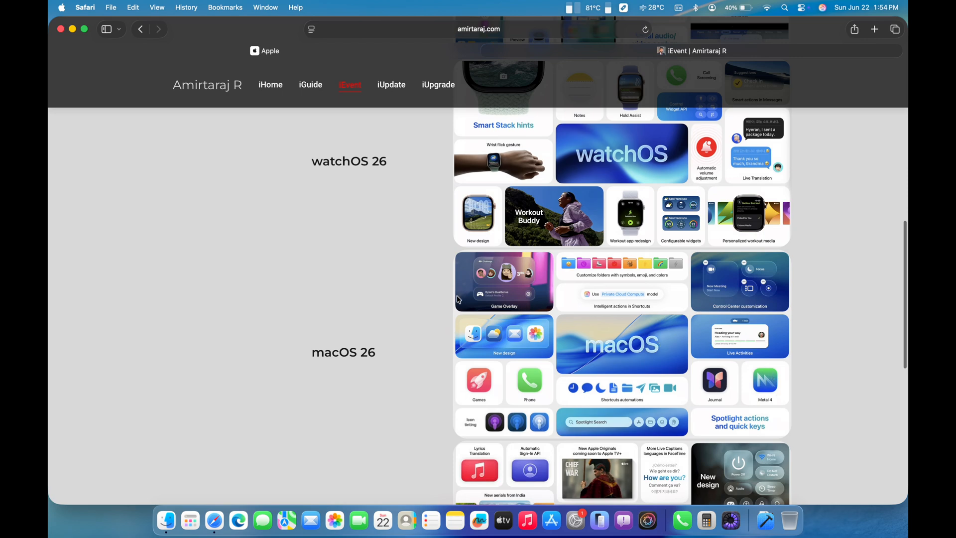
{"action": "mouse_move", "coordinate": [341, 320]}
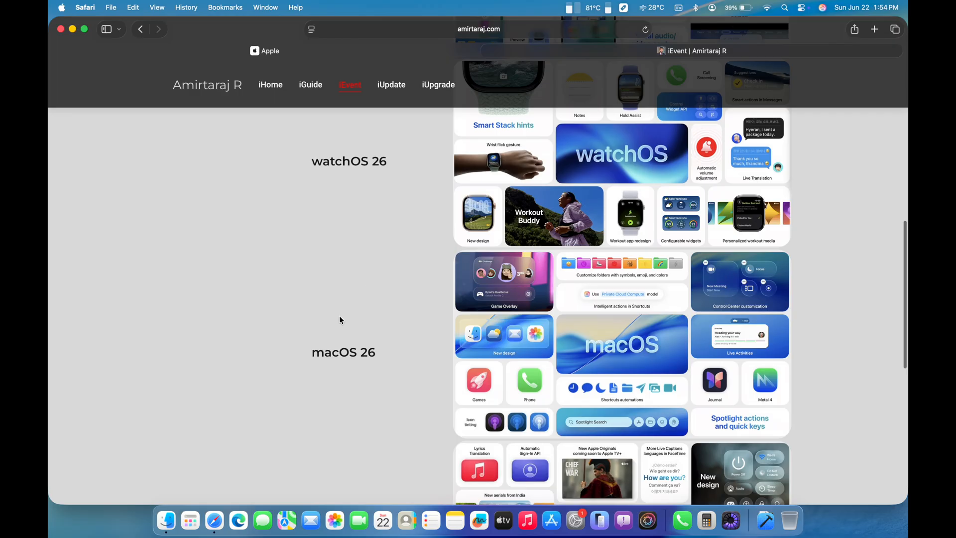
{"action": "mouse_move", "coordinate": [239, 469]}
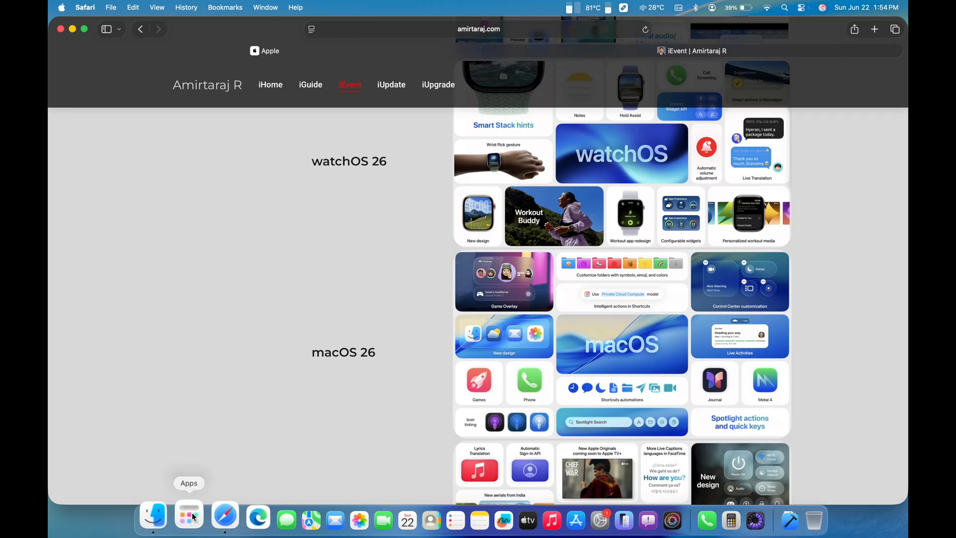
{"action": "left_click", "coordinate": [189, 518]}
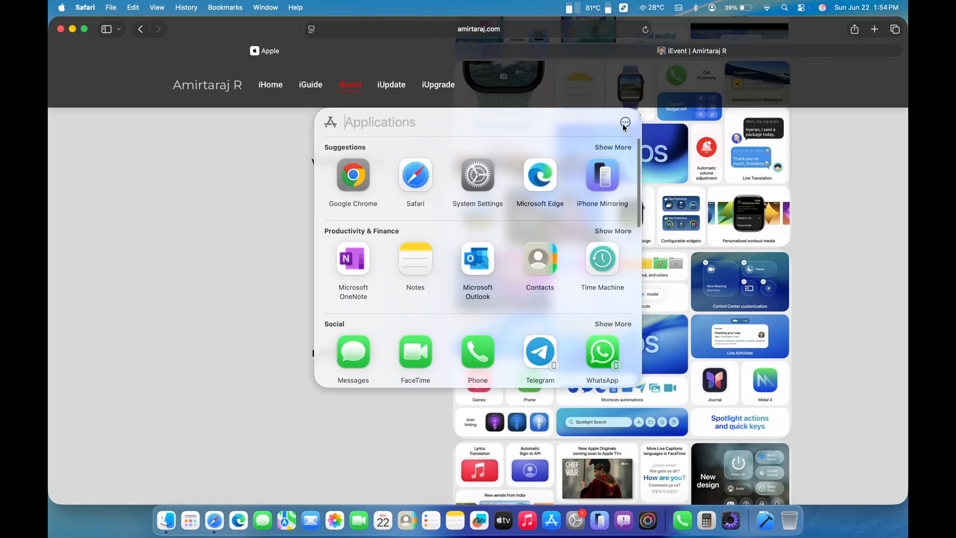
{"action": "left_click", "coordinate": [625, 123]}
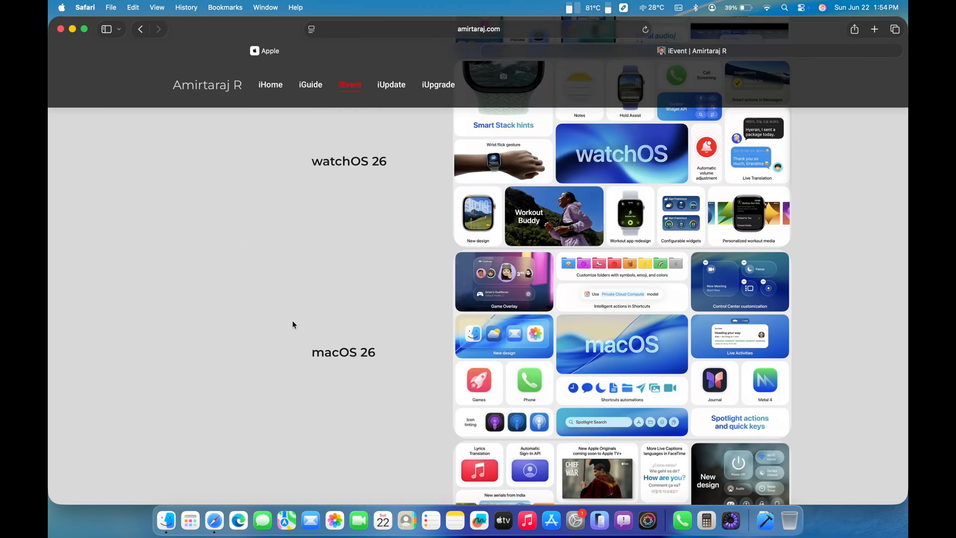
{"action": "left_click", "coordinate": [391, 85]}
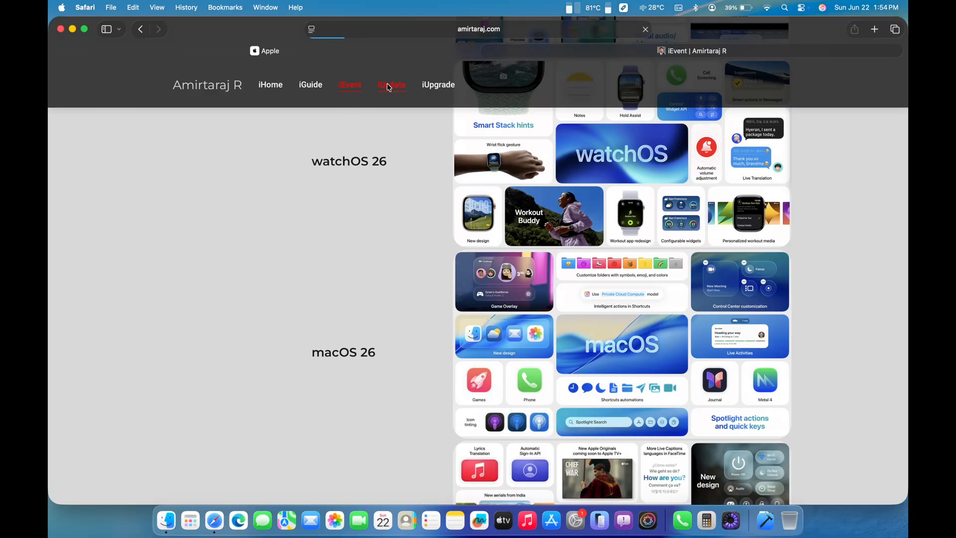
- Go to the iUpdate page and scroll to the macOS 26 device compatibility list
{"action": "left_click", "coordinate": [391, 85]}
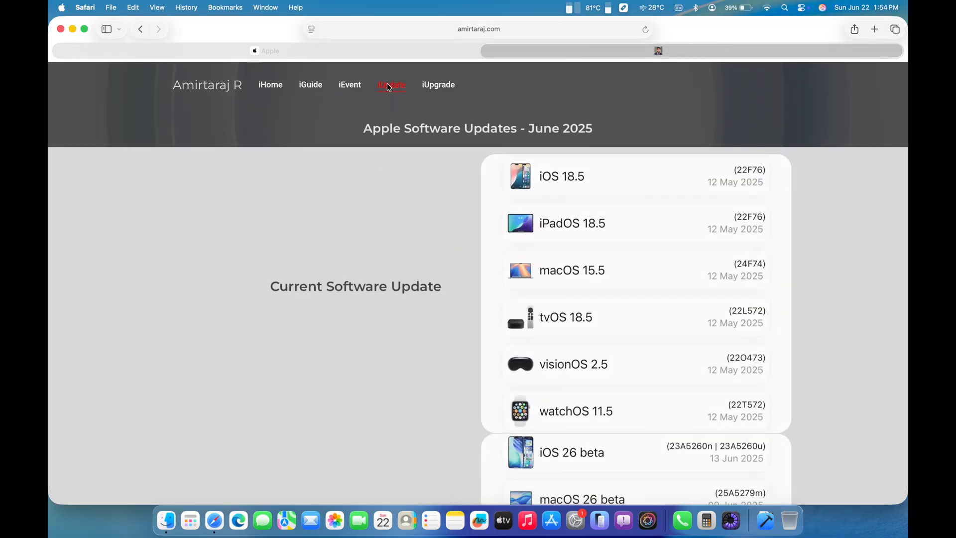
{"action": "left_click", "coordinate": [390, 84]}
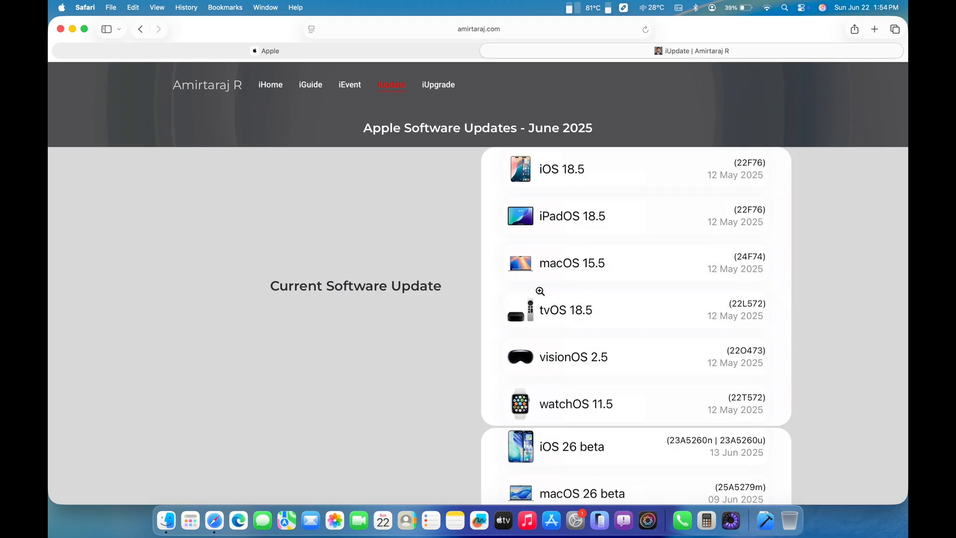
{"action": "scroll", "scroll_direction": "down", "scroll_amount": 3}
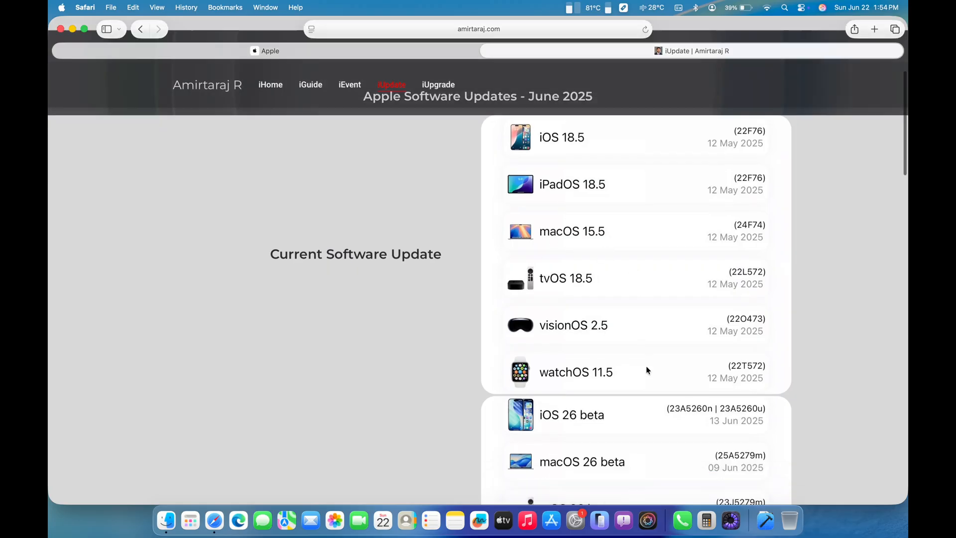
{"action": "scroll", "scroll_direction": "down", "scroll_amount": 3}
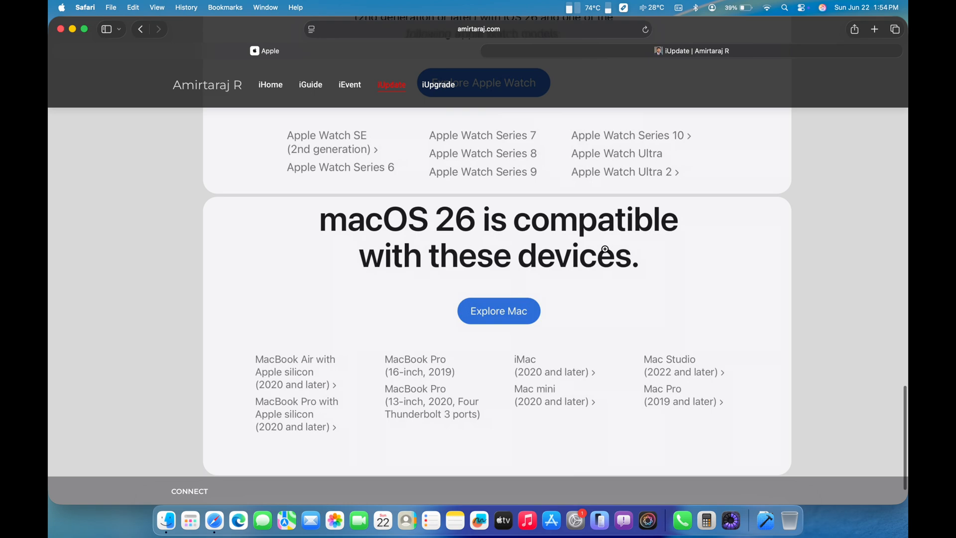
{"action": "mouse_move", "coordinate": [637, 268]}
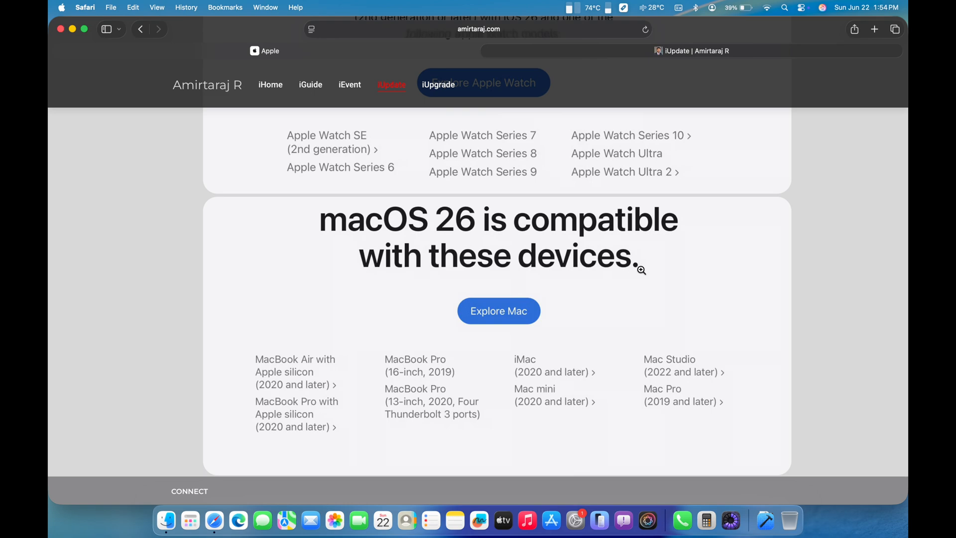
{"action": "mouse_move", "coordinate": [325, 371]}
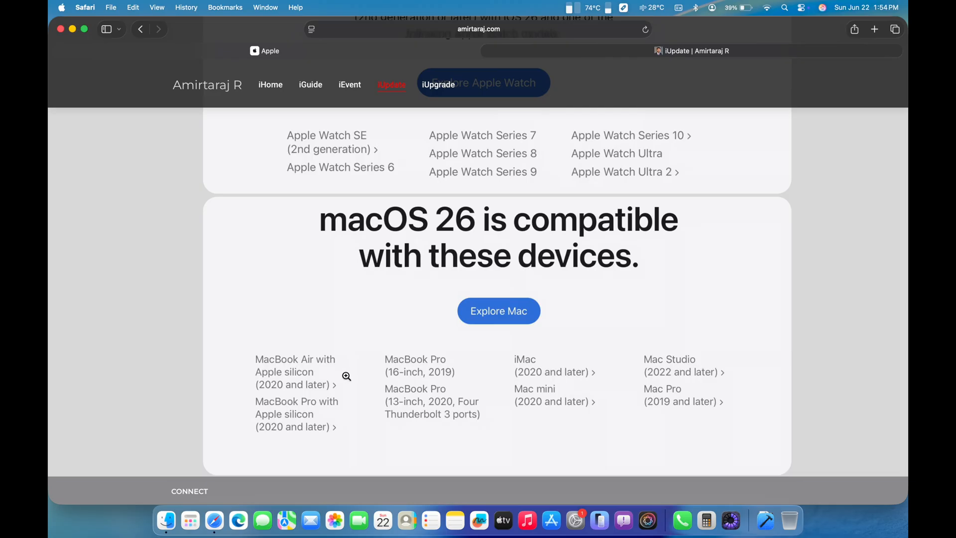
{"action": "mouse_move", "coordinate": [371, 404]}
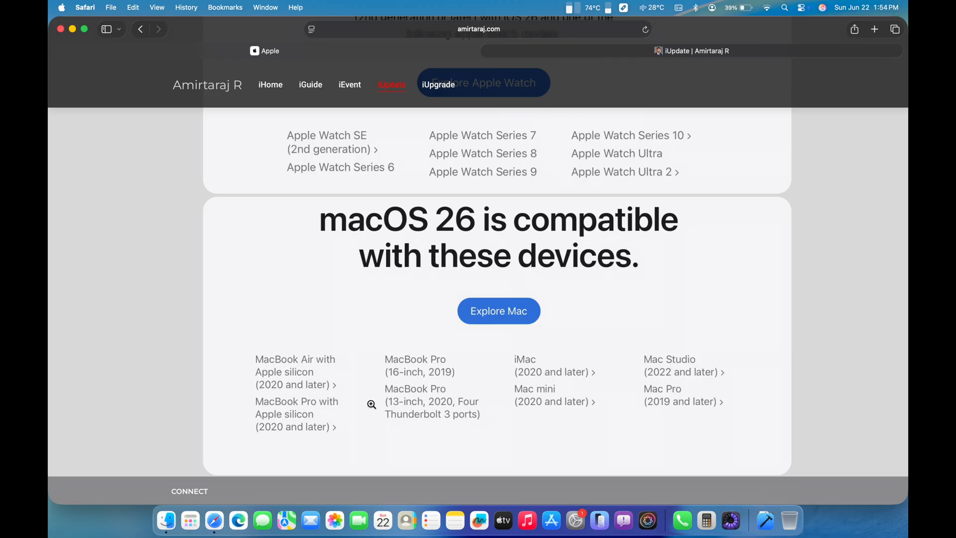
{"action": "mouse_move", "coordinate": [326, 392]}
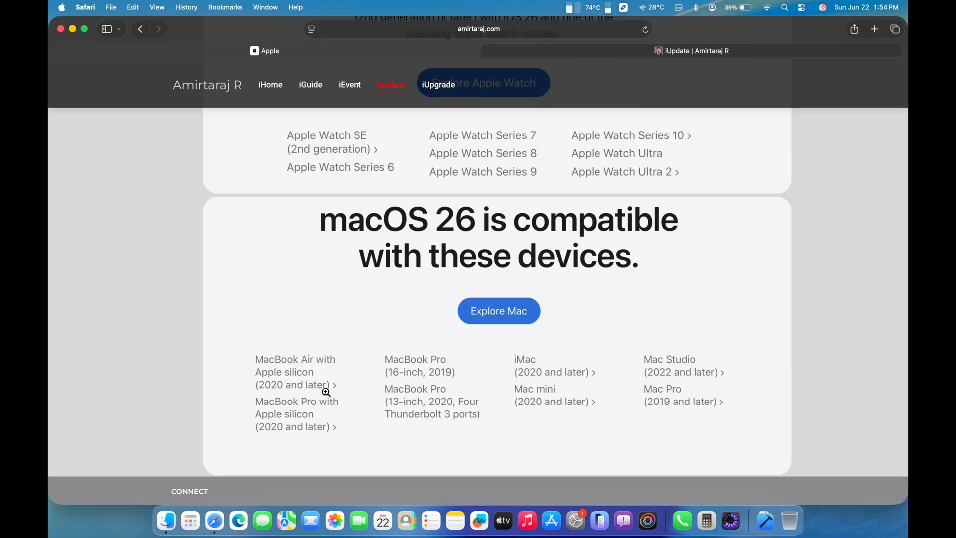
{"action": "mouse_move", "coordinate": [399, 375]}
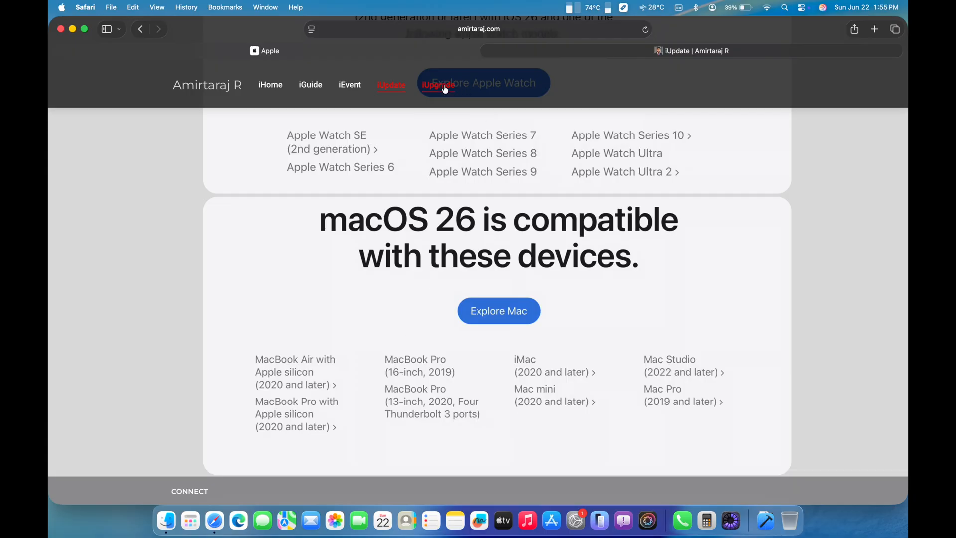
- Go to the iUpgrade page and scroll from the iPhone 17 lineup to the iPhone 12–16 Pro comparisons
{"action": "left_click", "coordinate": [438, 83]}
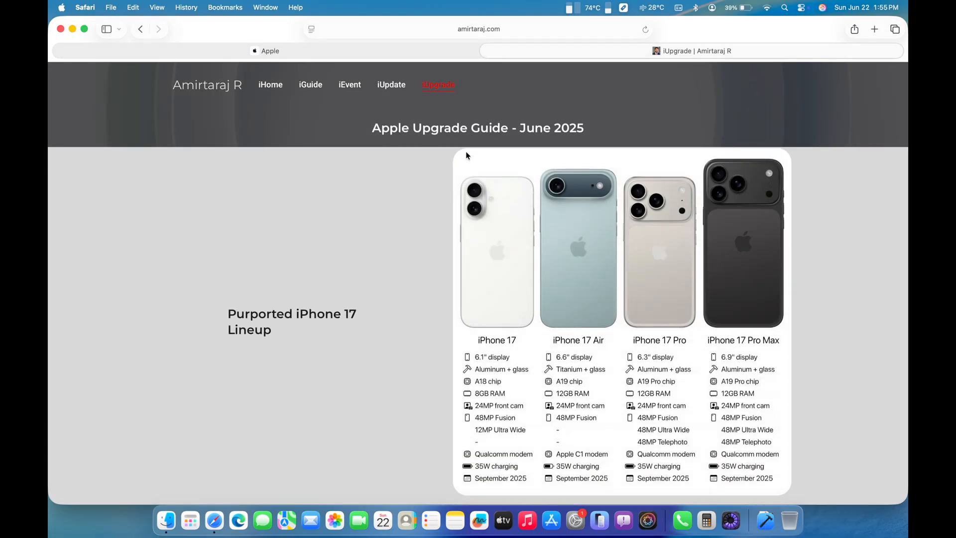
{"action": "mouse_move", "coordinate": [340, 259]}
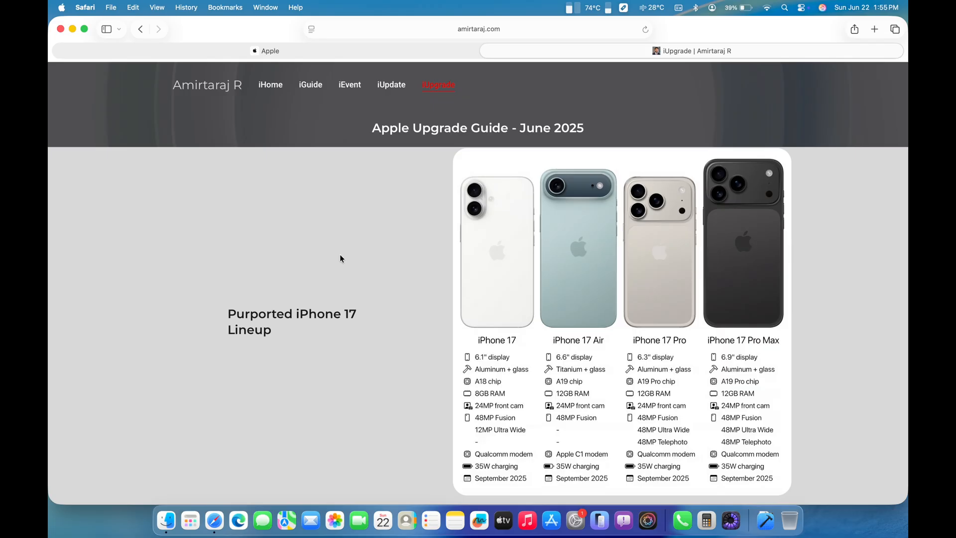
{"action": "mouse_move", "coordinate": [402, 312]}
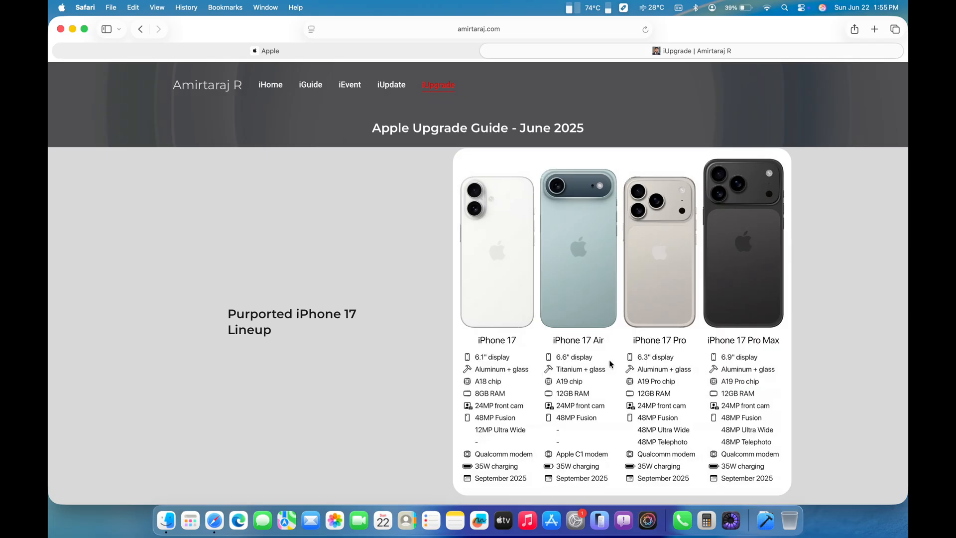
{"action": "mouse_move", "coordinate": [589, 384]}
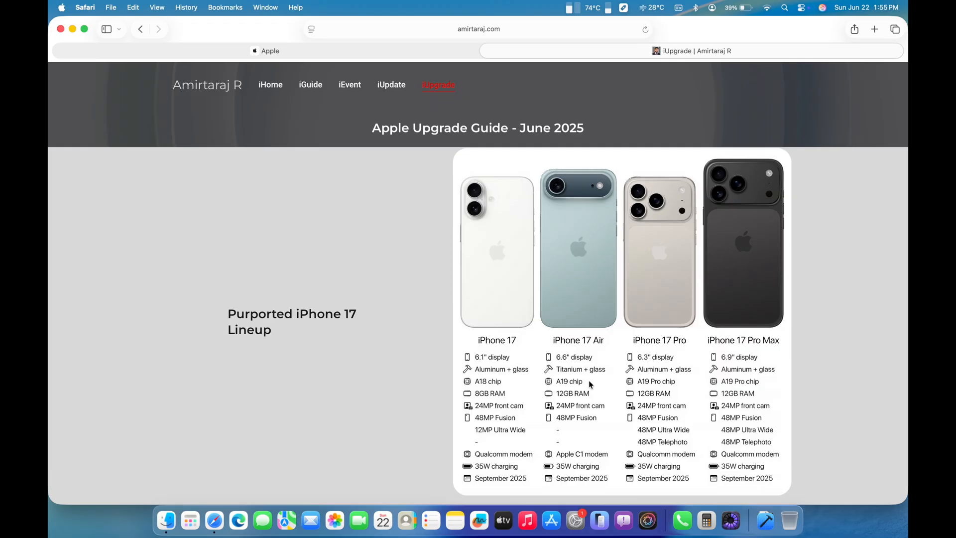
{"action": "mouse_move", "coordinate": [645, 365]}
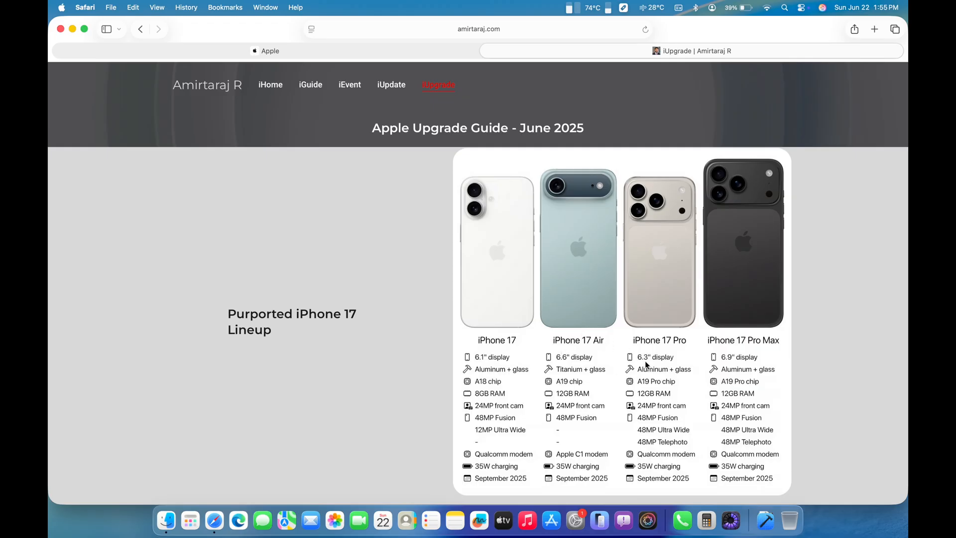
{"action": "mouse_move", "coordinate": [659, 368]}
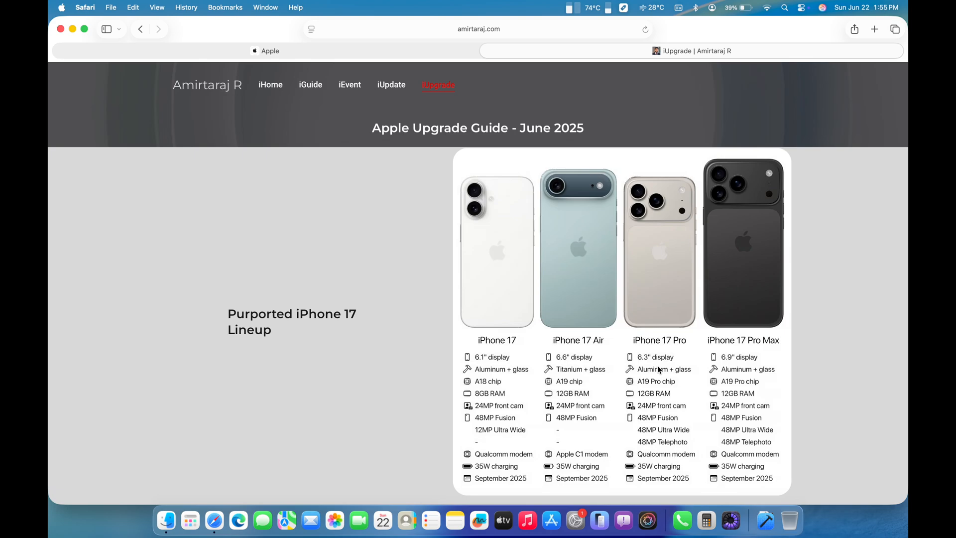
{"action": "scroll", "scroll_direction": "down", "scroll_amount": 3}
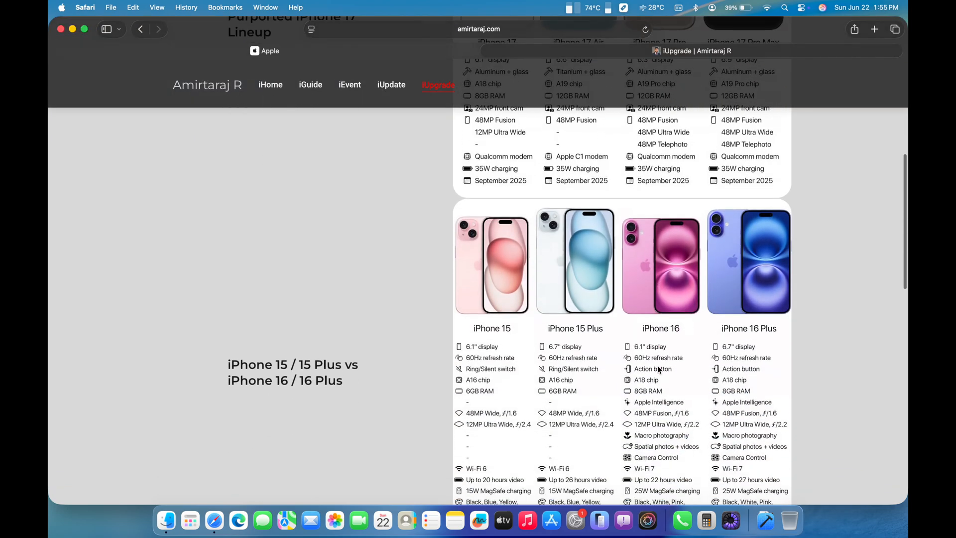
{"action": "scroll", "scroll_direction": "down", "scroll_amount": 3}
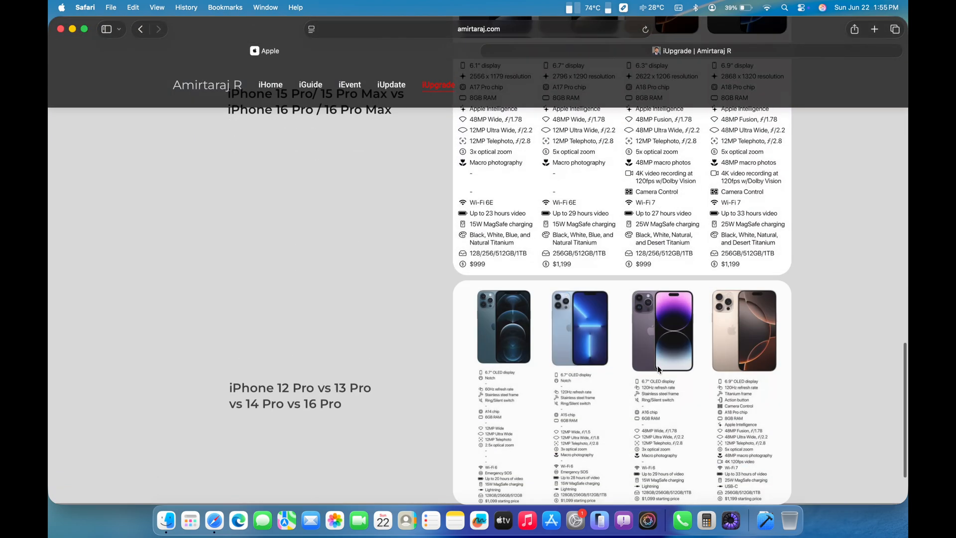
{"action": "scroll", "scroll_direction": "down", "scroll_amount": 3}
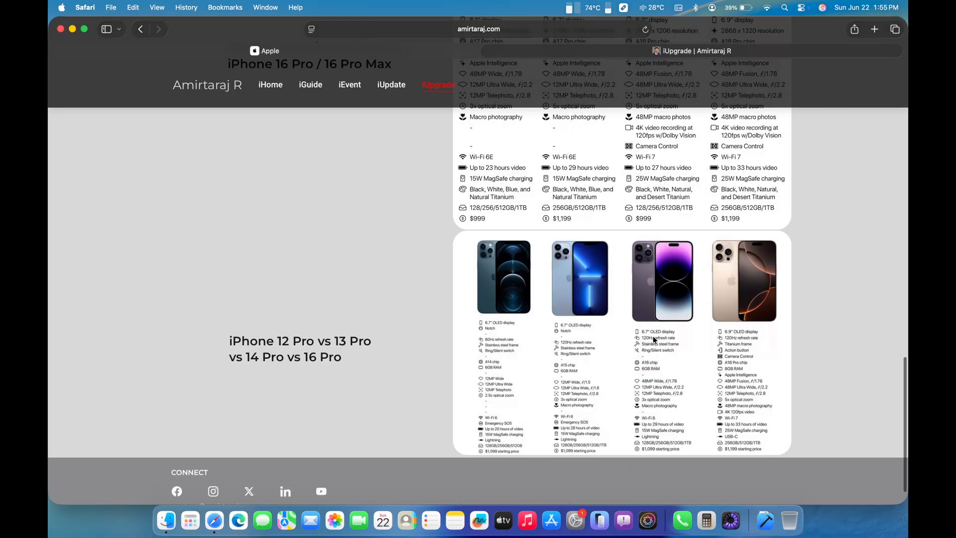
{"action": "mouse_move", "coordinate": [645, 362]}
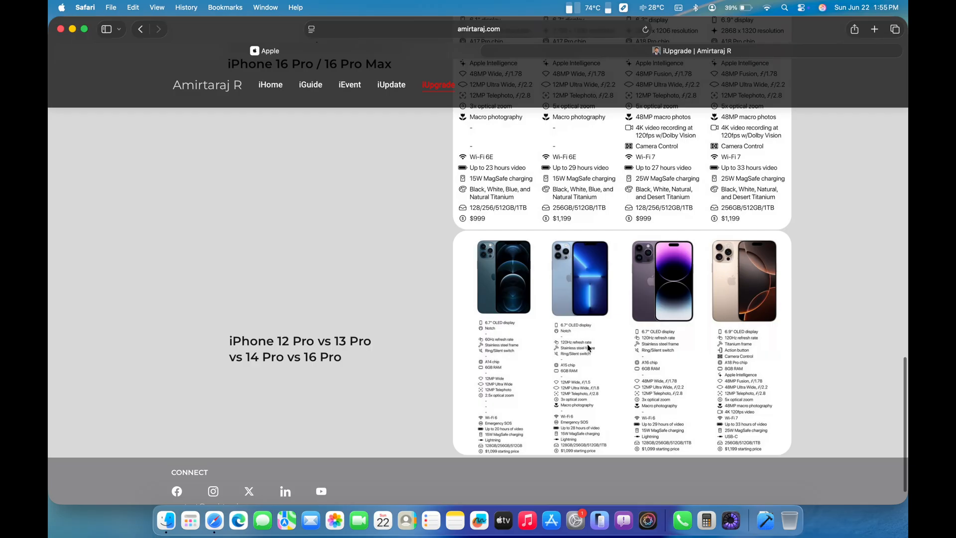
{"action": "mouse_move", "coordinate": [570, 355]}
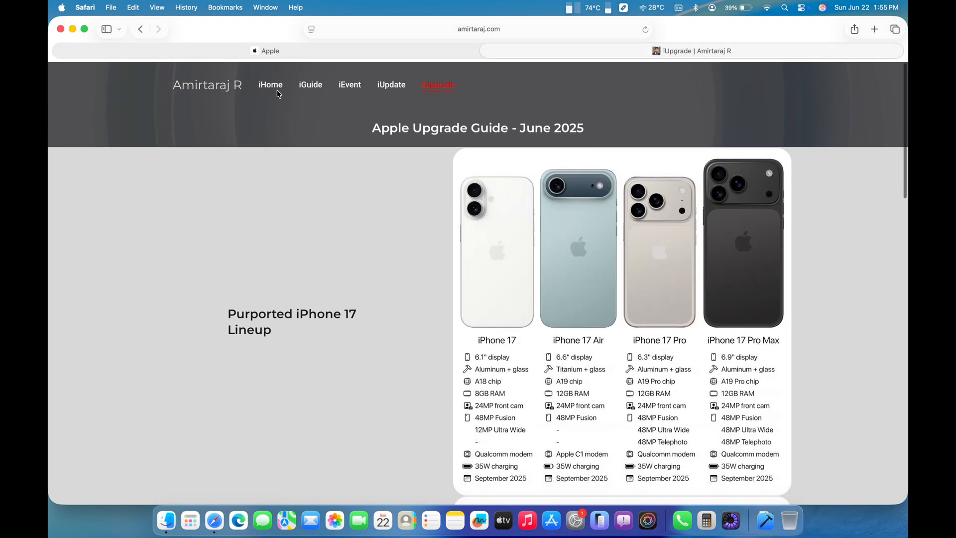
{"action": "mouse_move", "coordinate": [593, 13]}
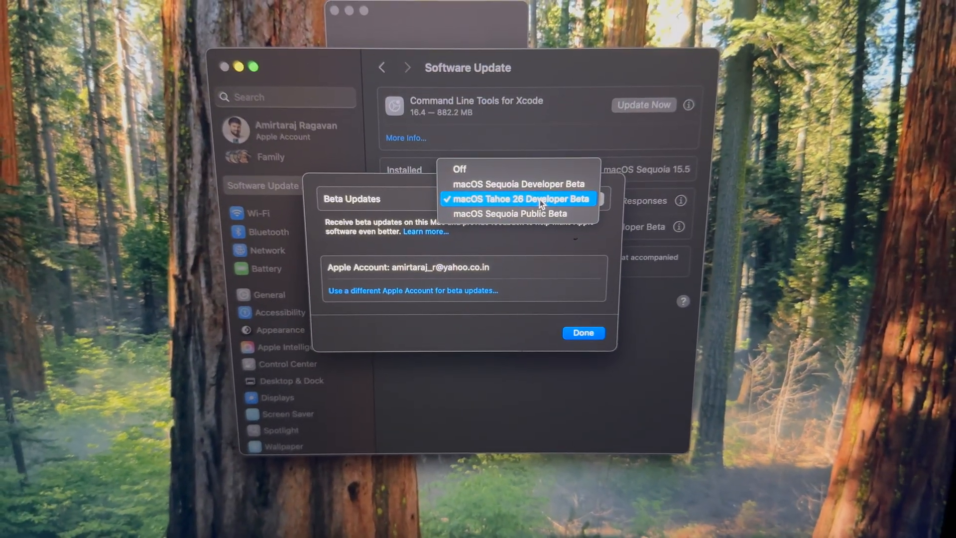
- Choose the macOS Tahoe 26 Developer Beta channel in Beta Updates and confirm with Done
{"action": "left_click", "coordinate": [520, 198]}
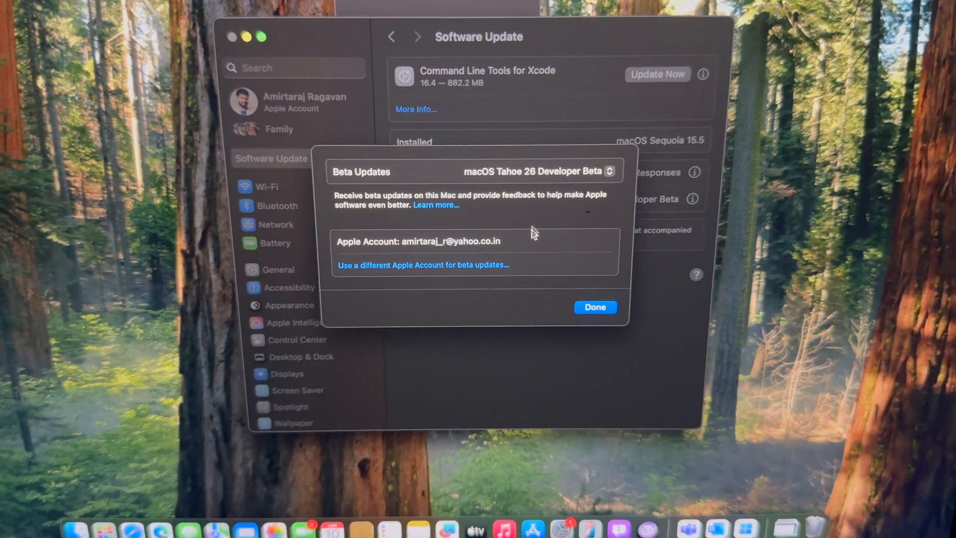
{"action": "left_click", "coordinate": [595, 306]}
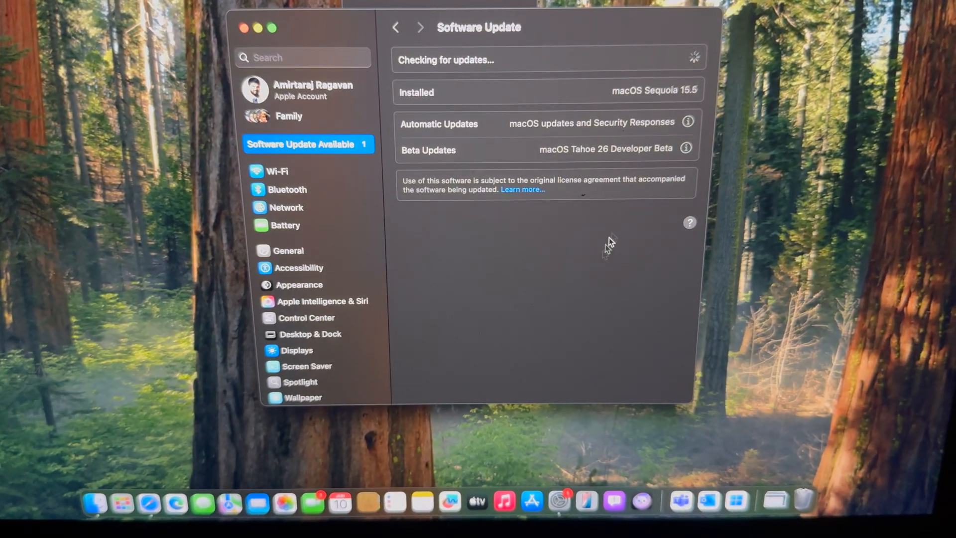